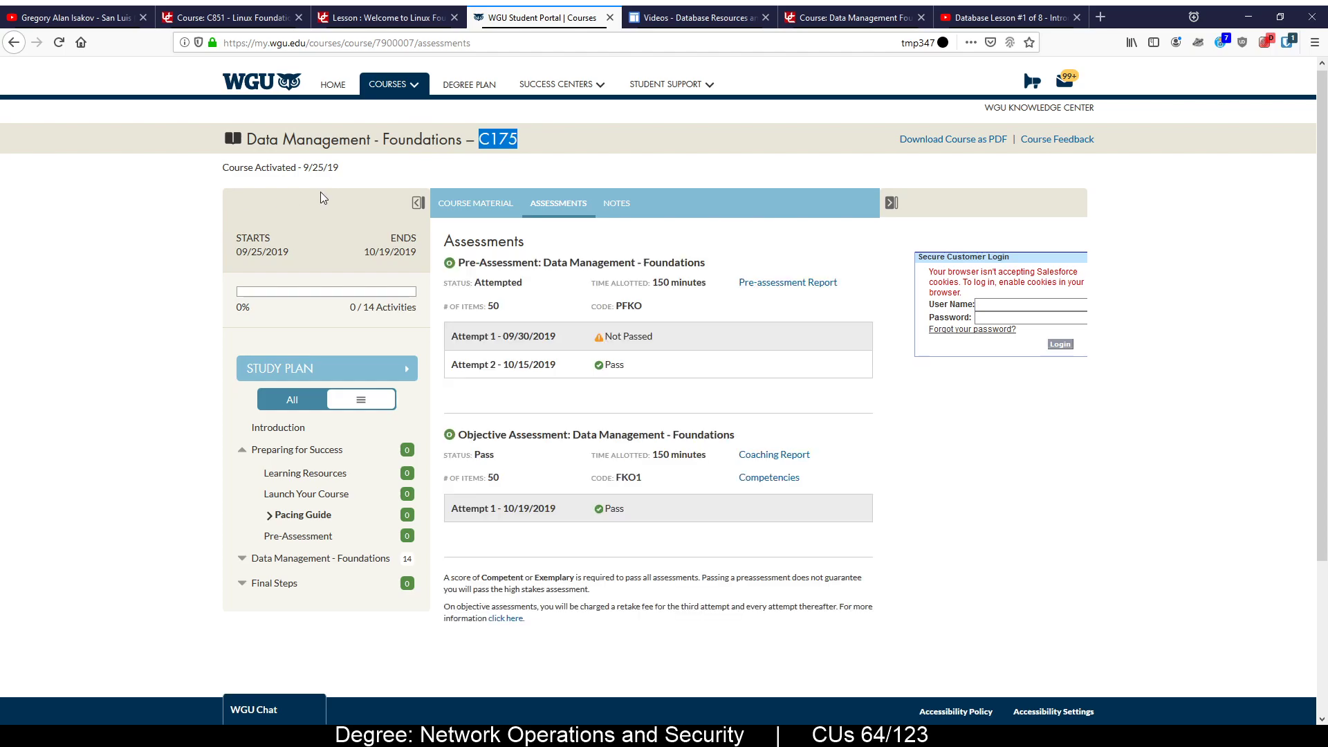
mouse_move(518, 318)
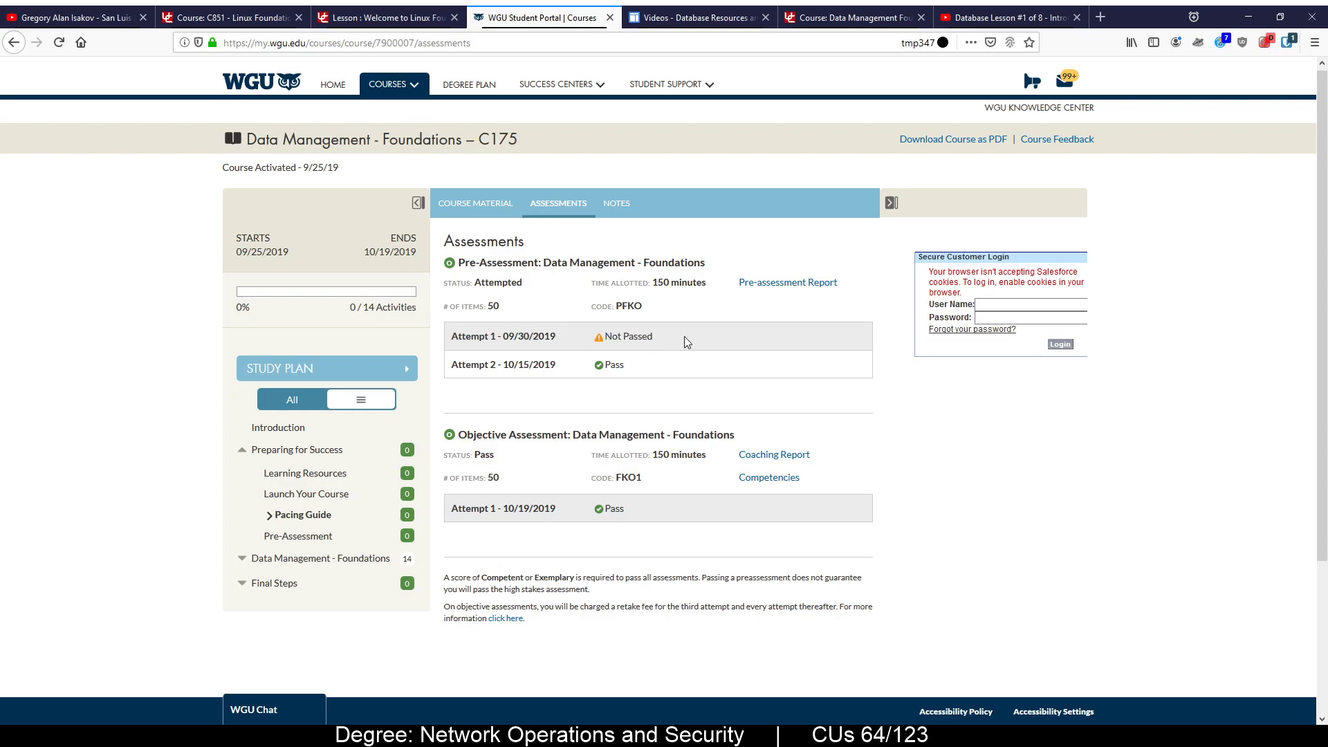
mouse_move(606, 350)
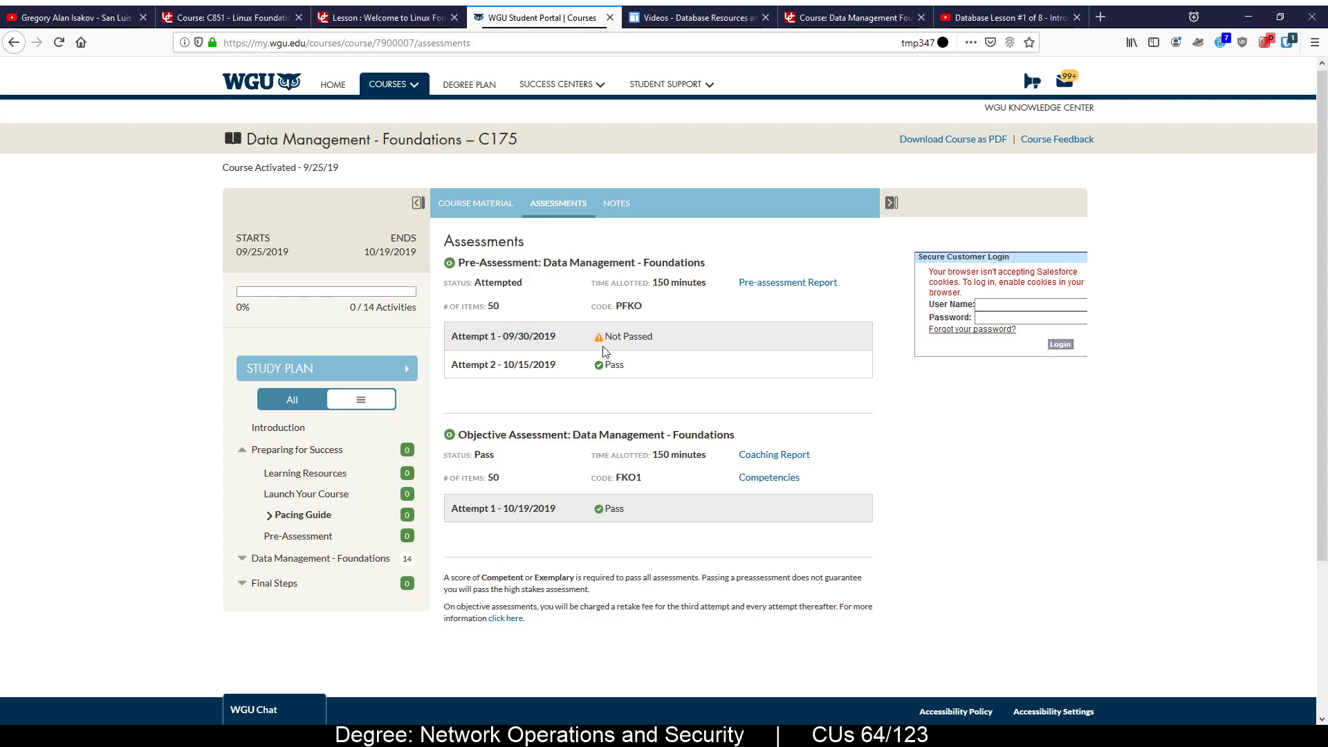
Highlight the second pre-assessment attempt's date on the C175 assessment results
double_click(262, 252)
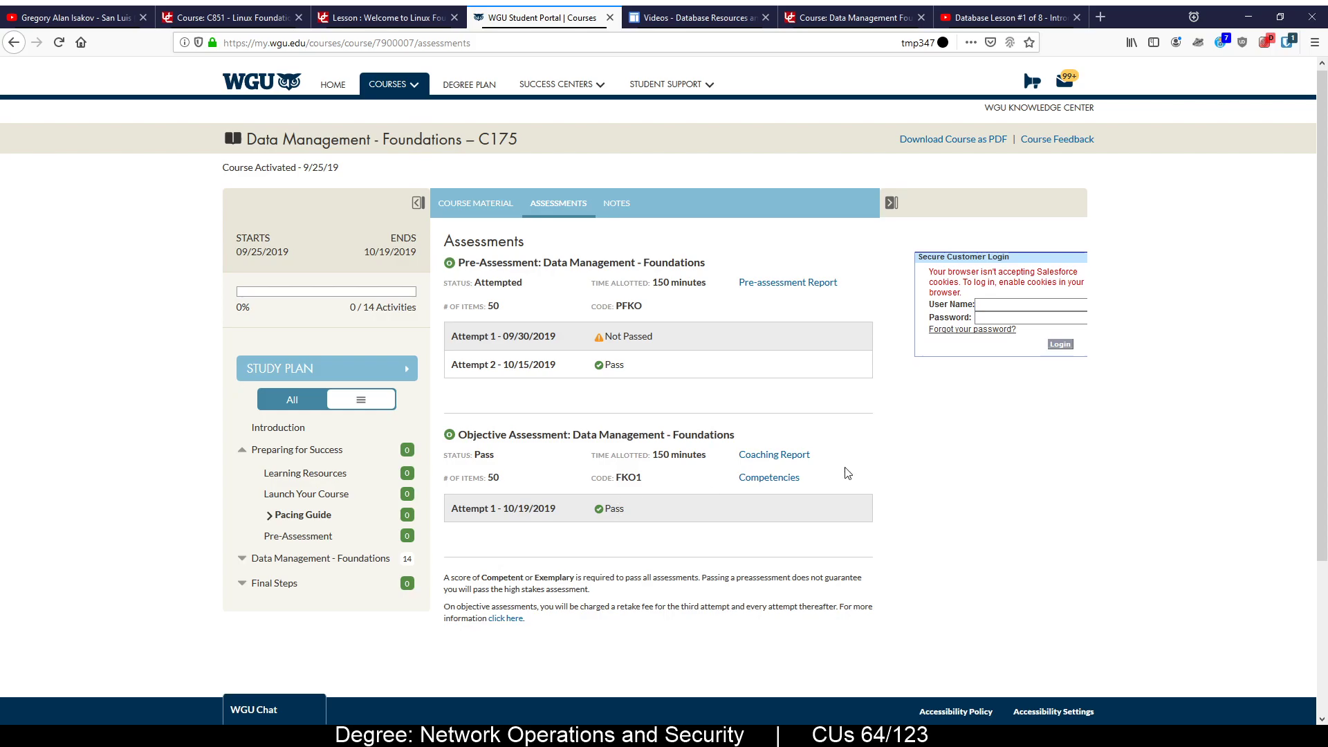
mouse_move(722, 359)
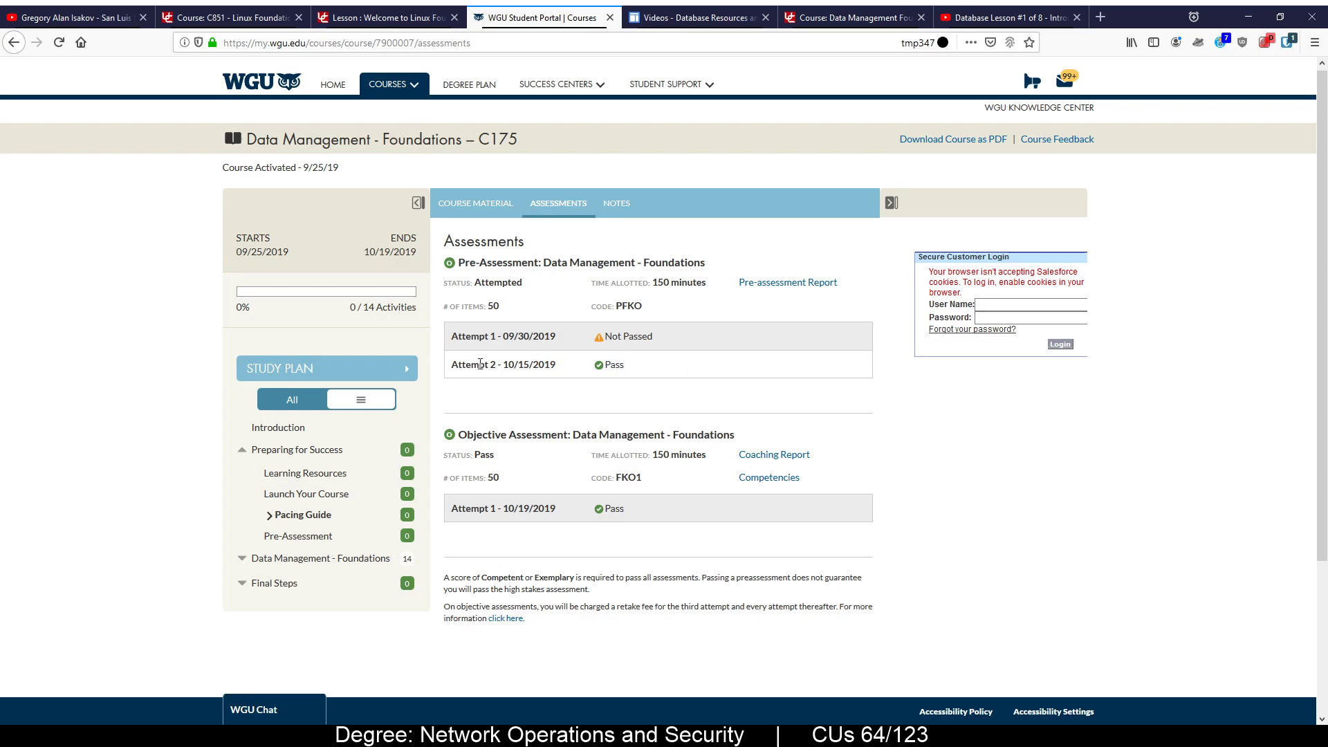
drag(481, 364, 557, 363)
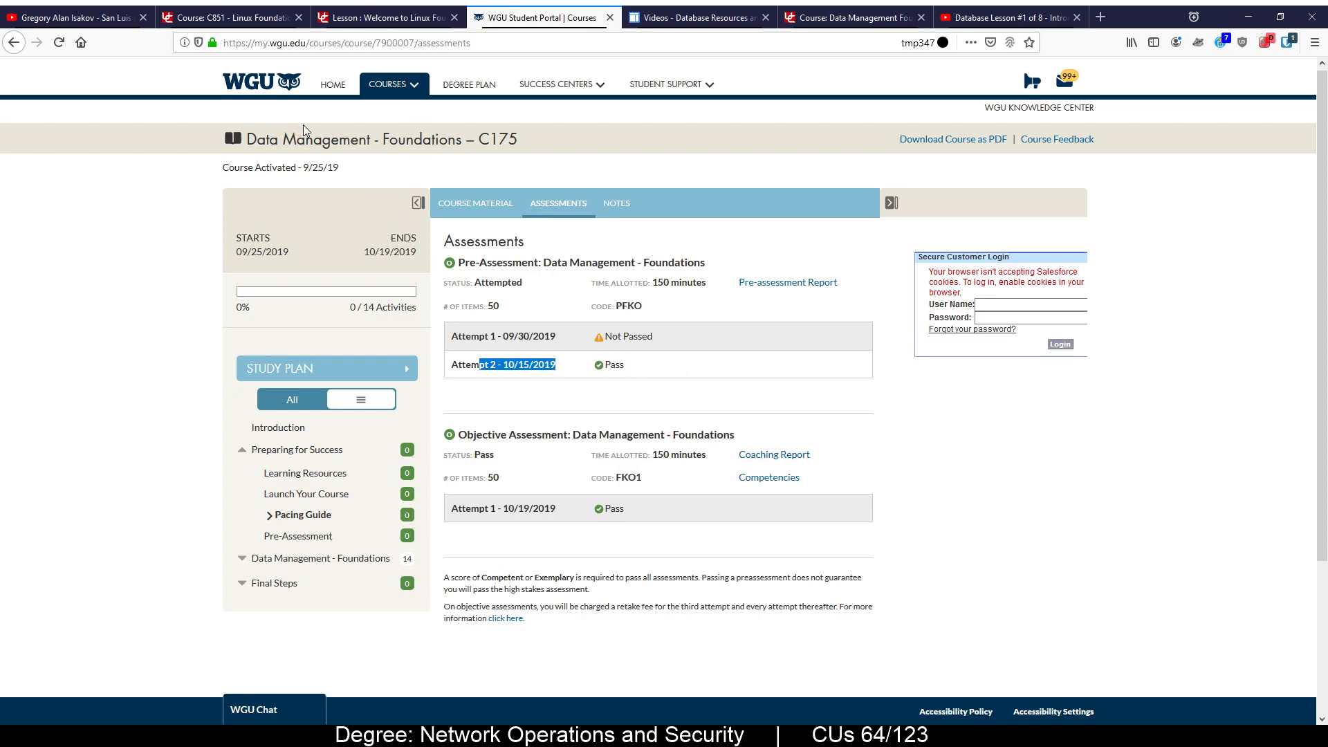
mouse_move(345, 136)
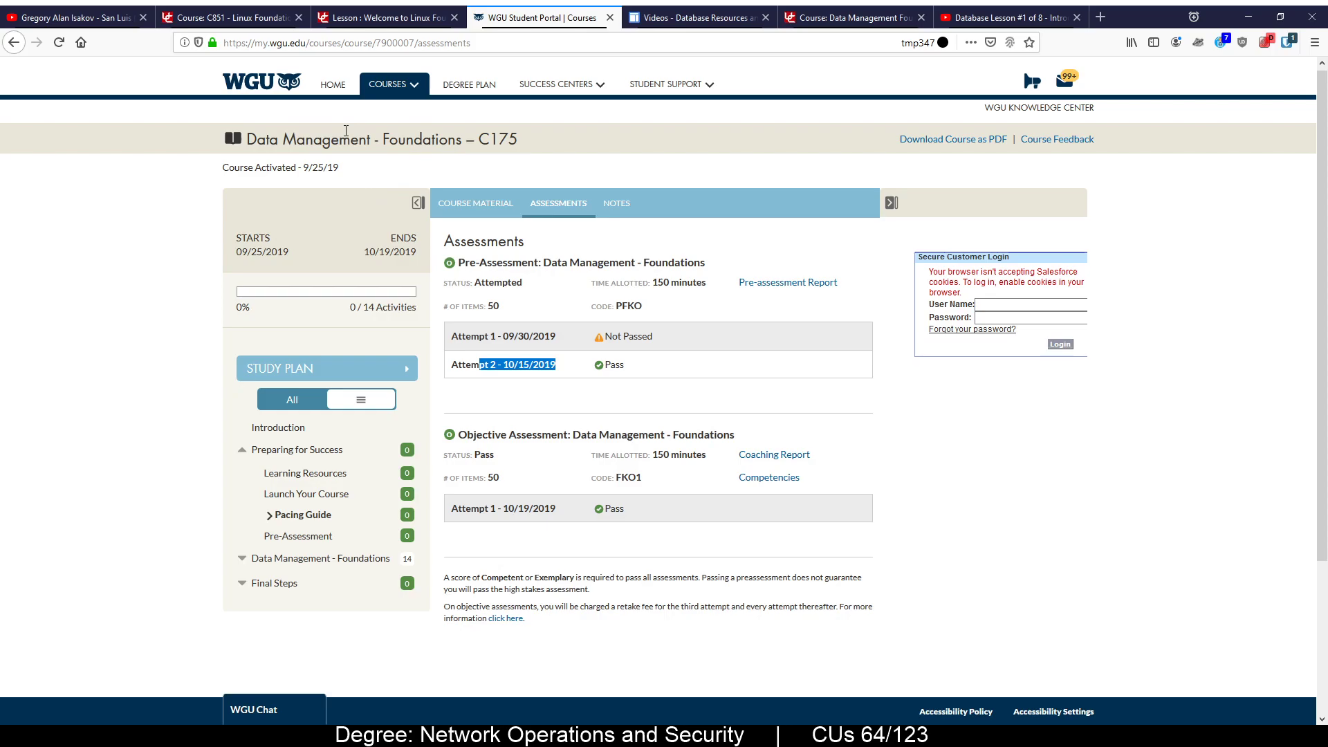
mouse_move(946, 211)
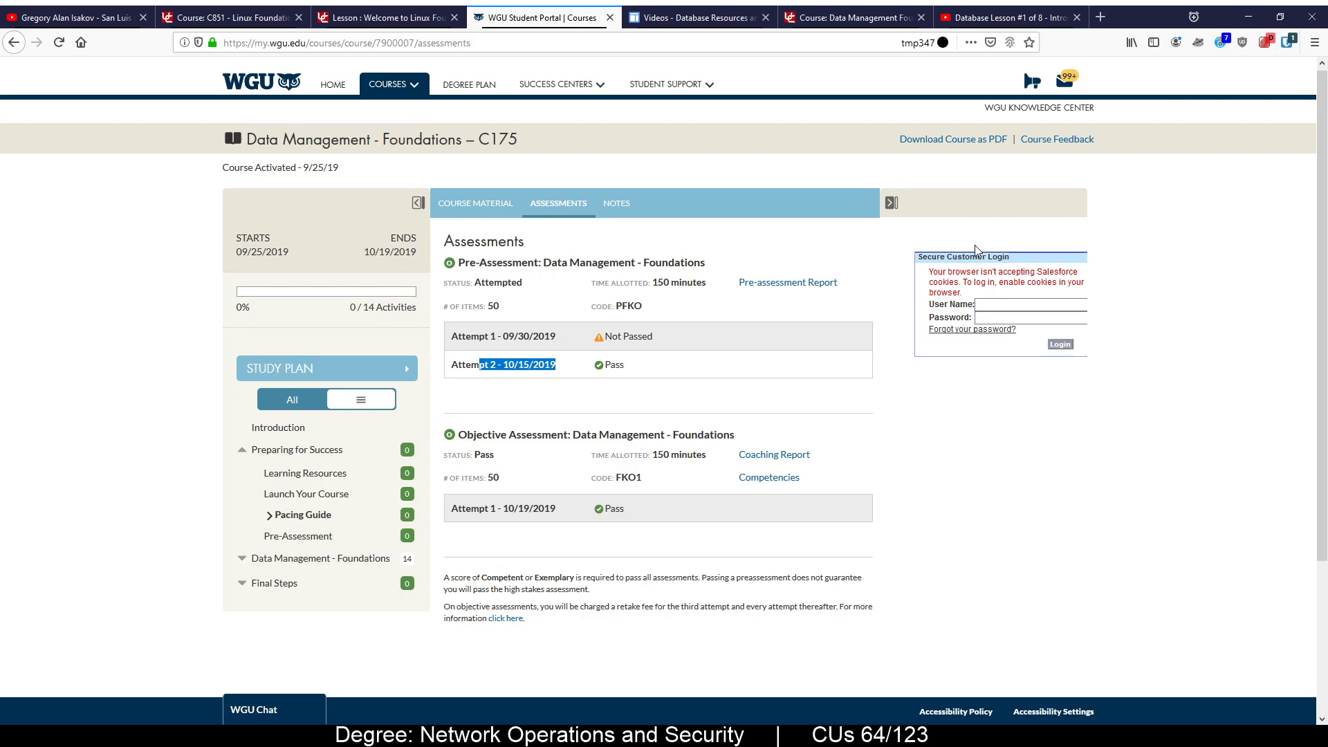
mouse_move(827, 259)
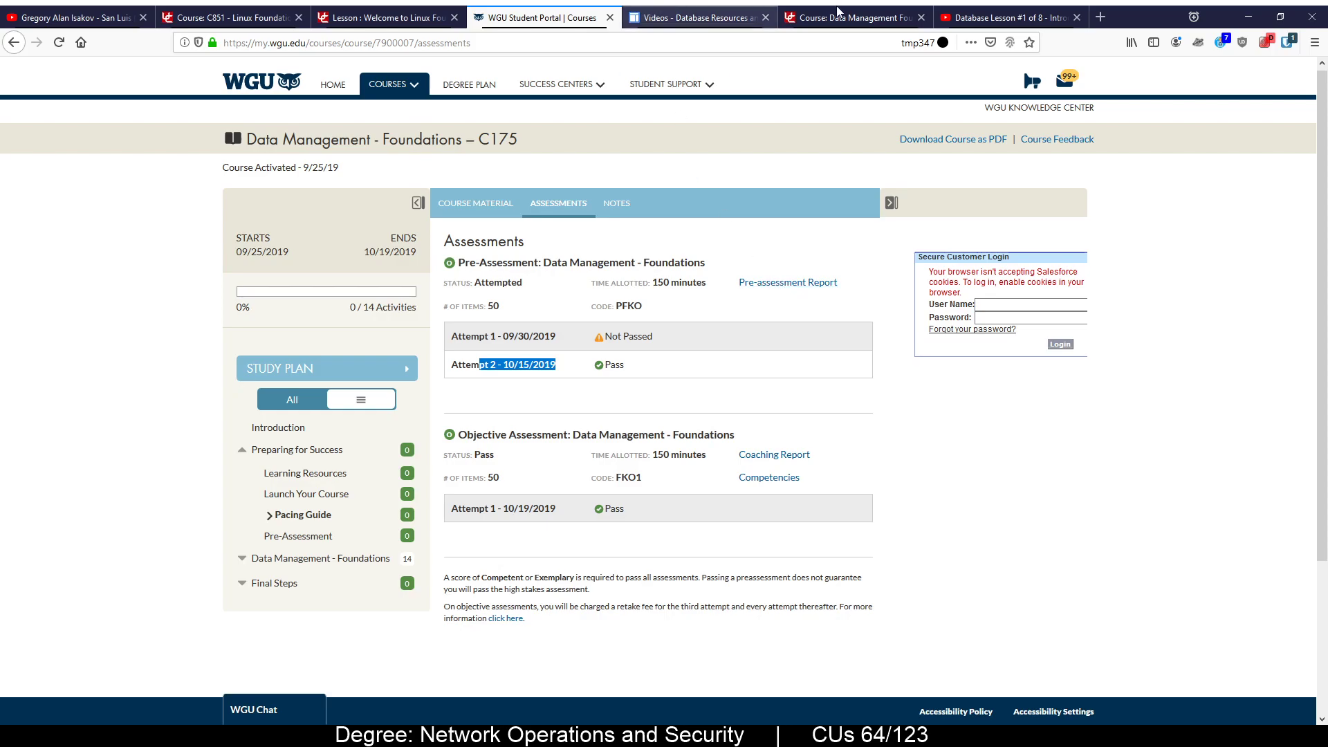
Scroll through the Data Management Foundations table of contents from Part I to the appendices
click(858, 18)
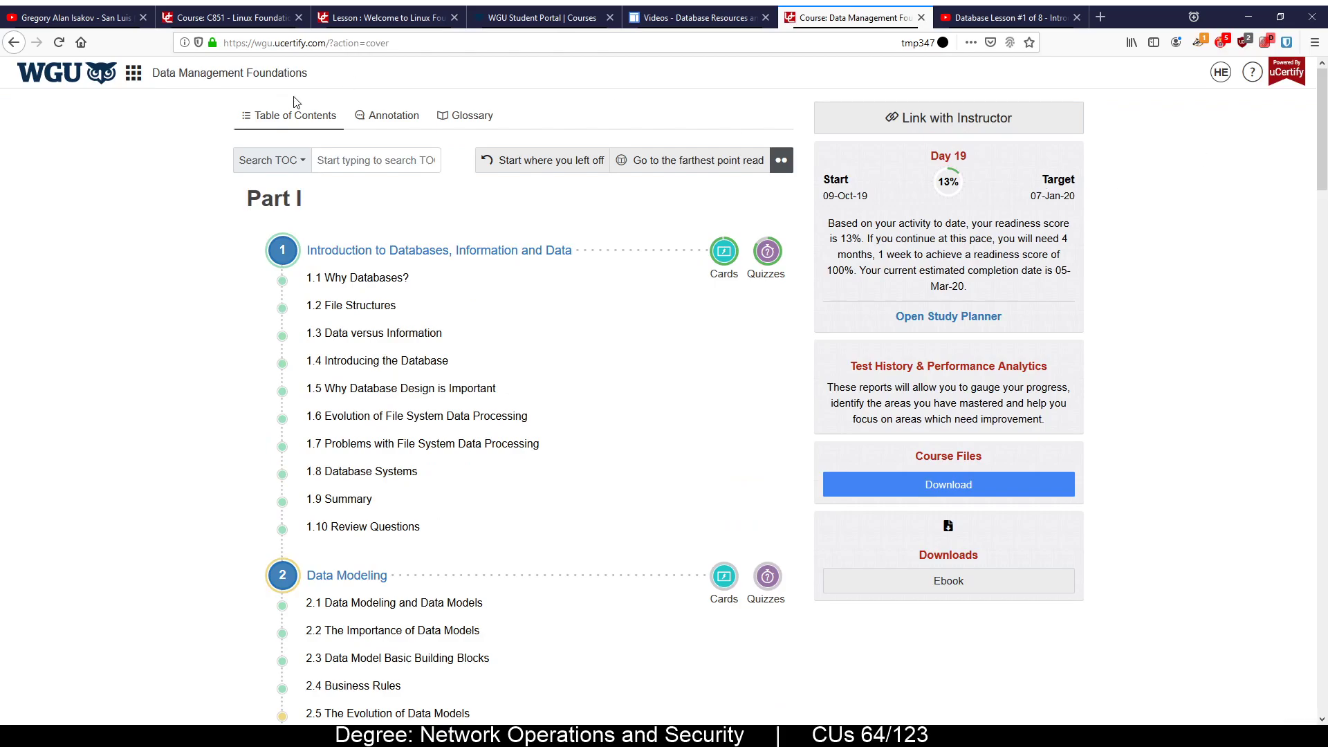
mouse_move(1002, 252)
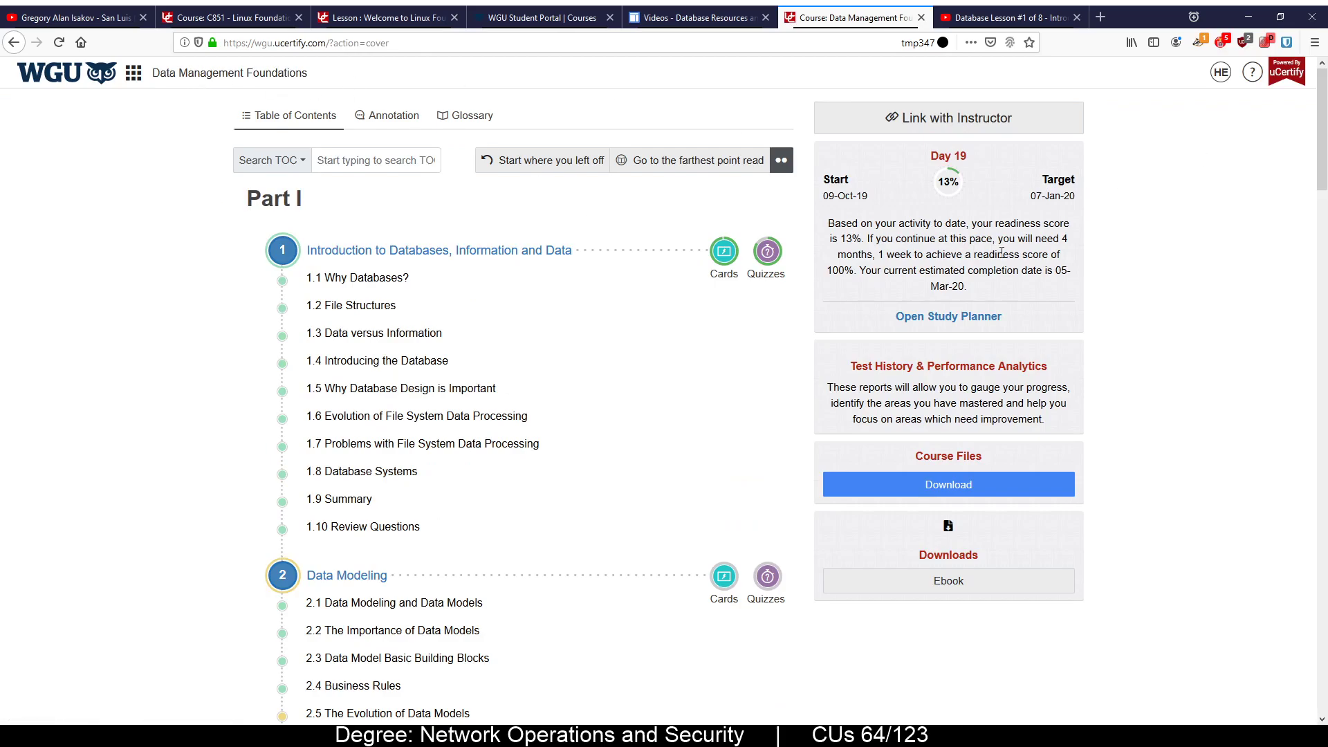
scroll(down, 3)
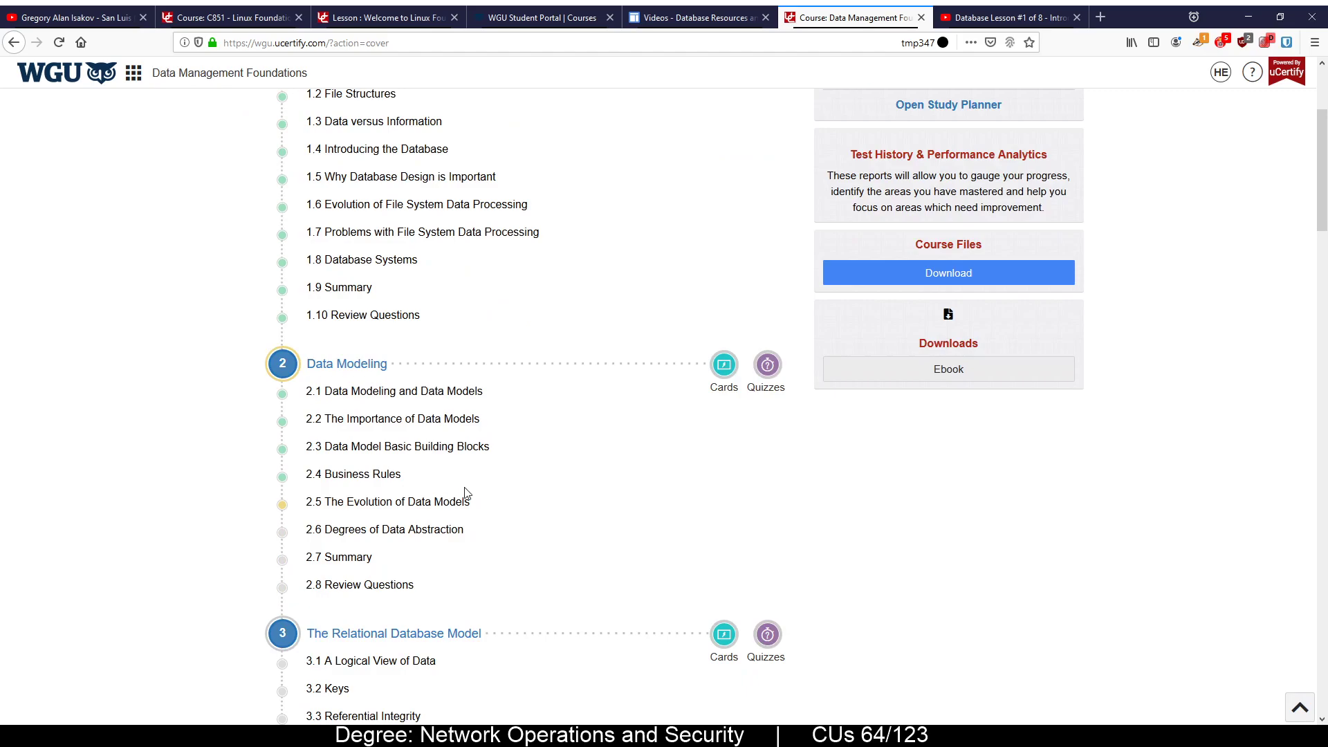
scroll(down, 3)
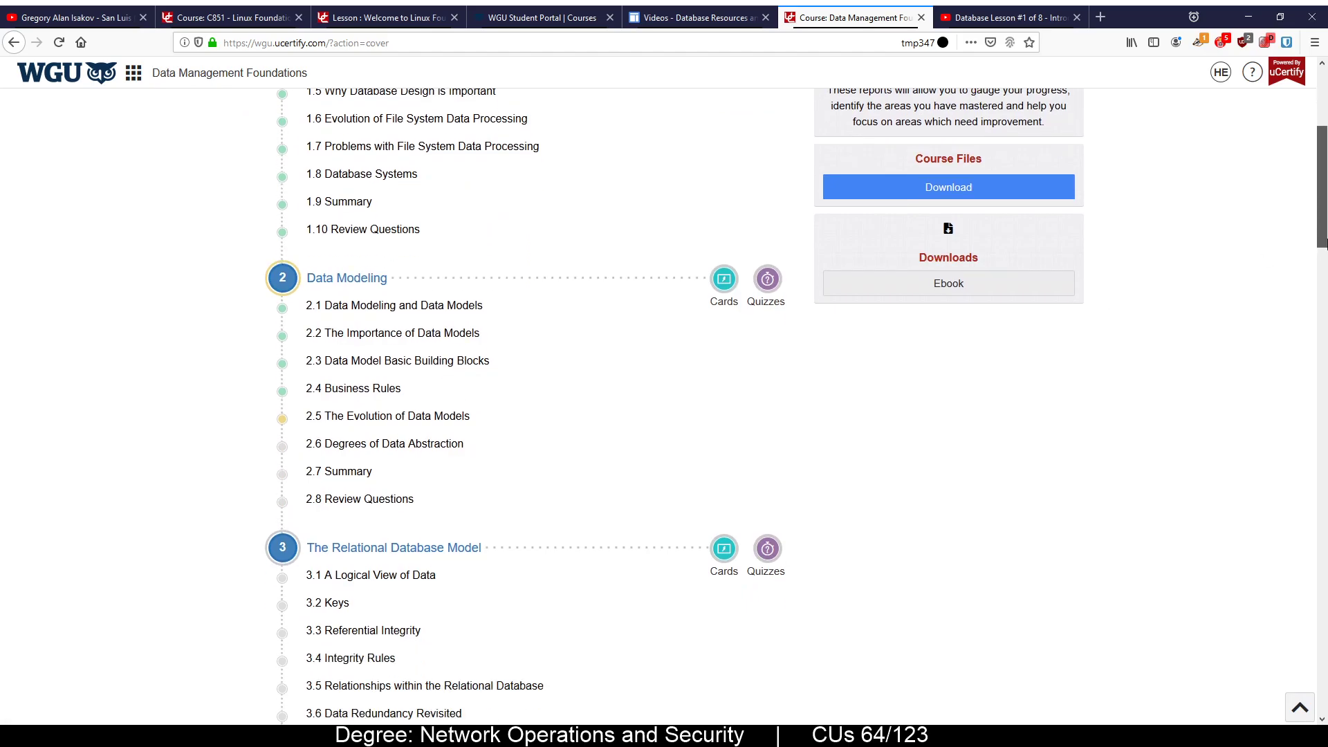
scroll(down, 3)
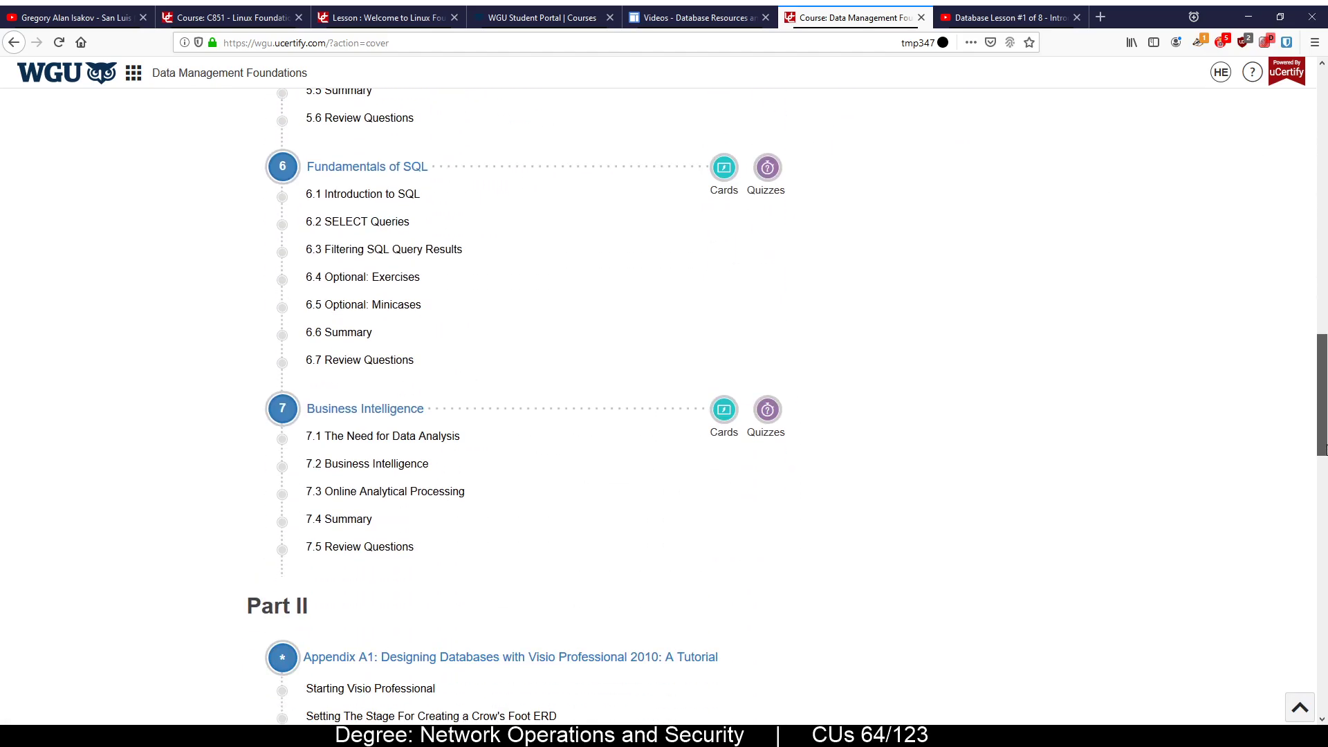
scroll(down, 3)
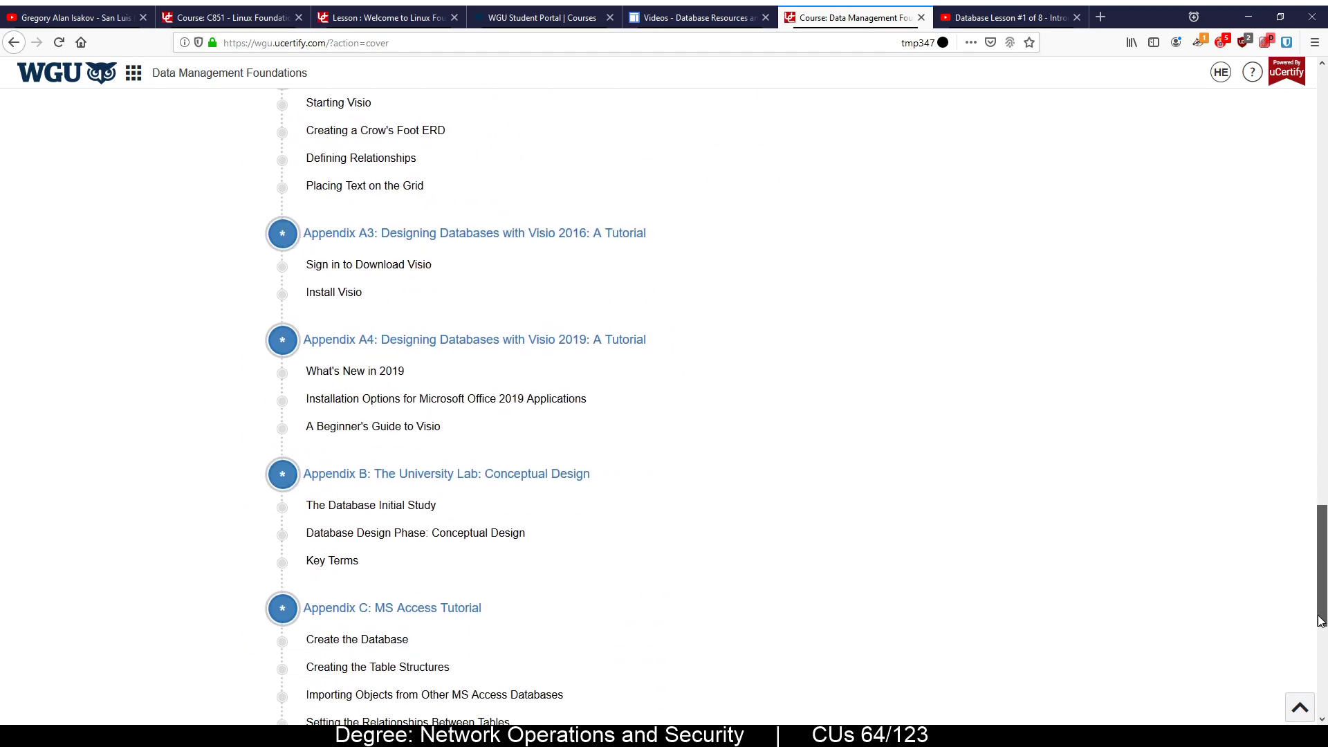
scroll(down, 3)
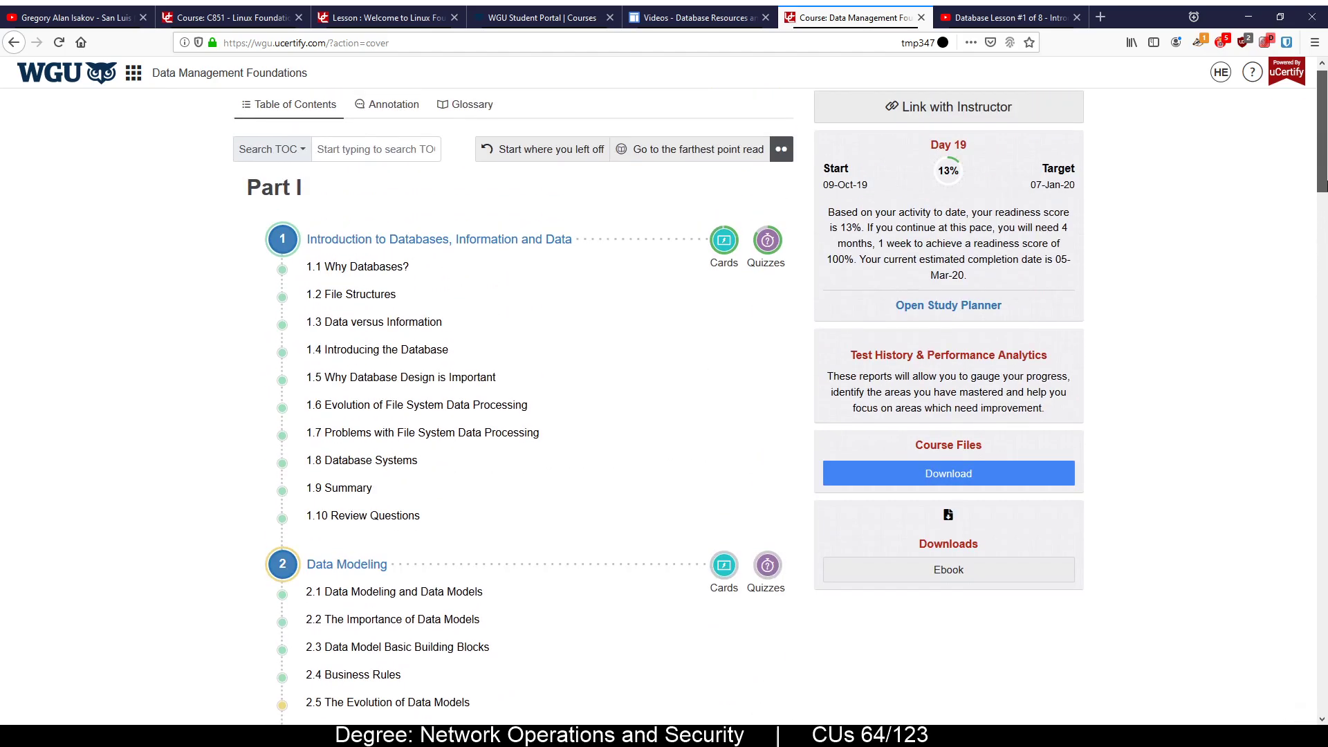
scroll(down, 3)
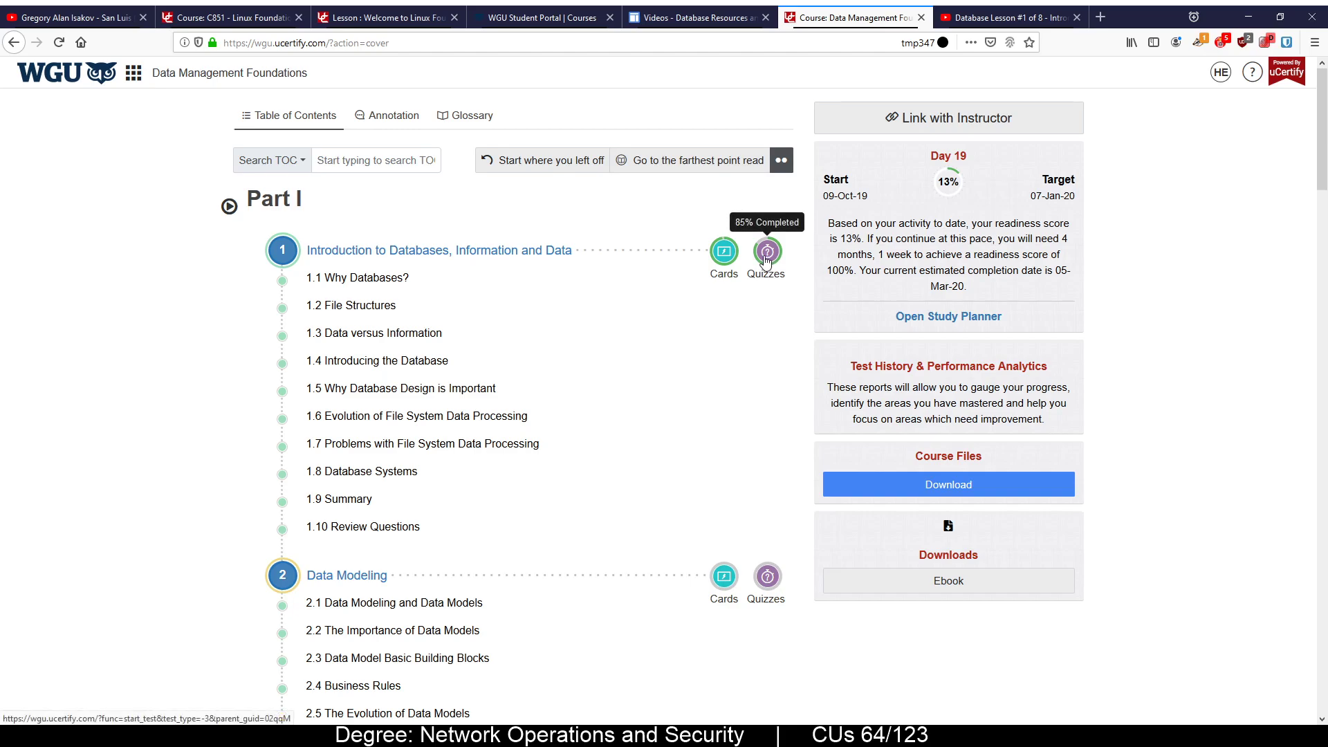
mouse_move(569, 446)
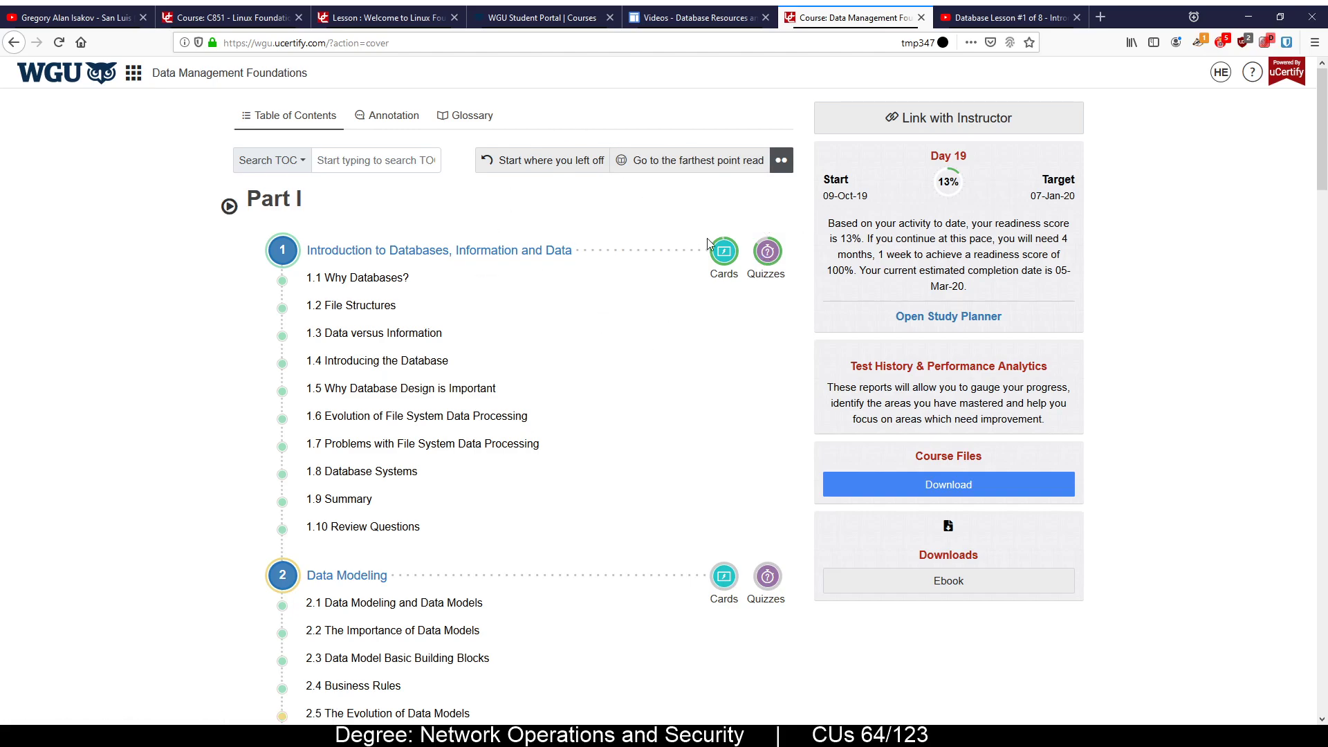
scroll(down, 3)
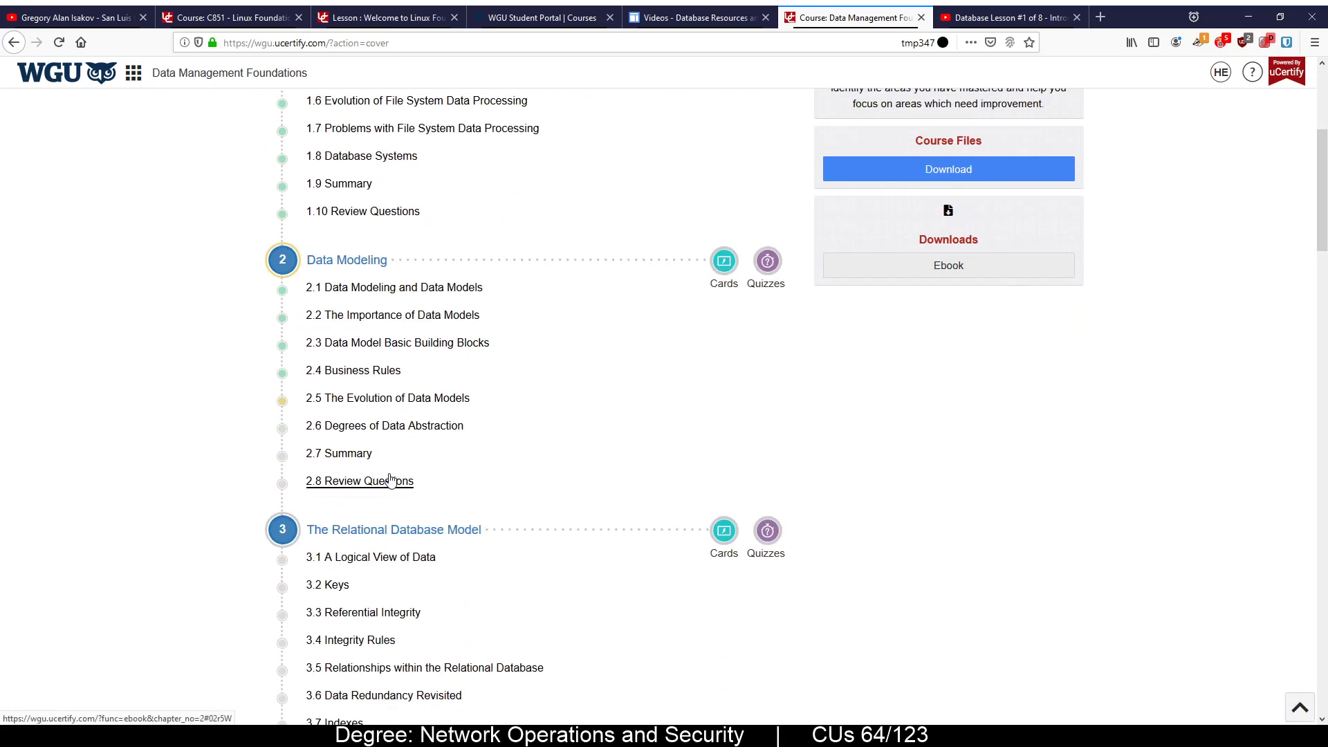
mouse_move(439, 473)
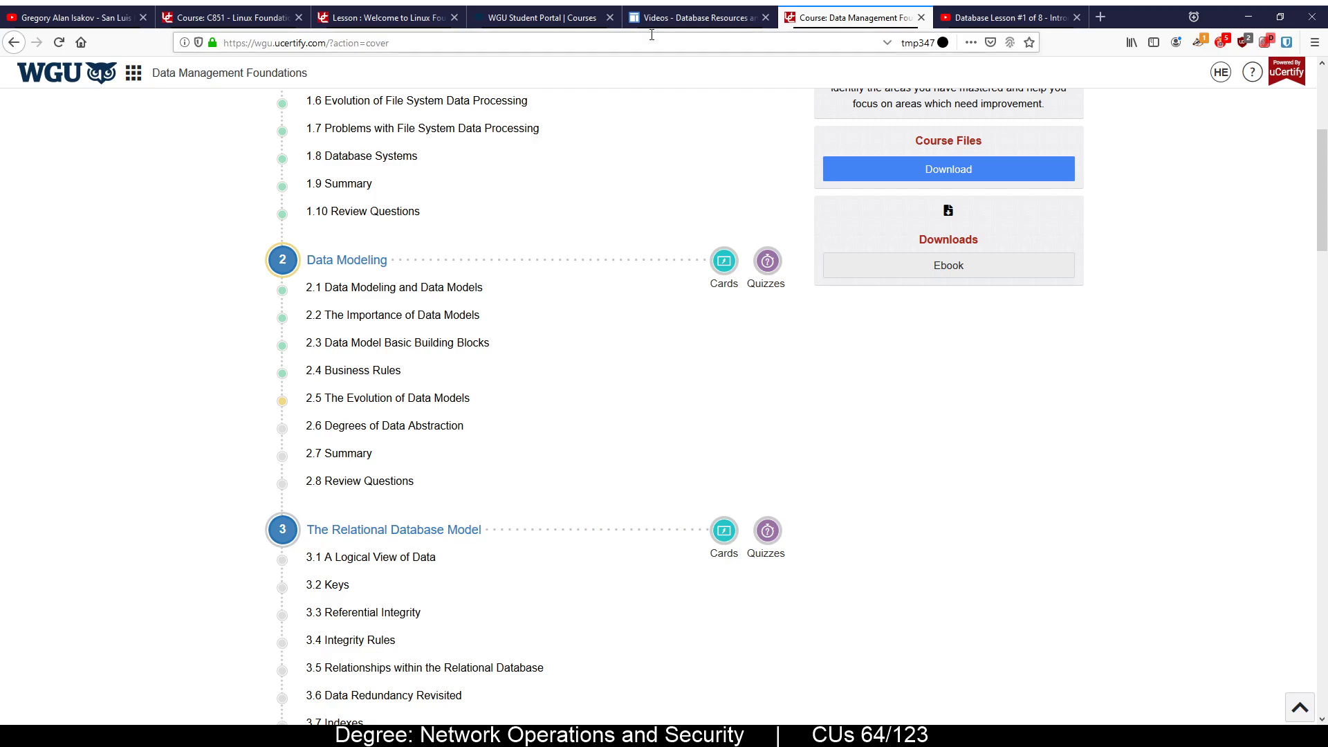
Show the C175 Pacing Guide under Course Material and highlight the optional Lynda.com video series note
click(699, 16)
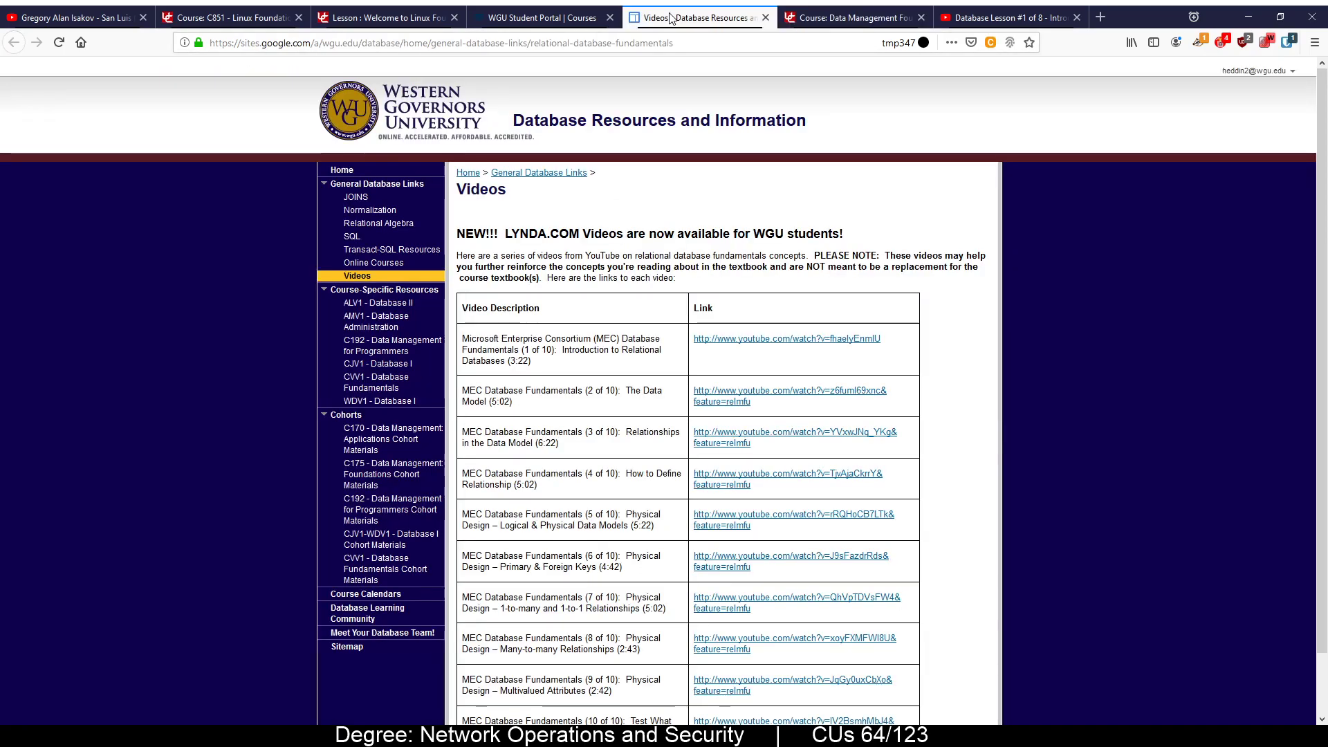
click(541, 18)
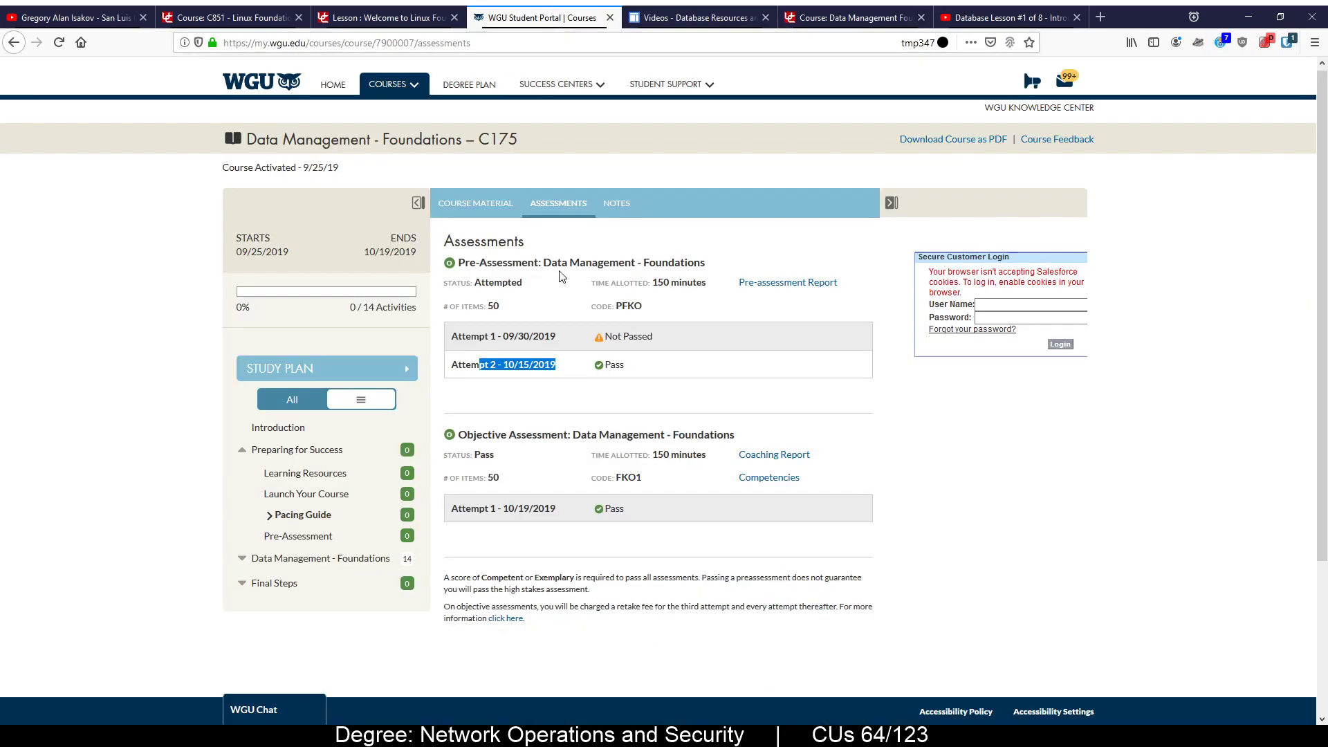
click(301, 515)
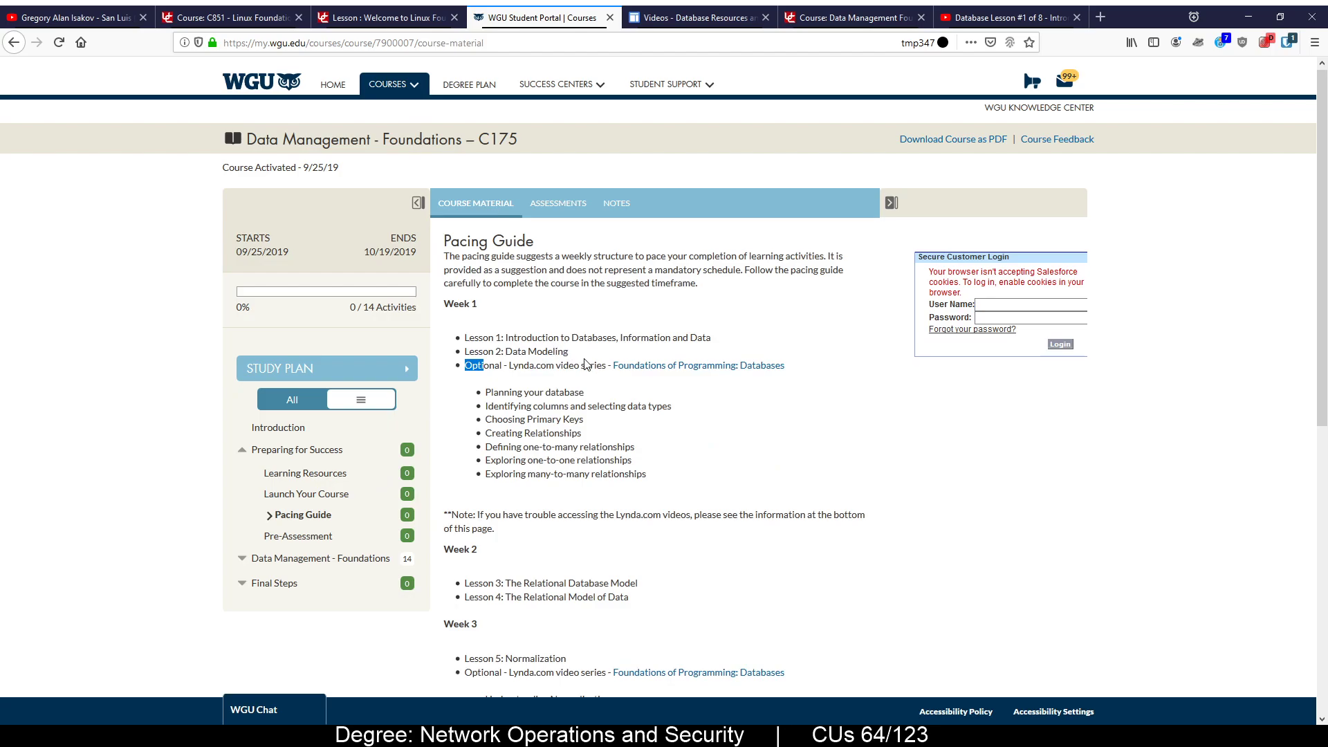
drag(465, 365, 593, 365)
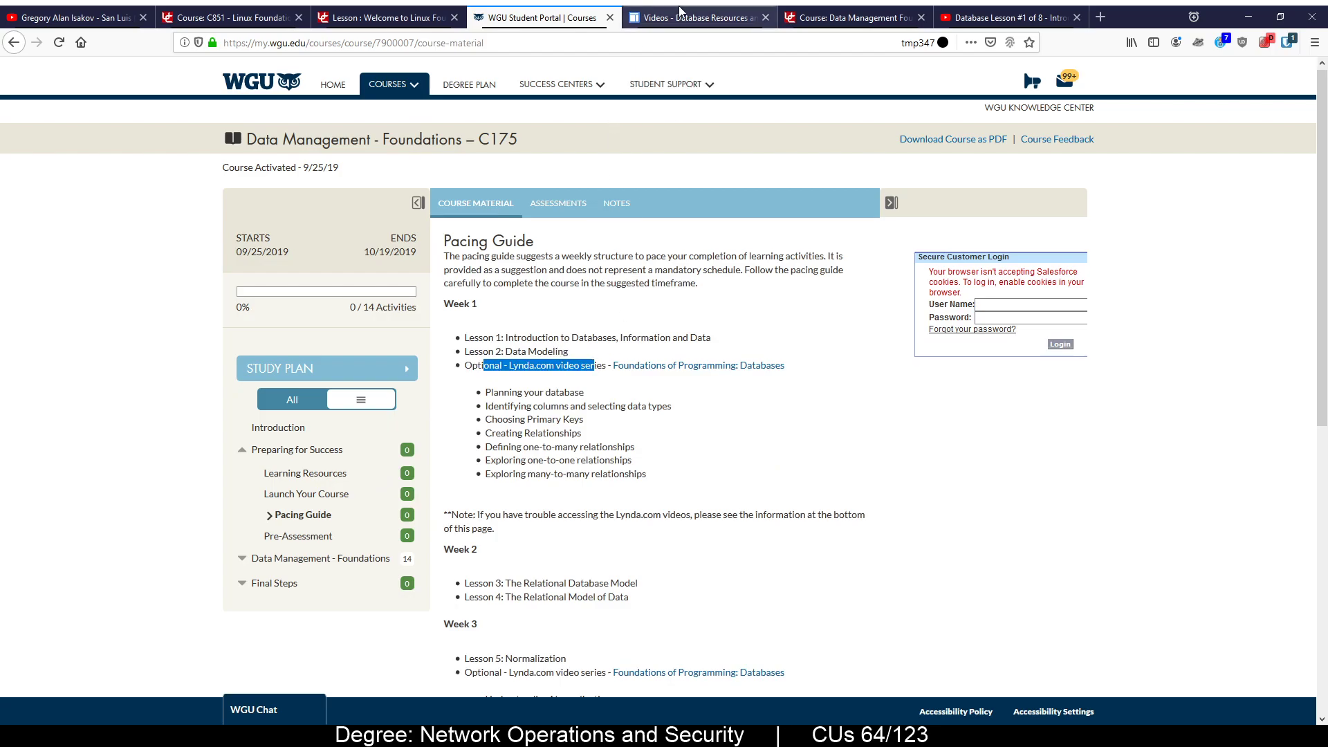
Scroll the Database Resources Videos page listing ten MEC Database Fundamentals YouTube links
click(701, 18)
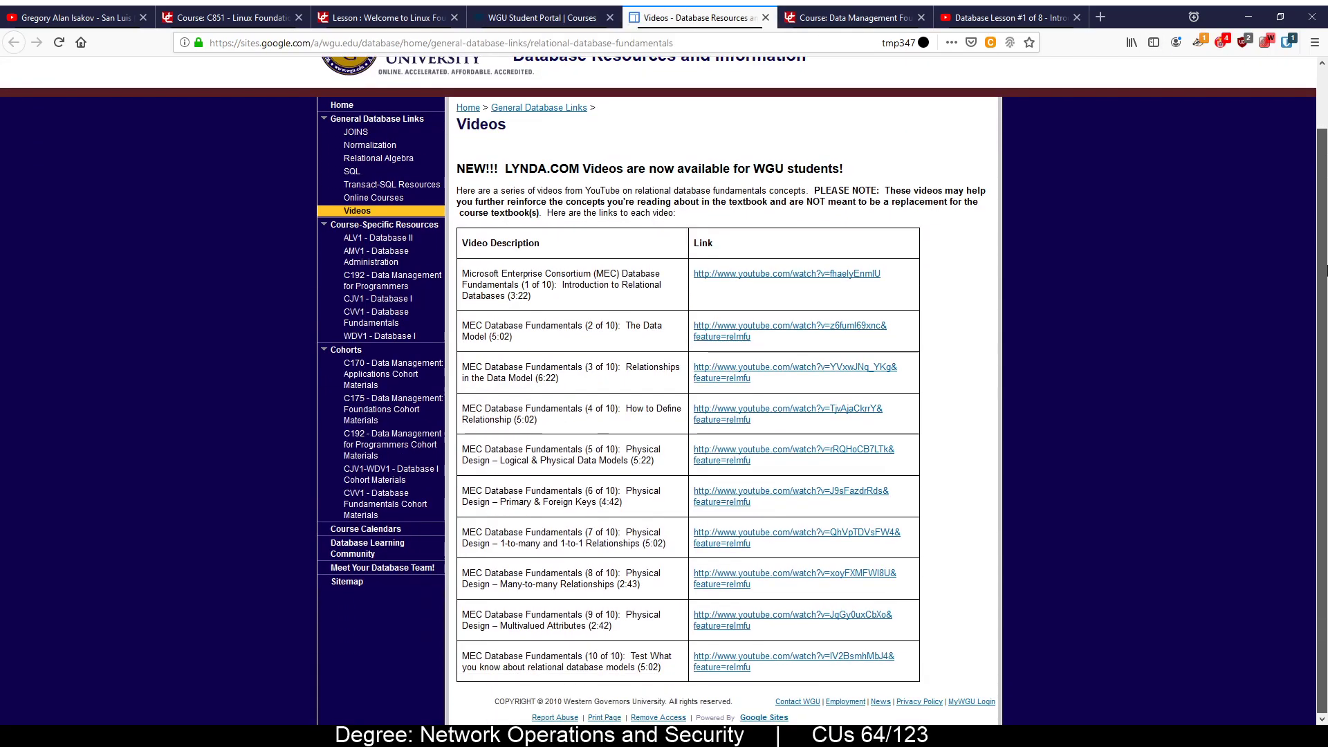
mouse_move(838, 370)
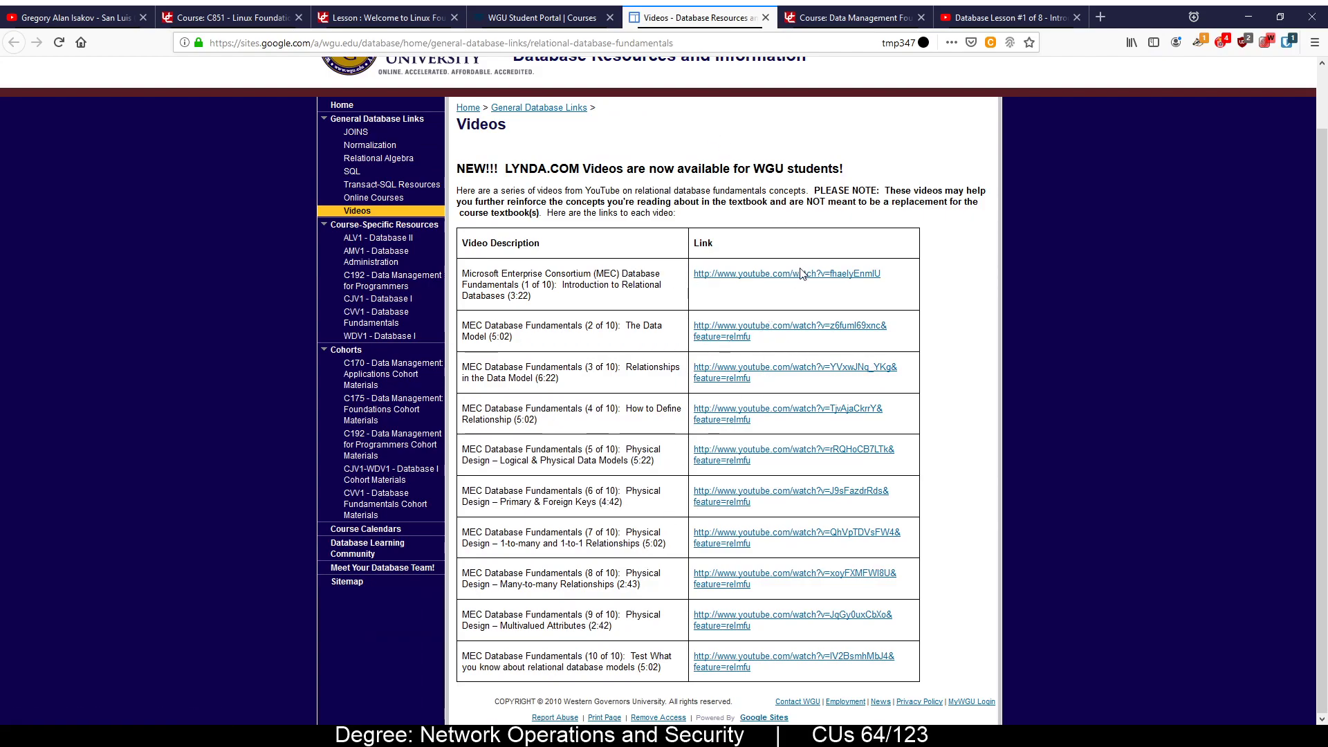
mouse_move(1309, 142)
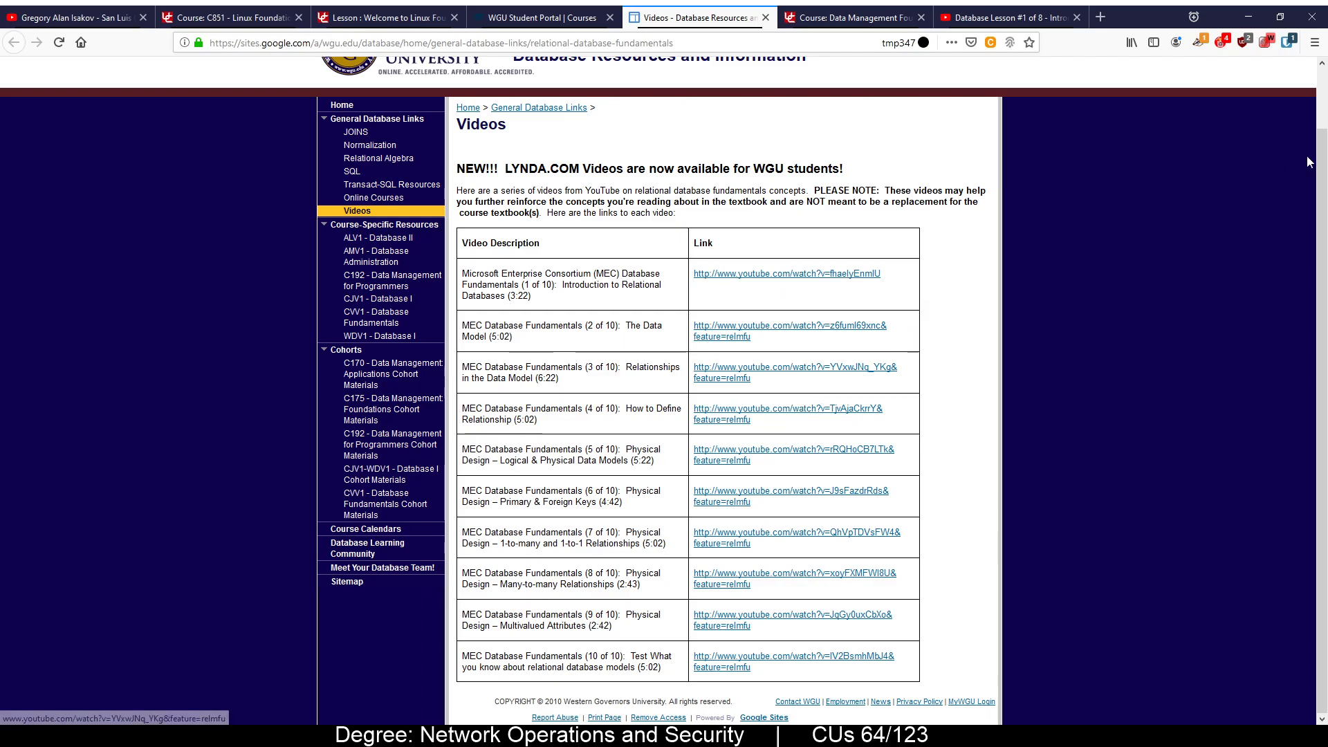
mouse_move(745, 416)
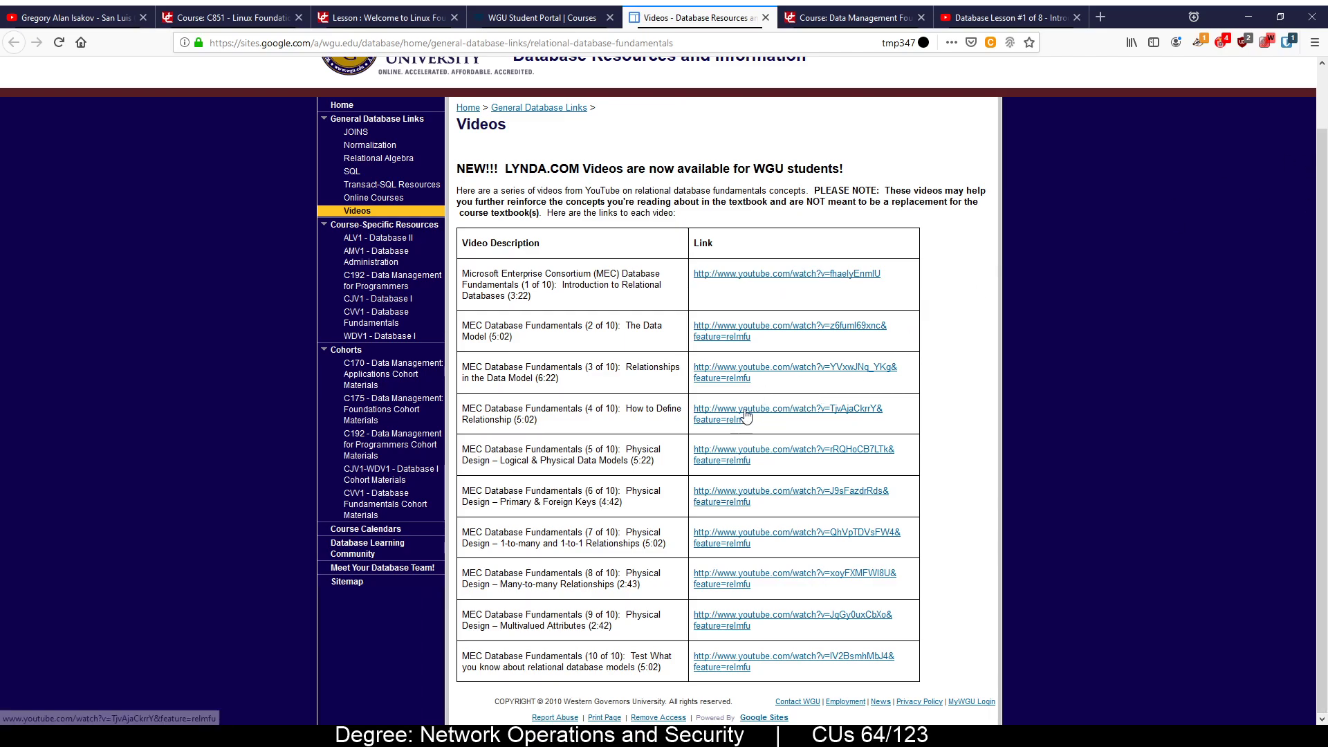
mouse_move(669, 336)
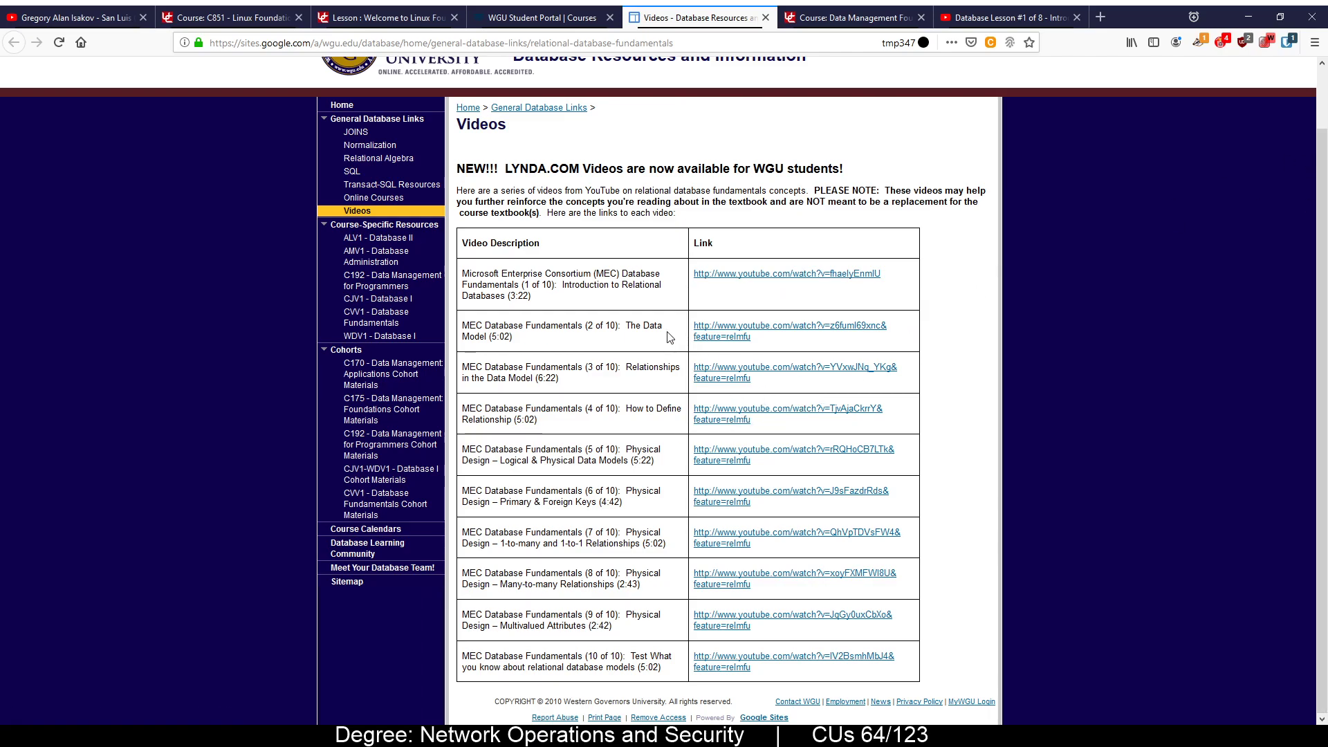
mouse_move(726, 298)
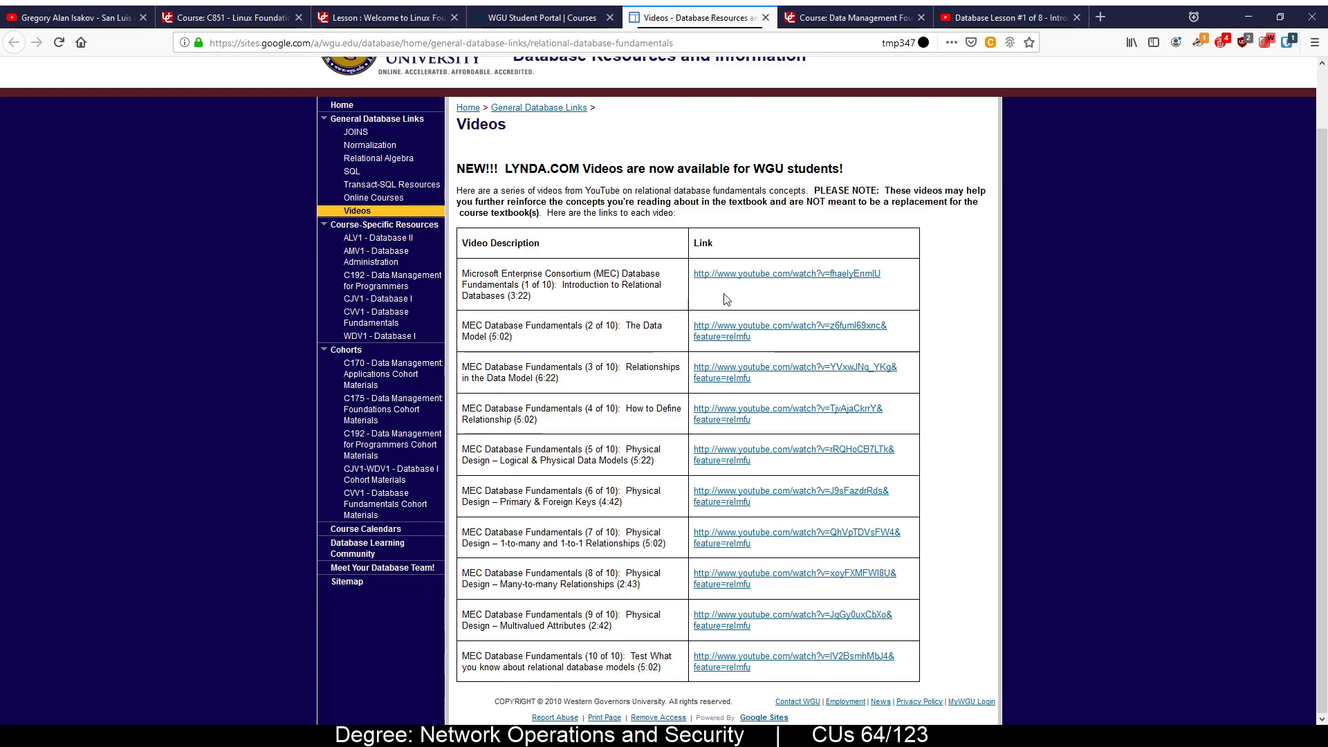
mouse_move(793, 449)
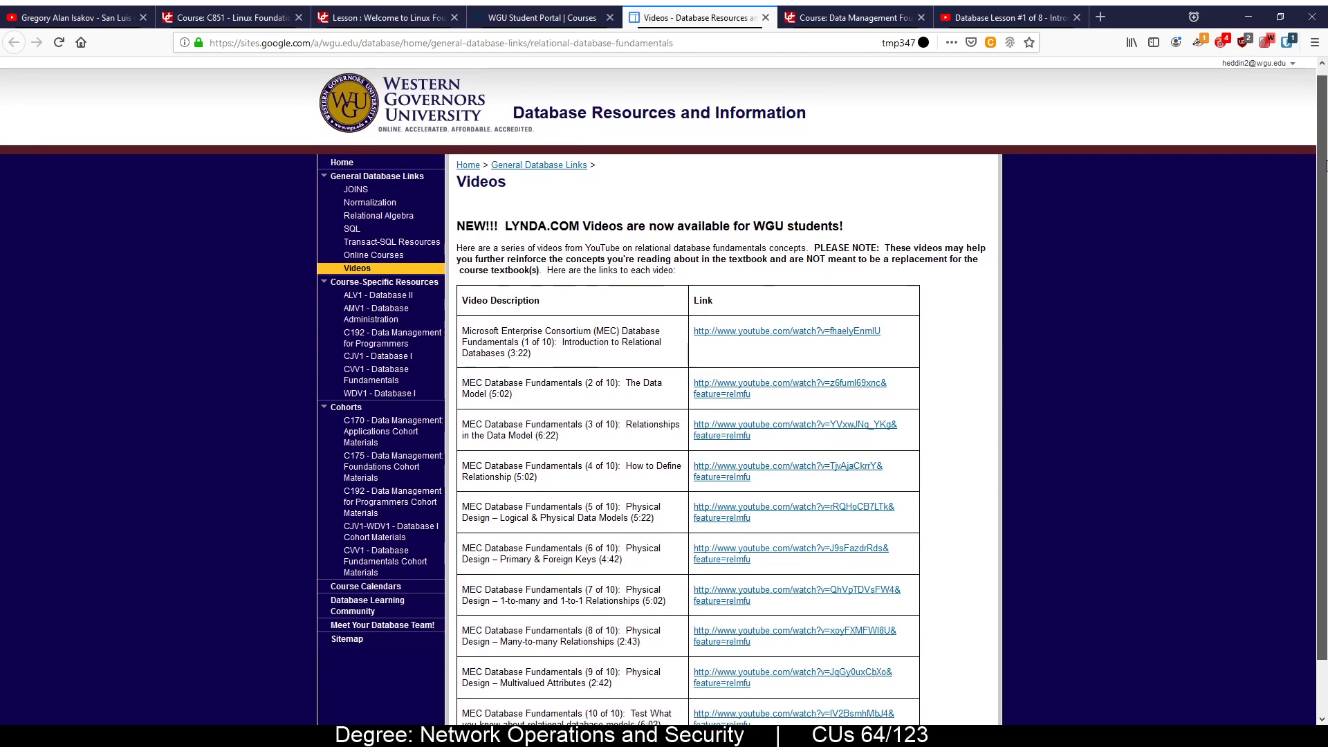
scroll(down, 3)
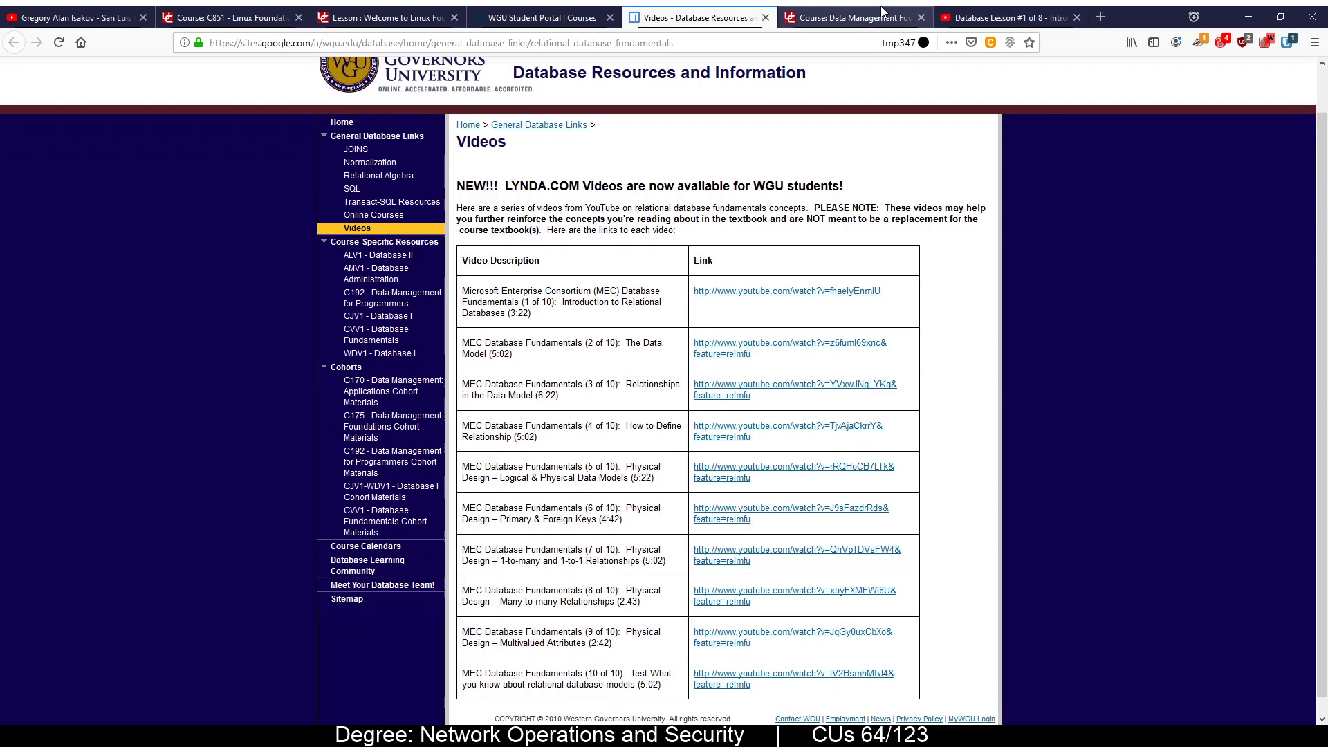
mouse_move(864, 8)
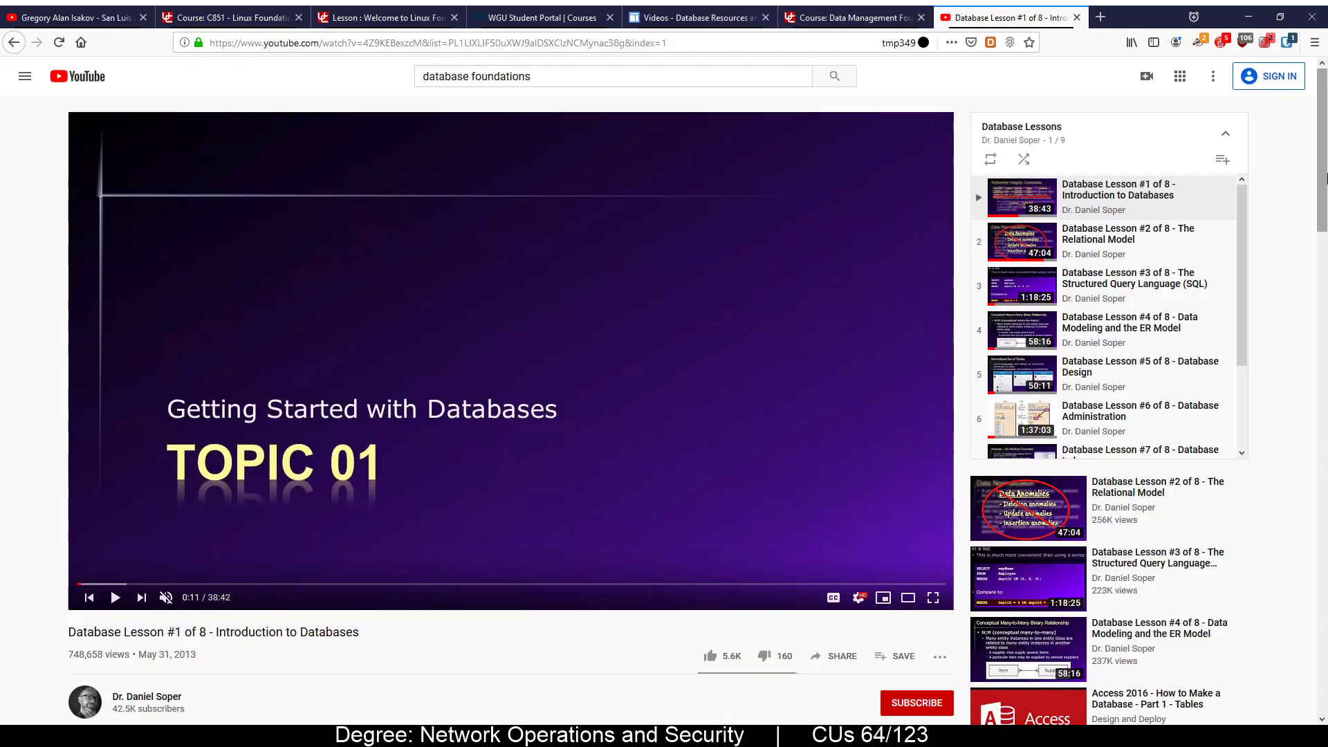
scroll(down, 3)
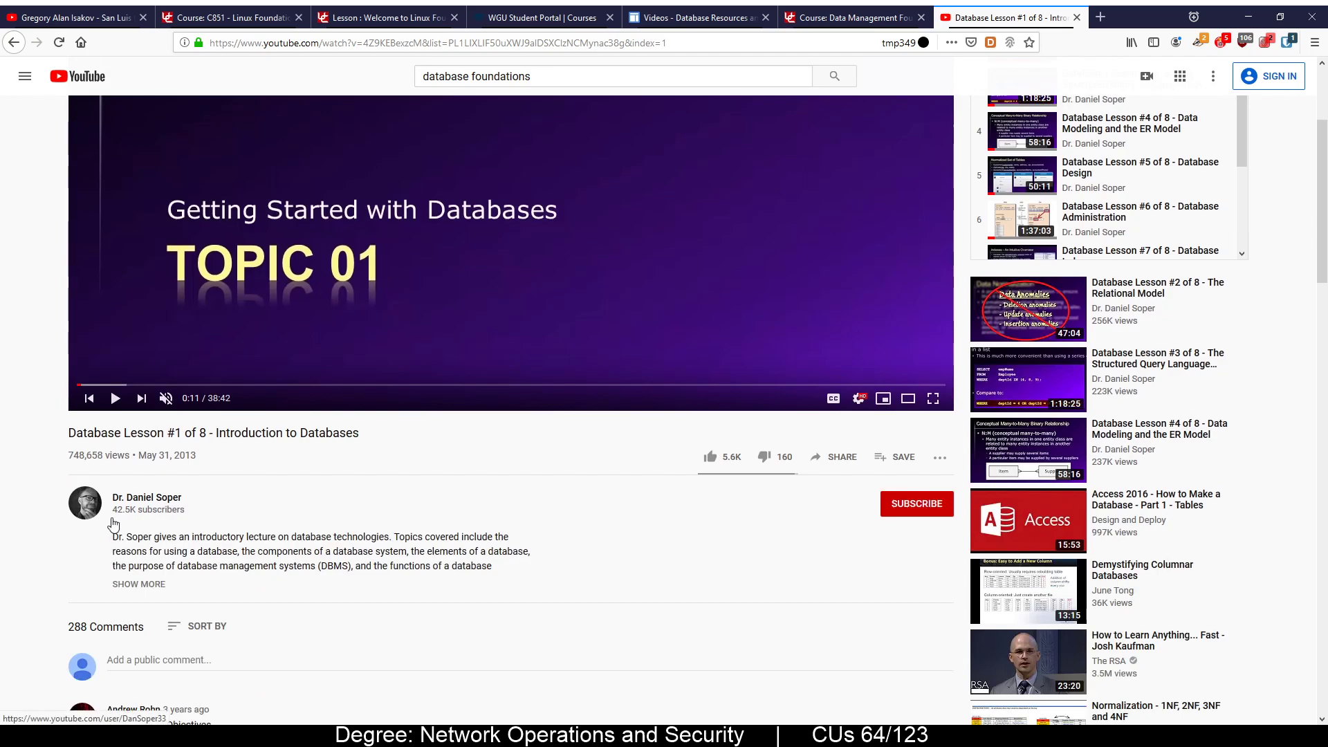
click(147, 496)
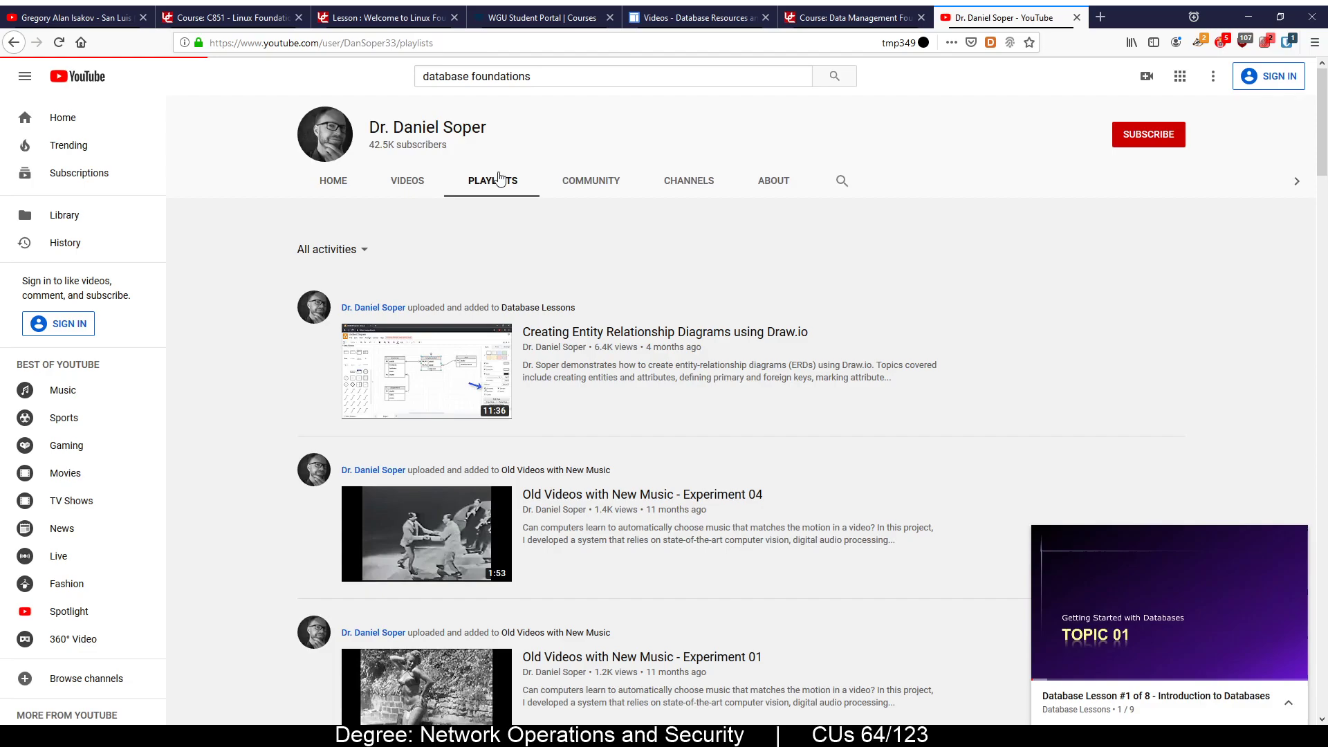
click(493, 180)
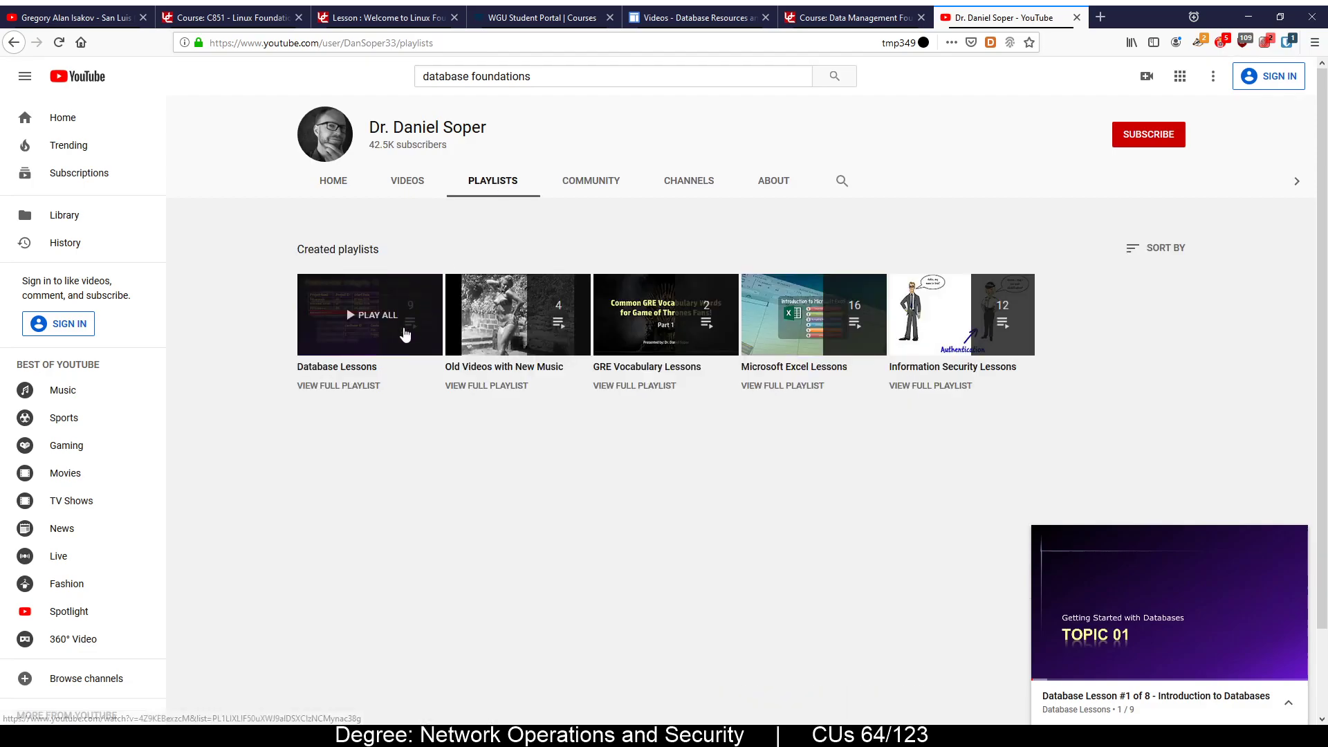
mouse_move(343, 275)
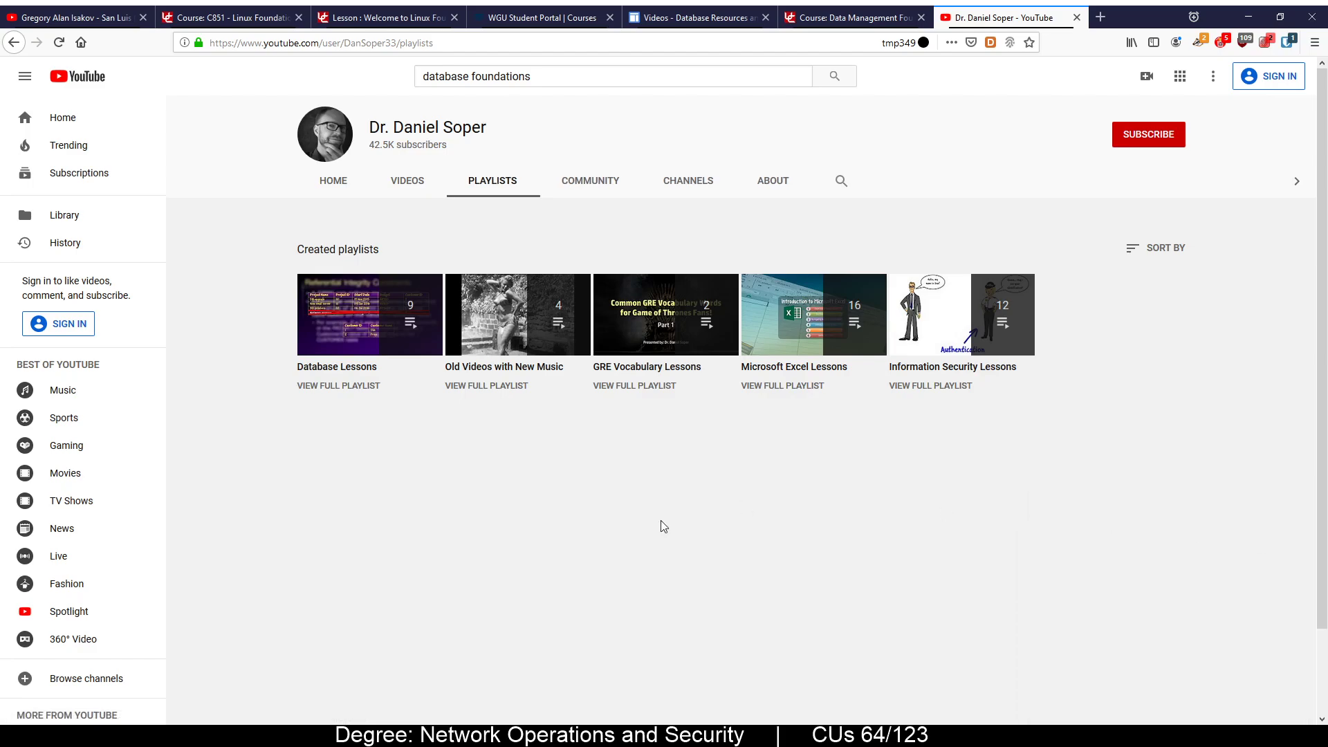
click(370, 315)
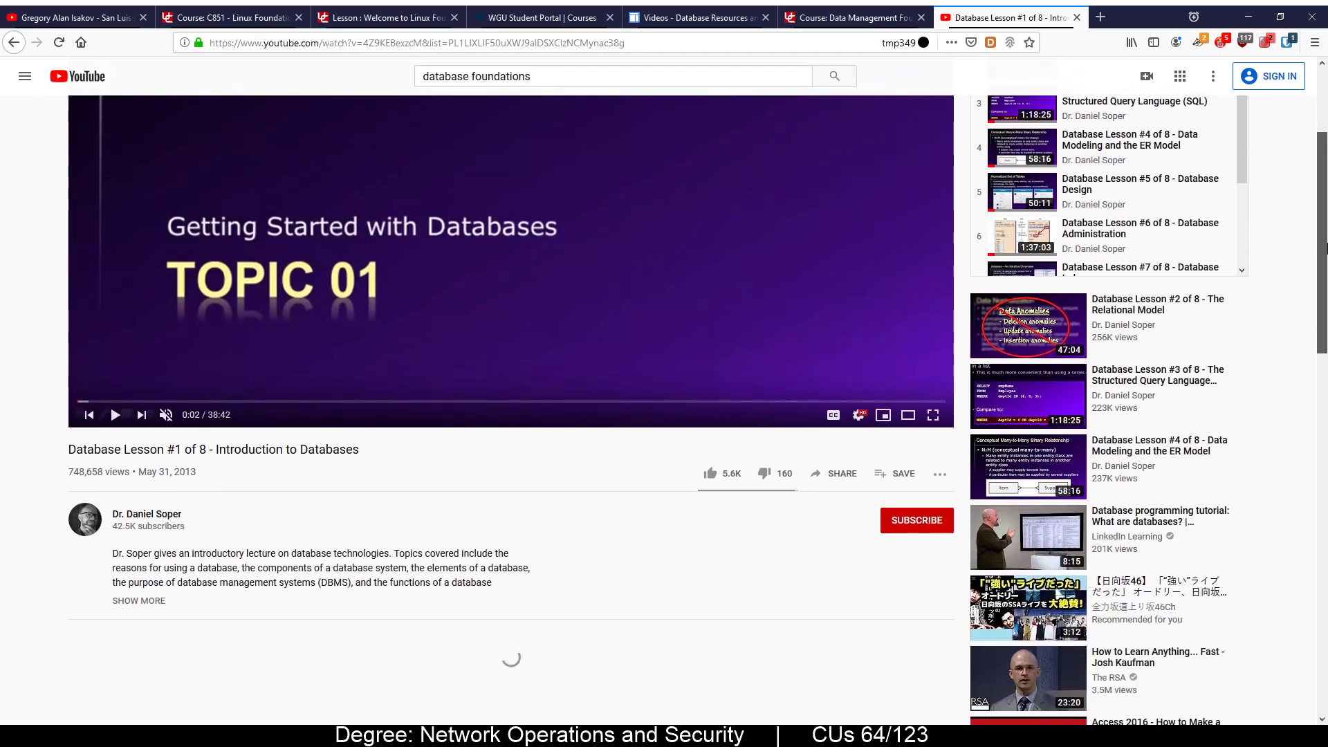
scroll(down, 3)
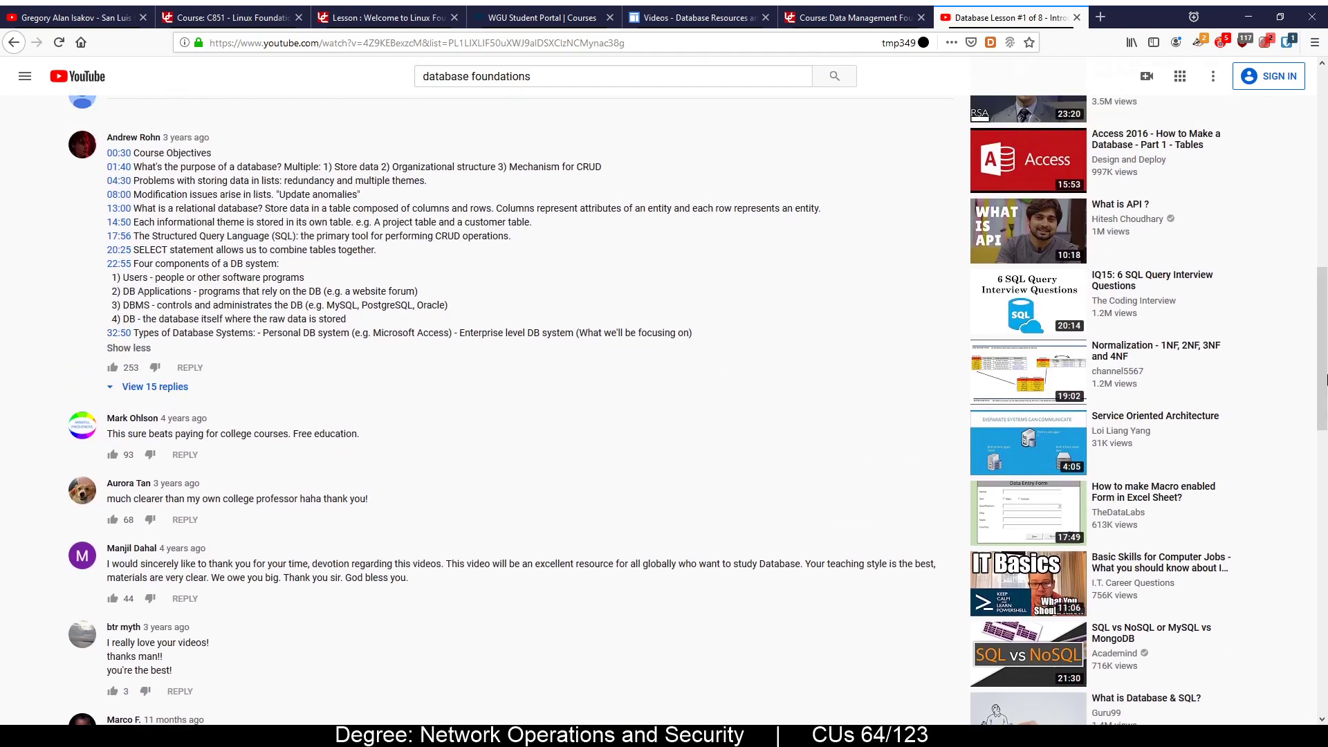
drag(128, 292, 204, 292)
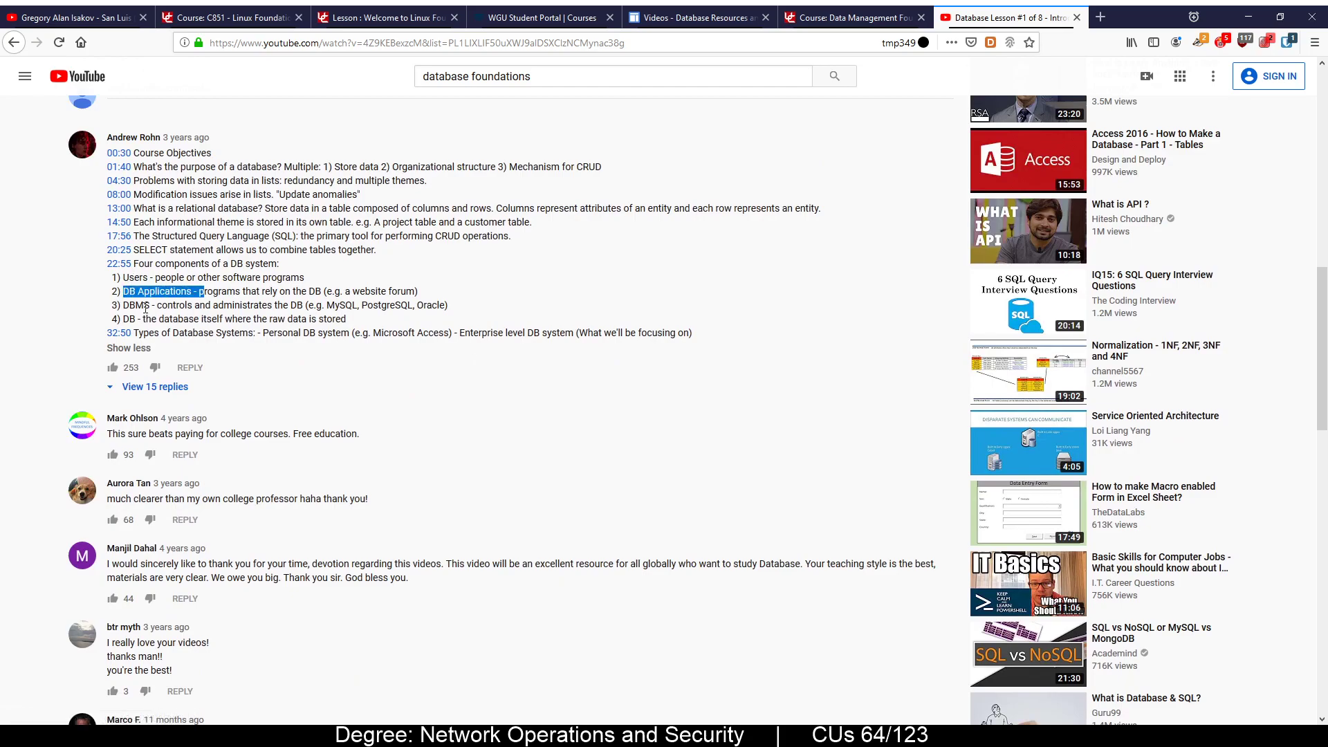
mouse_move(128, 348)
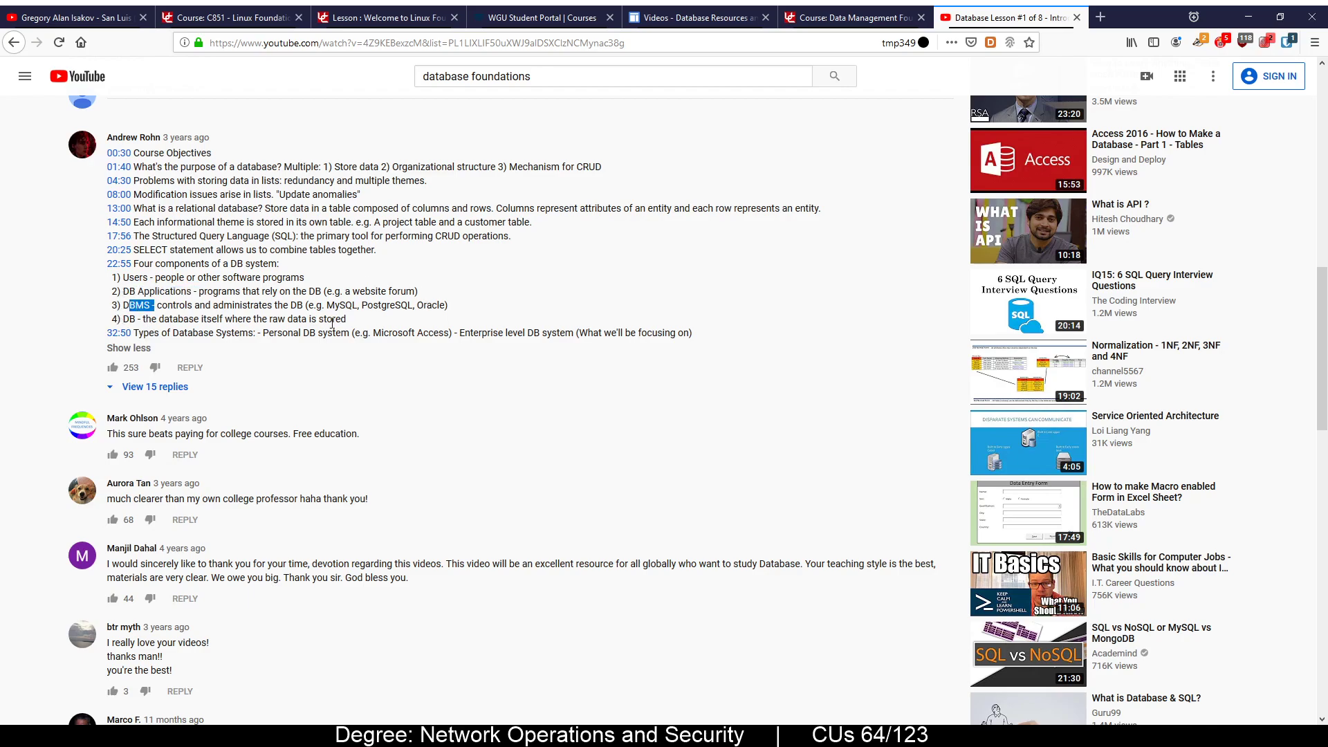
click(128, 349)
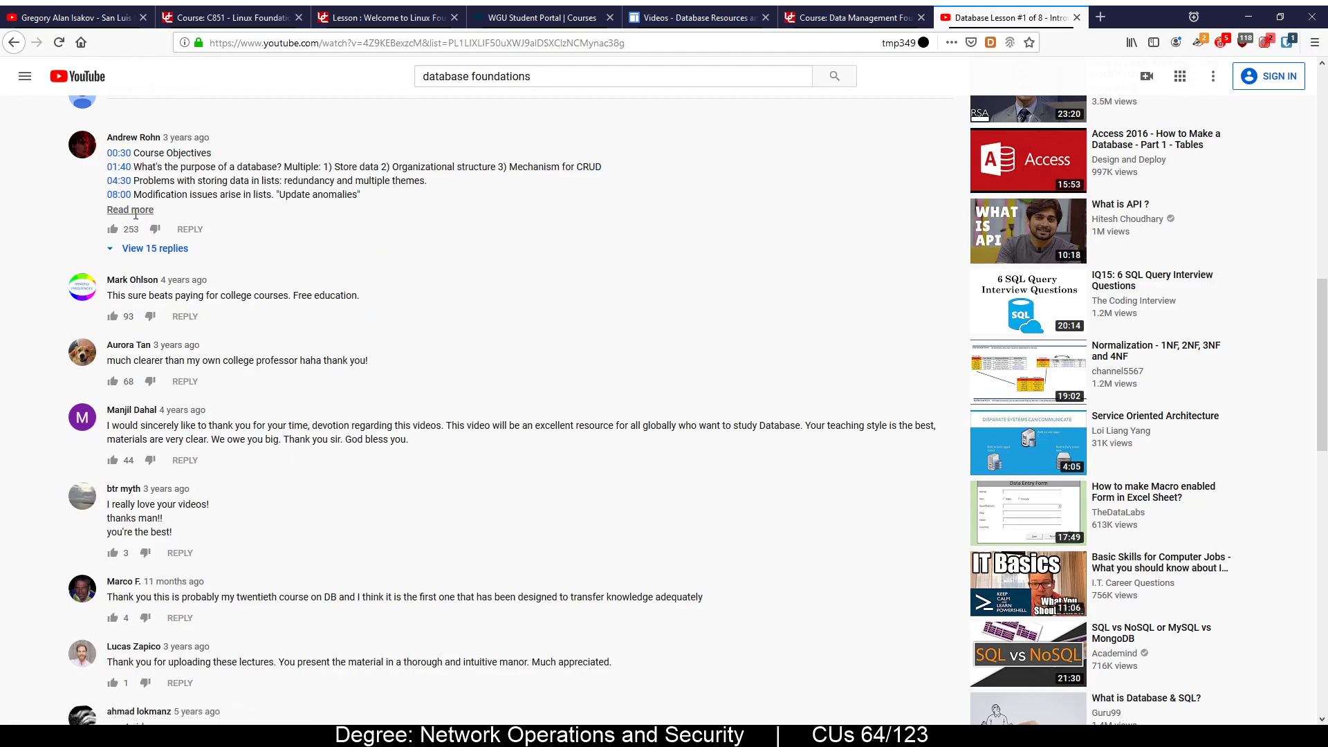
click(130, 210)
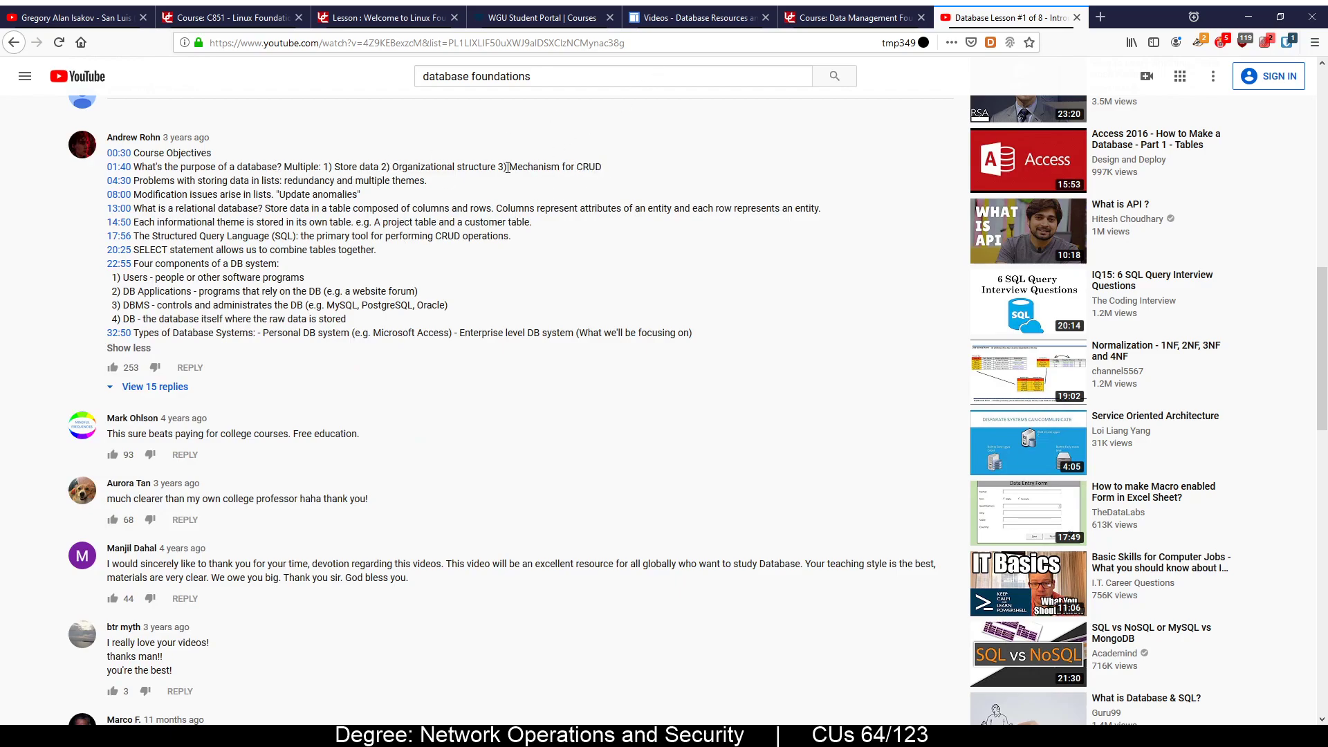
scroll(up, 3)
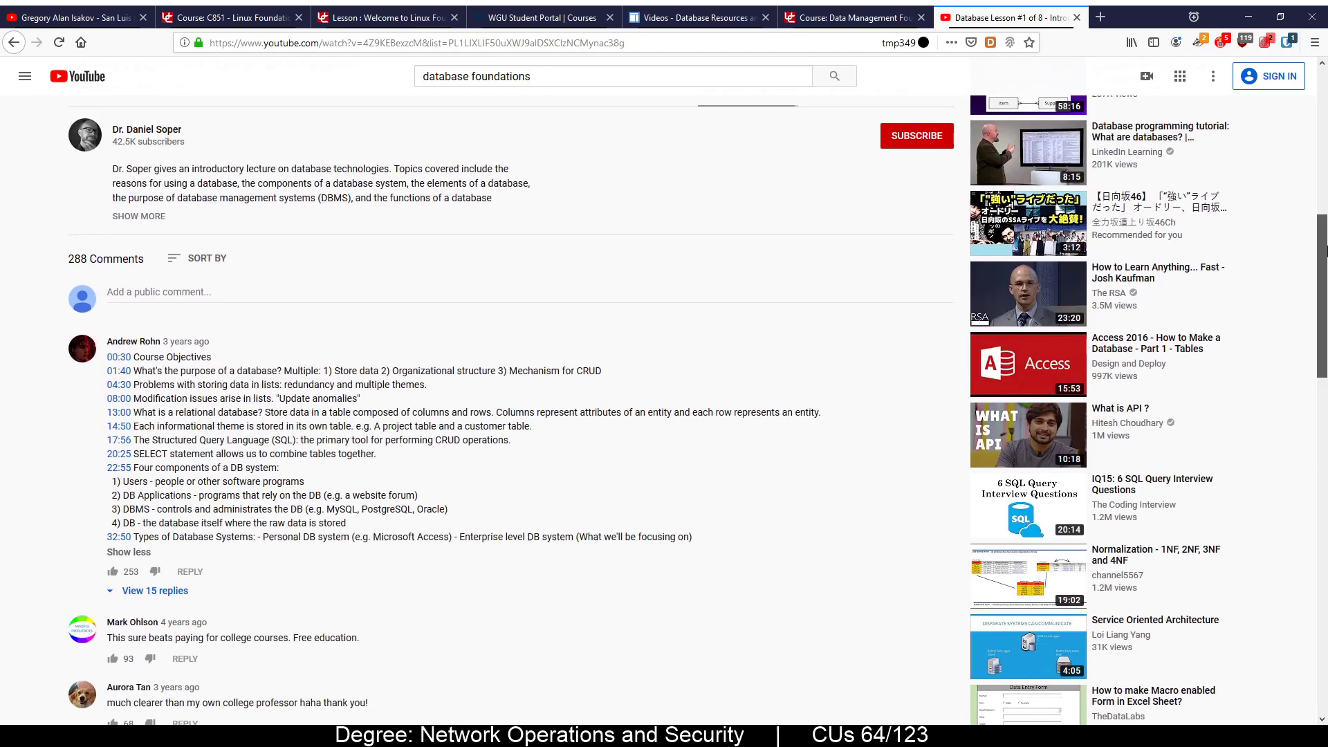
scroll(up, 3)
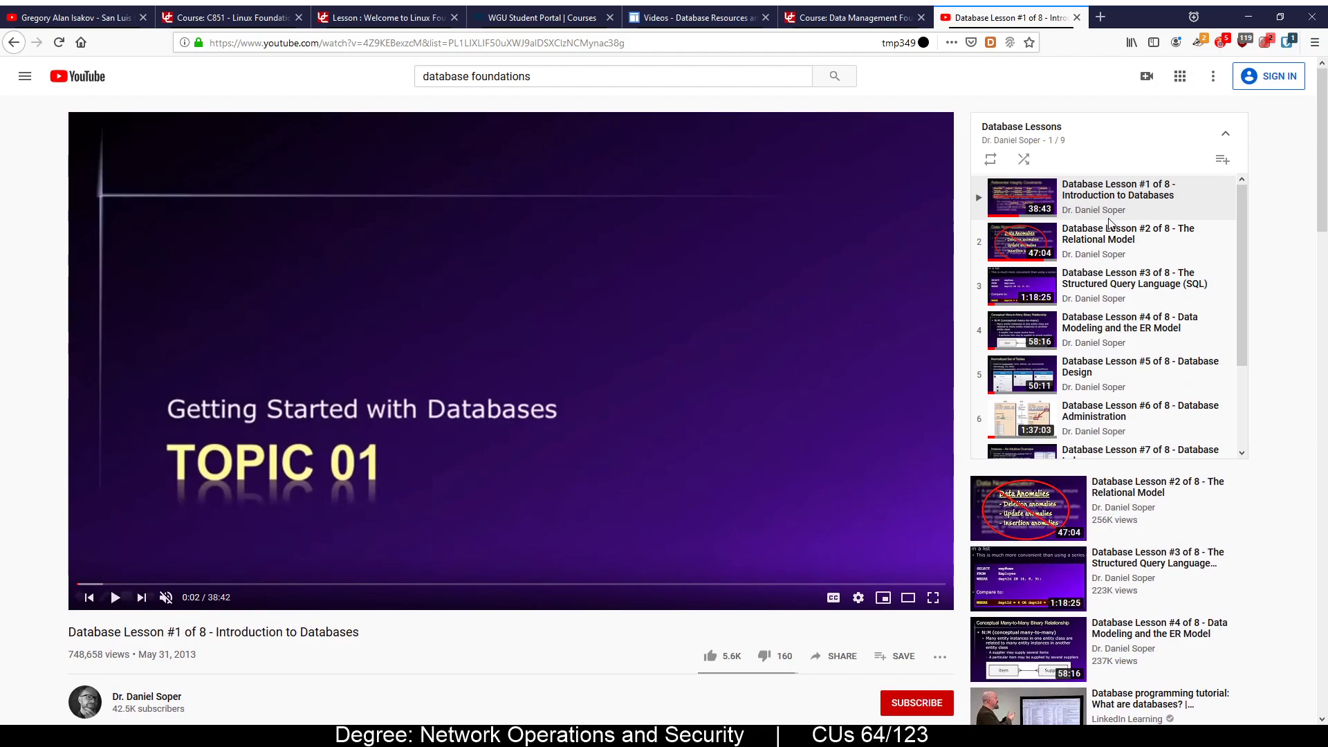
click(1129, 234)
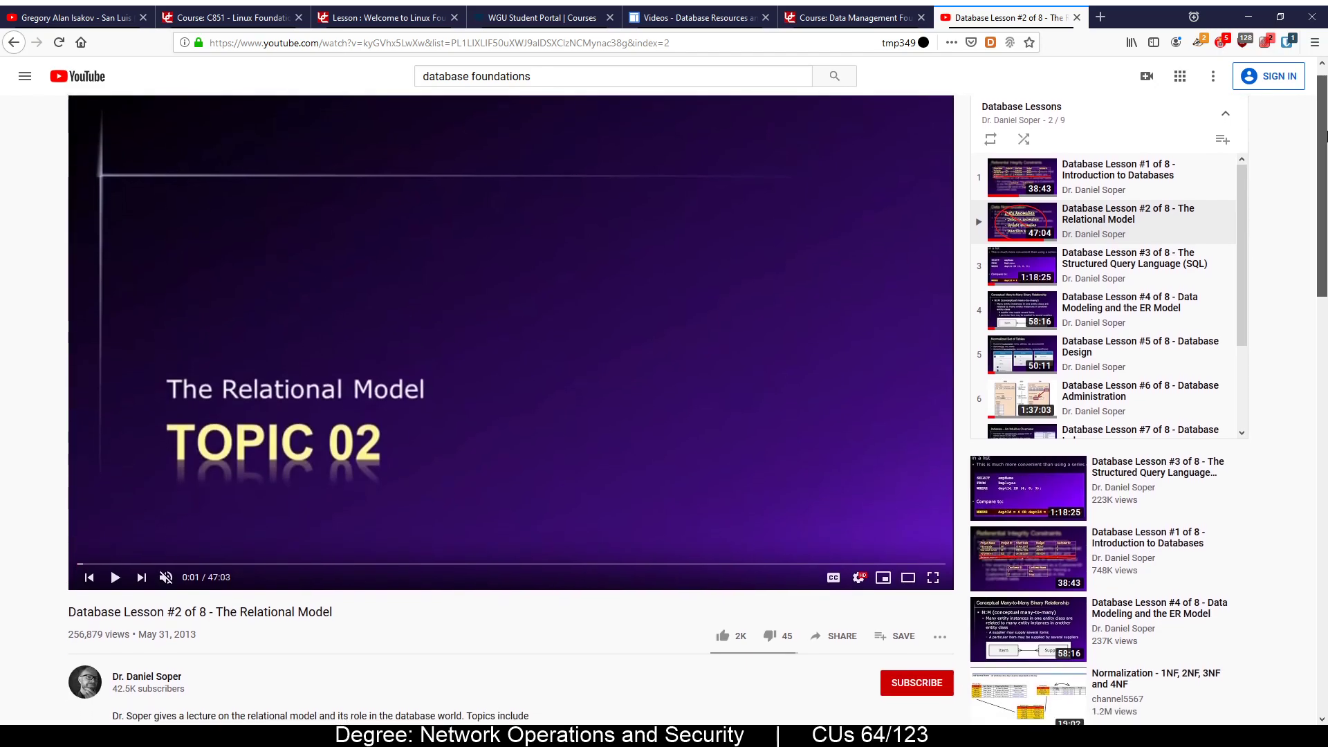
scroll(down, 3)
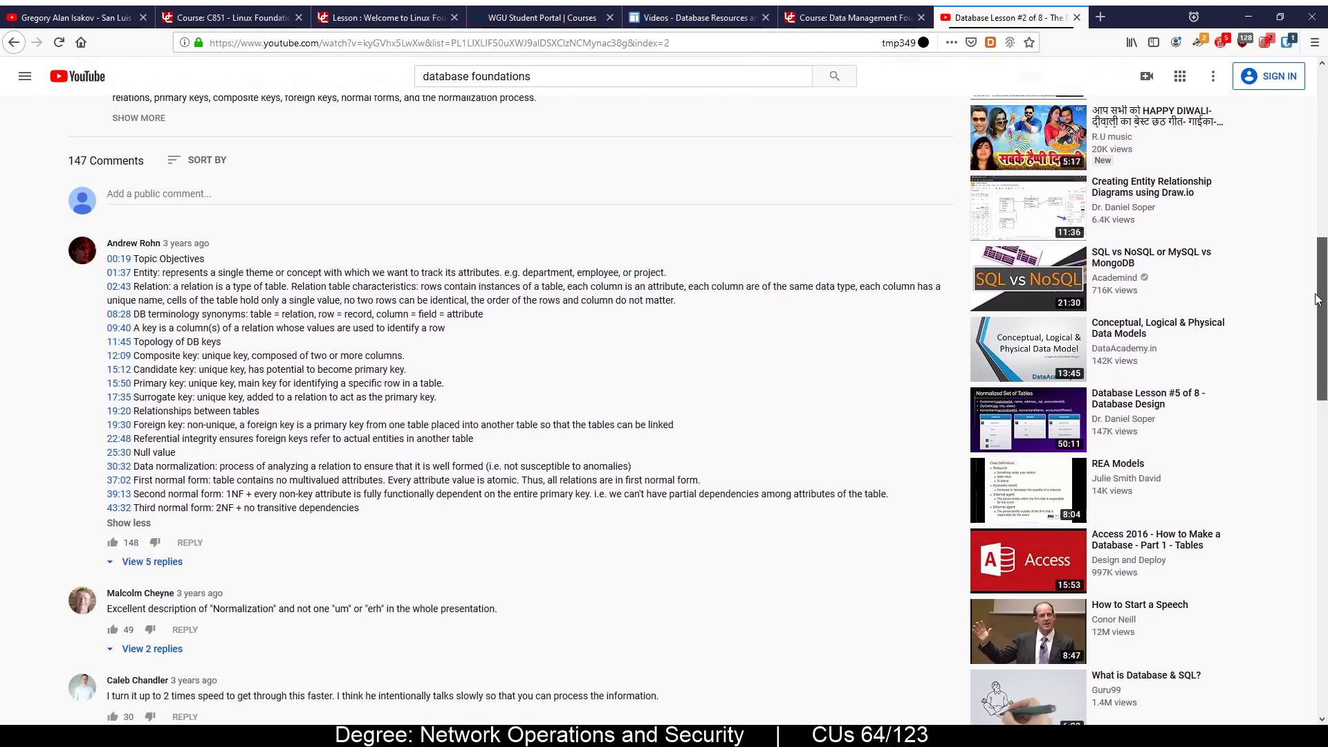
scroll(down, 3)
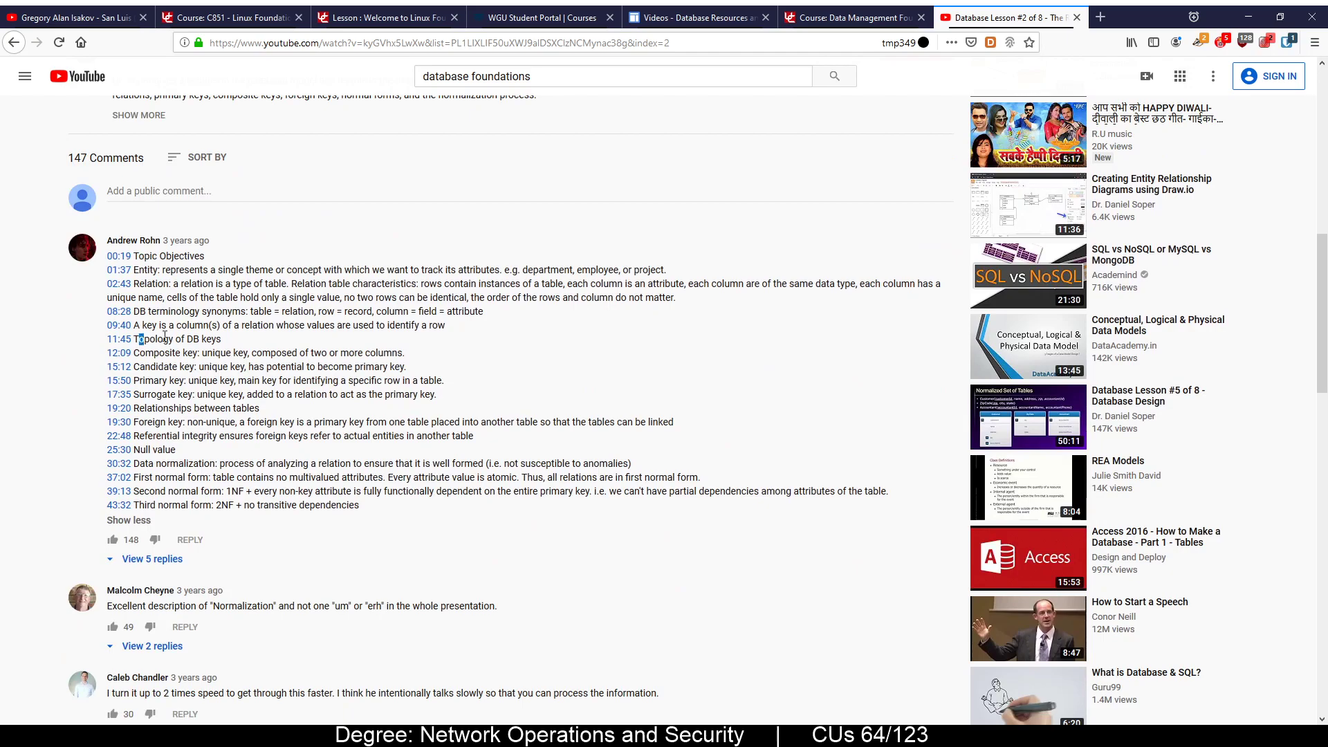
mouse_move(153, 371)
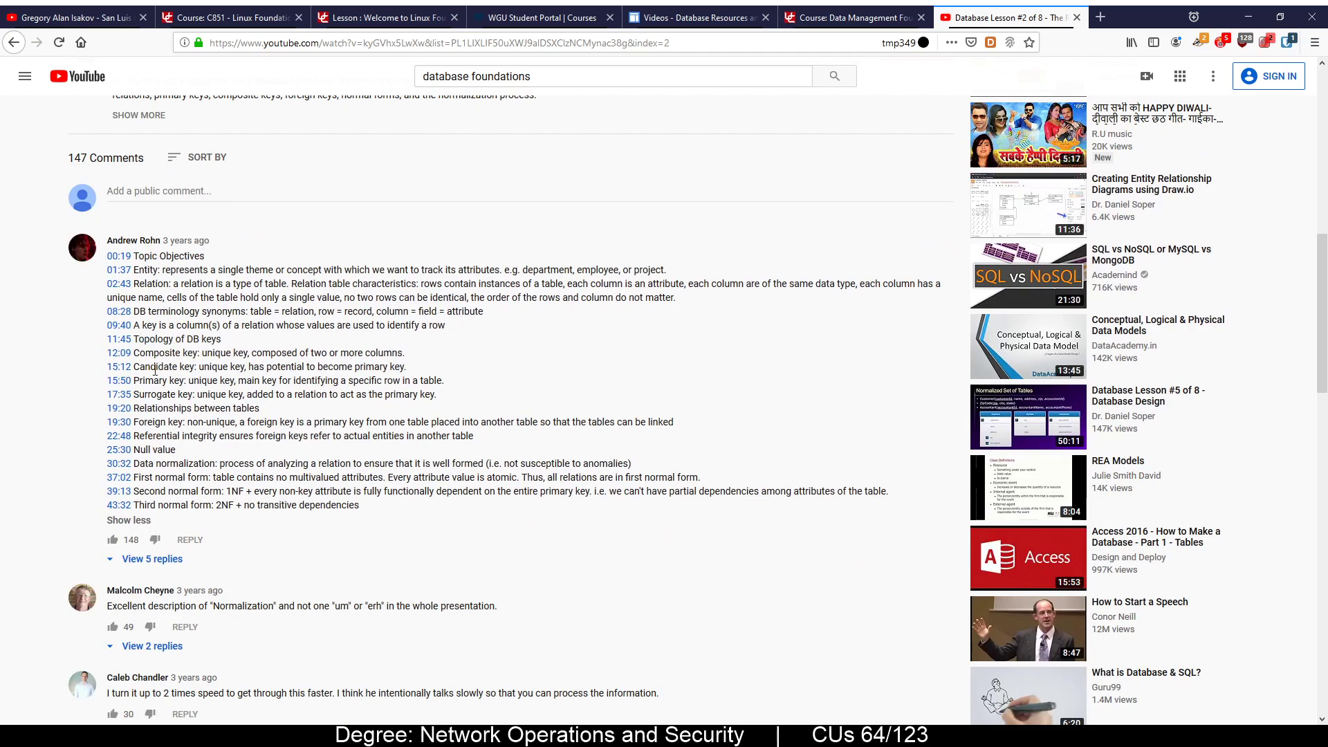
mouse_move(158, 420)
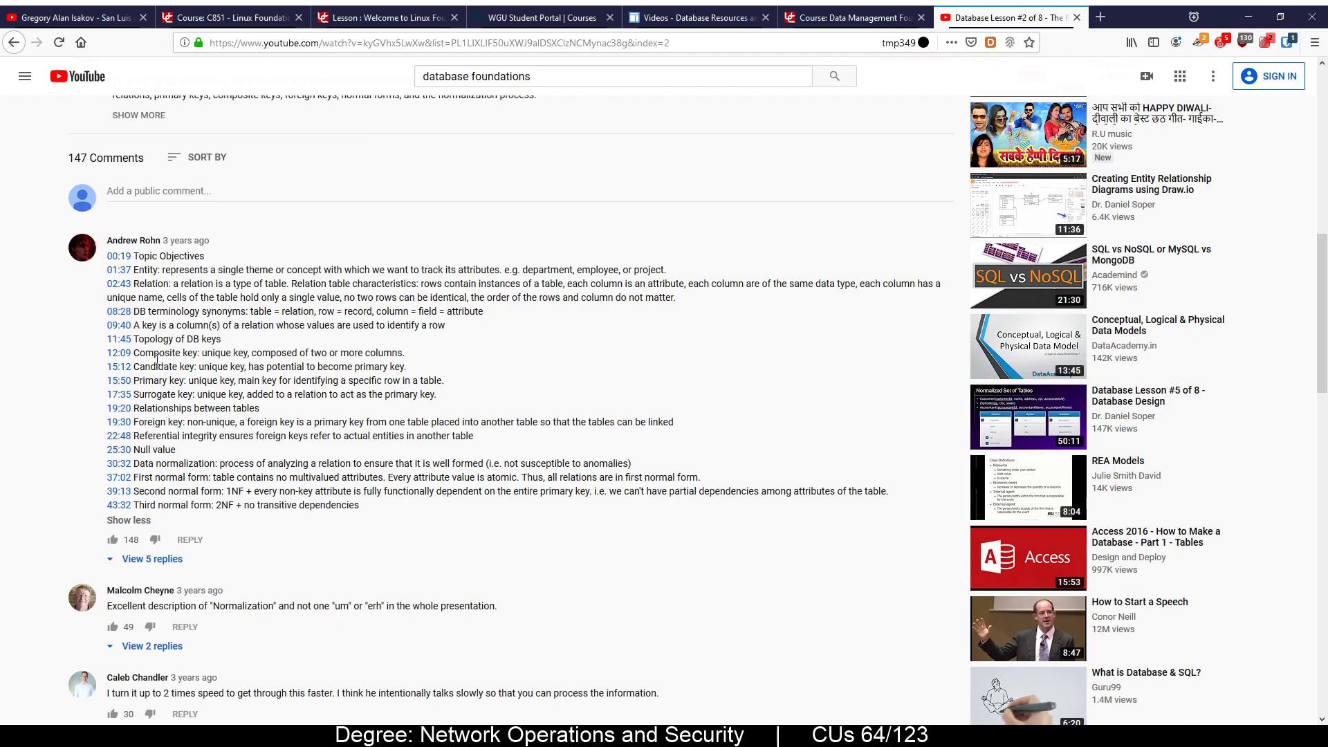
double_click(152, 380)
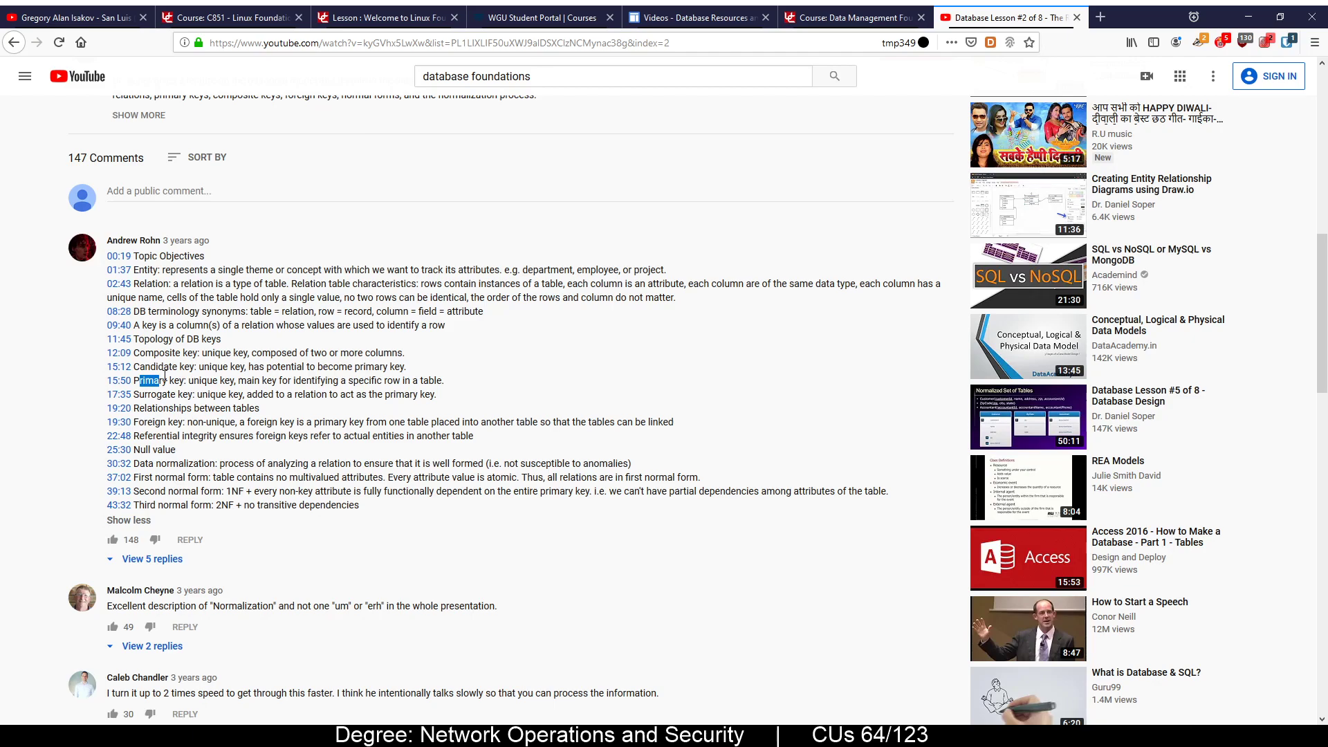
mouse_move(119, 425)
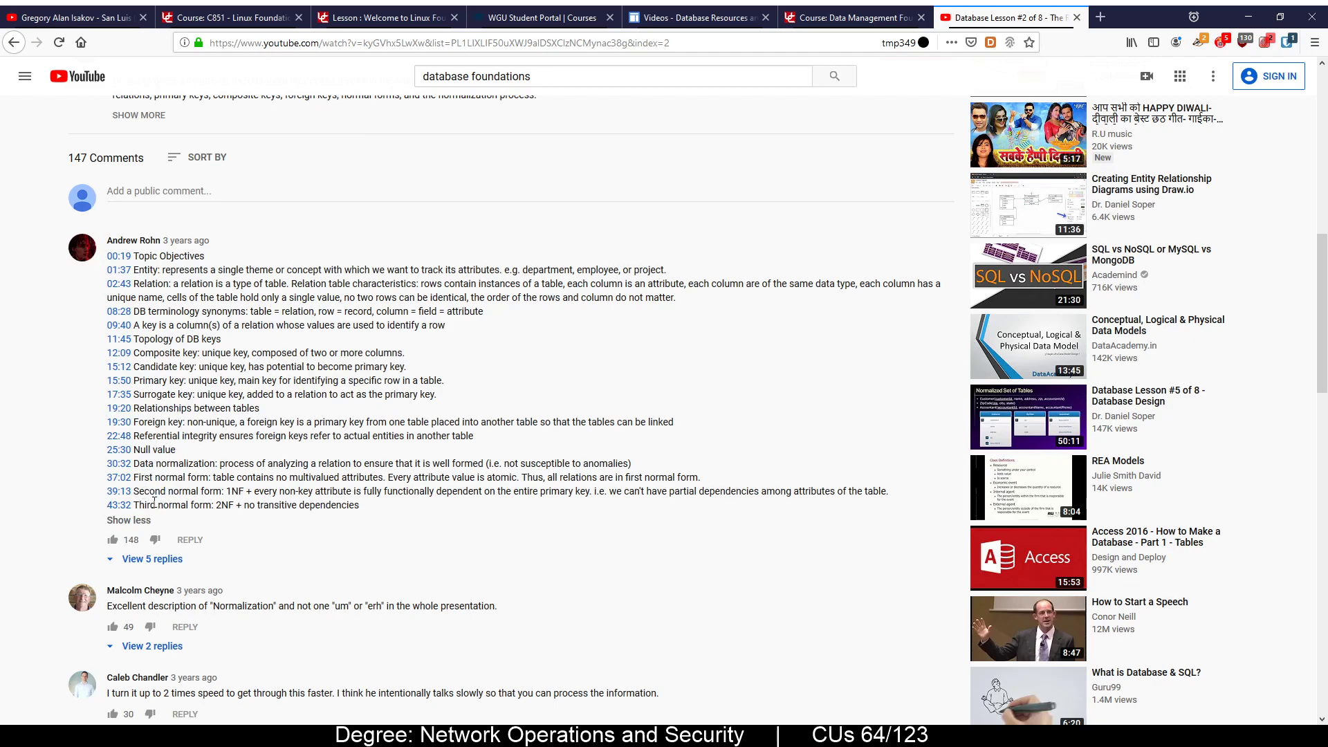
mouse_move(202, 506)
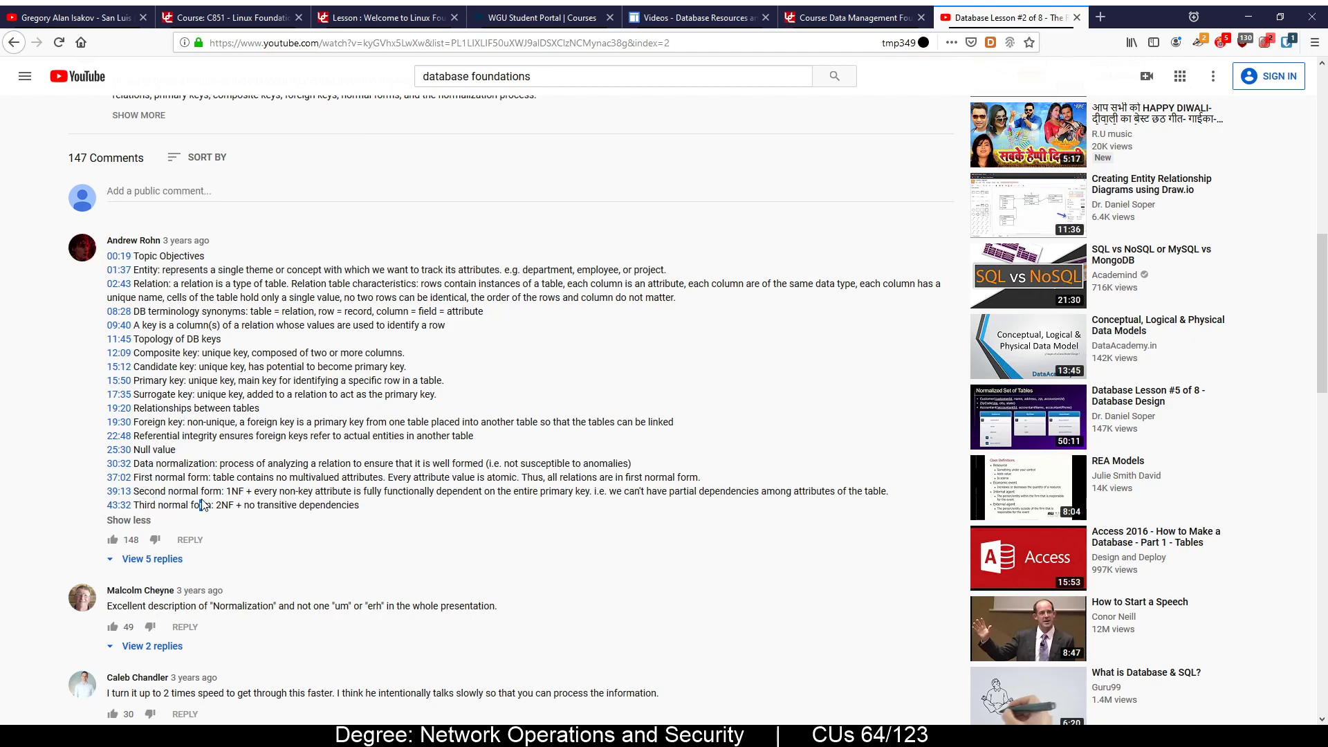
drag(153, 505, 246, 505)
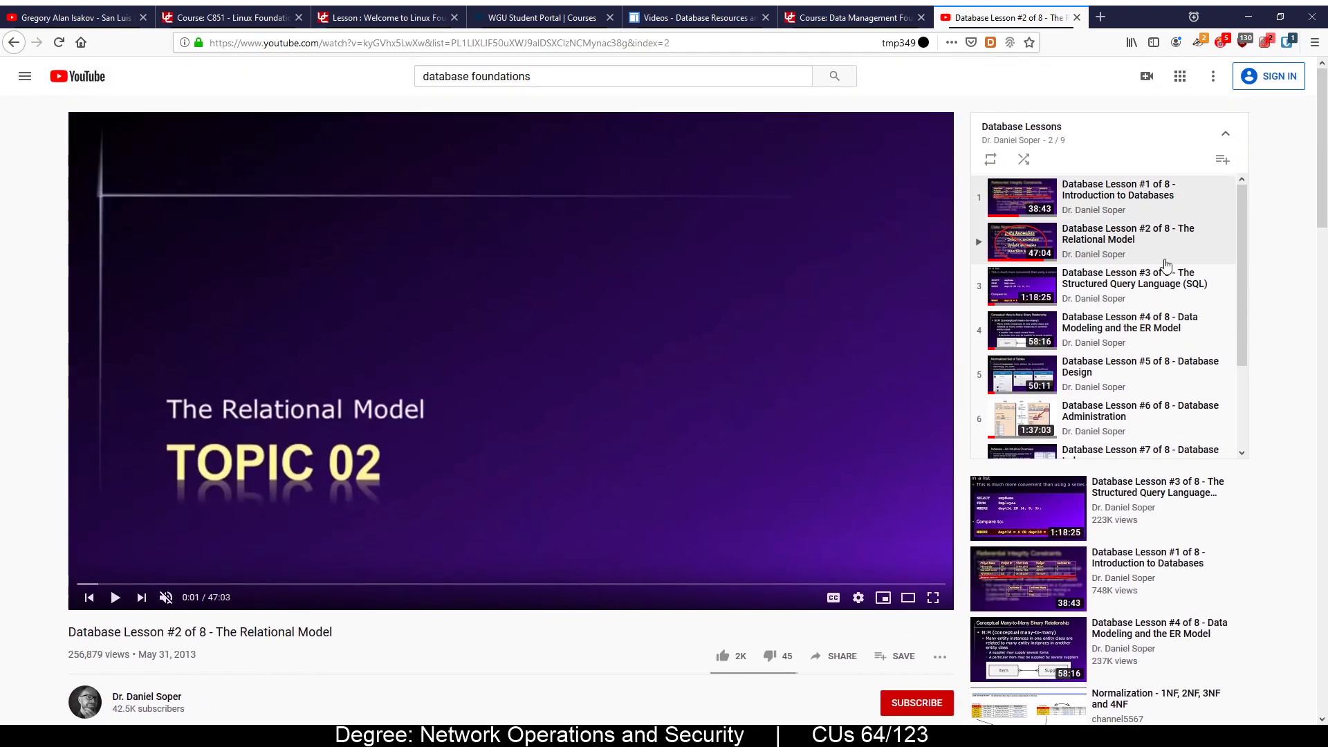
Move through Lesson #3 on SQL to Lesson #4 Data Modeling and the ER Model in the playlist
click(851, 18)
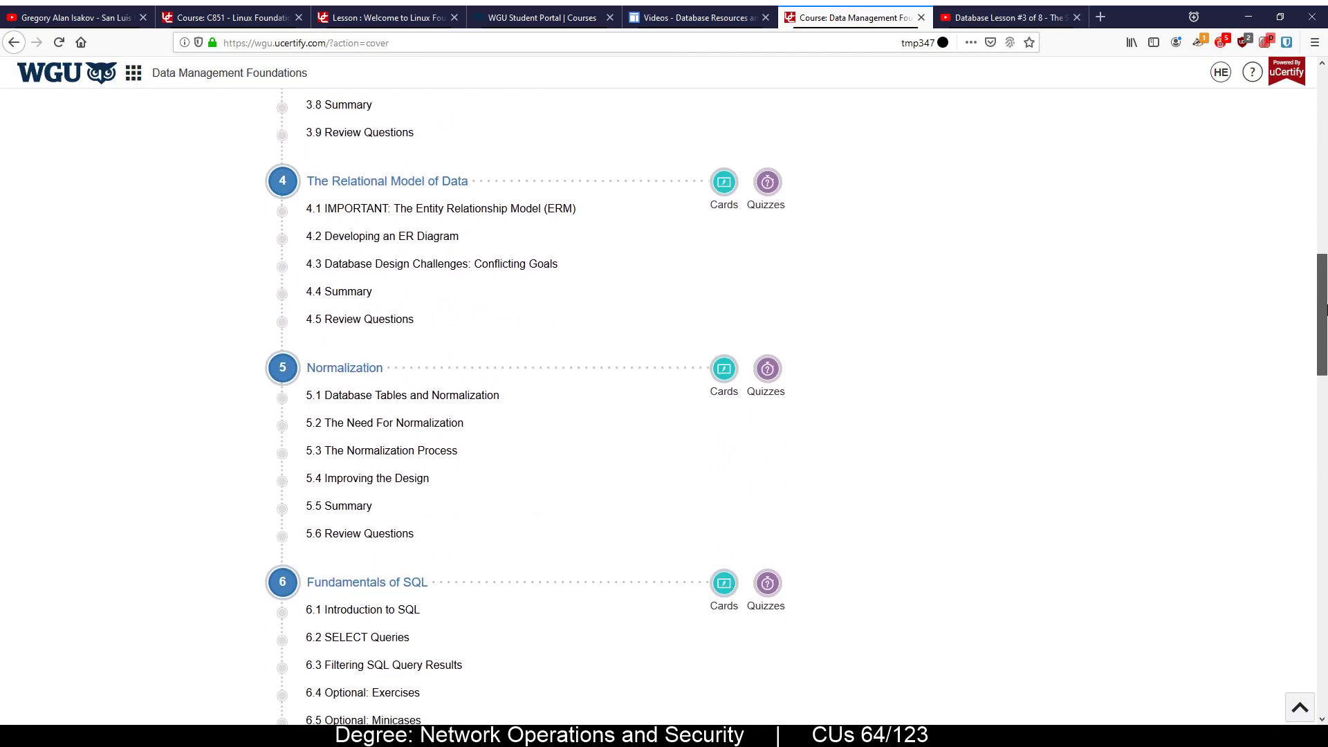
click(1007, 18)
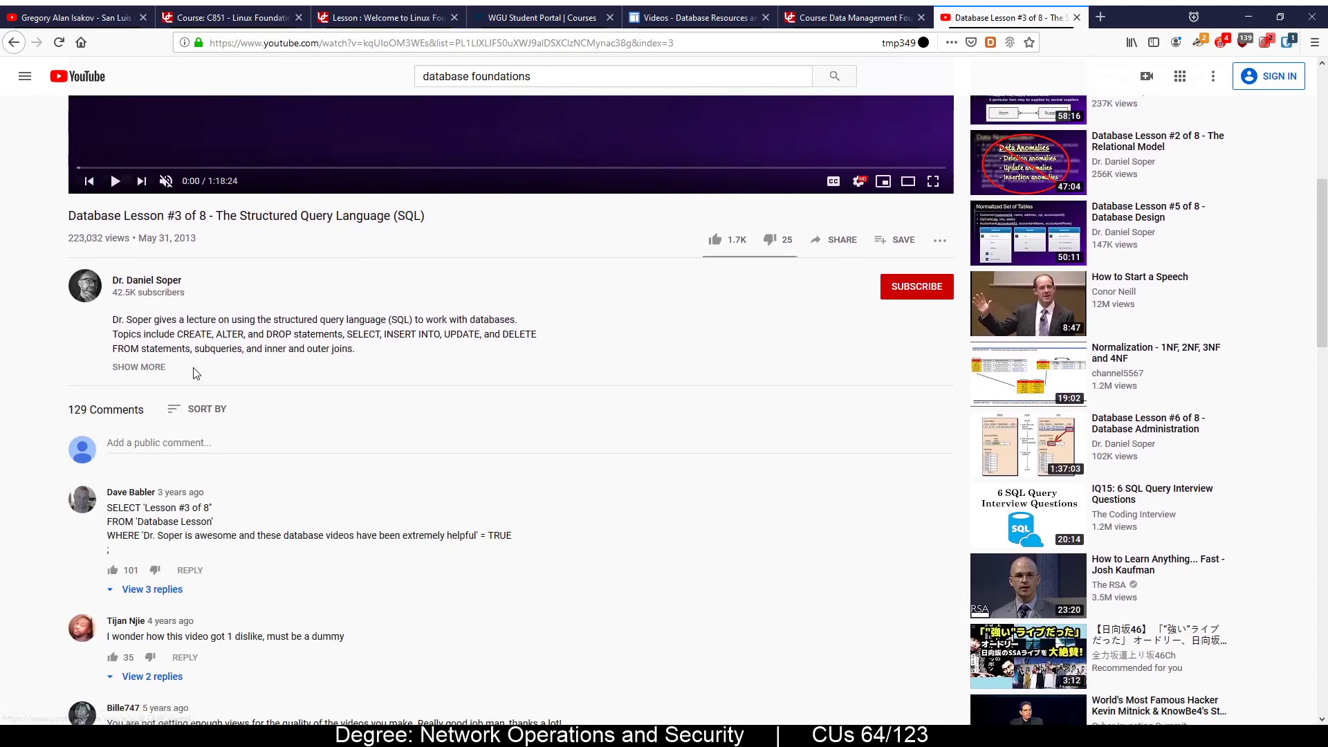
click(138, 367)
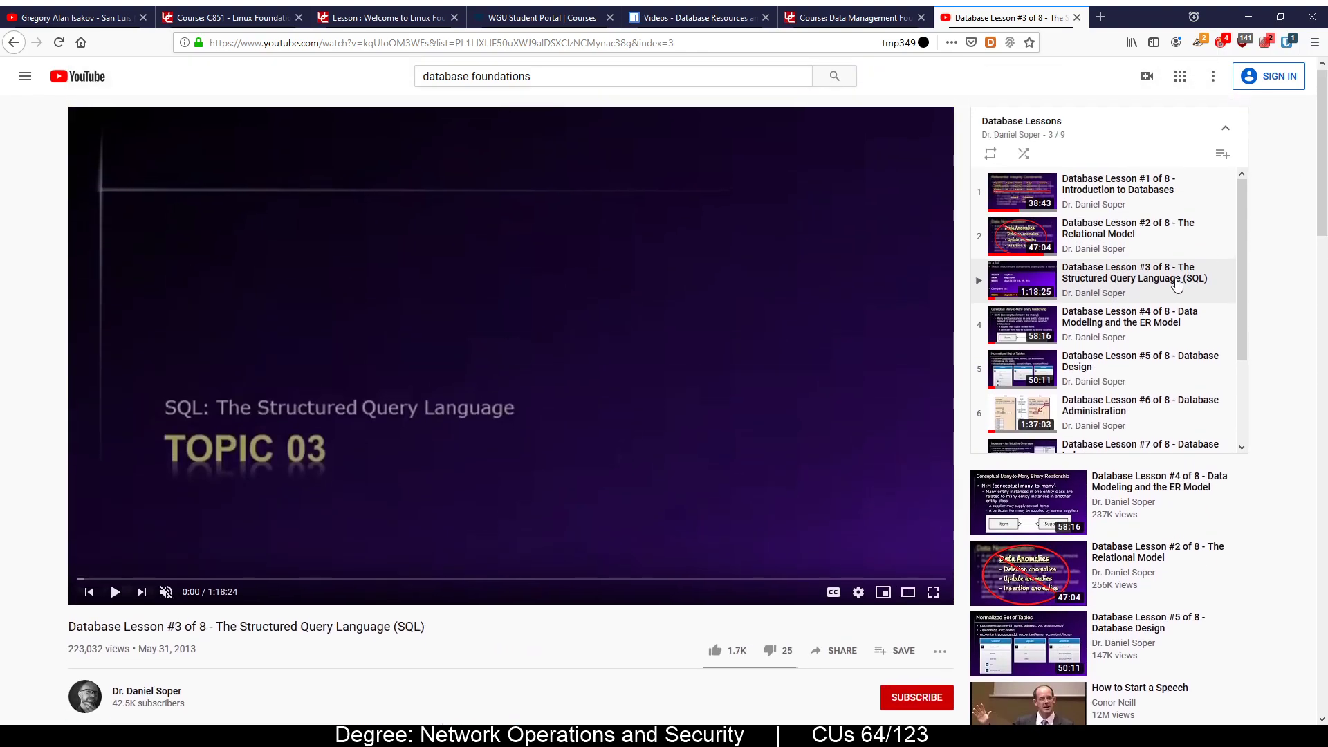
click(1129, 323)
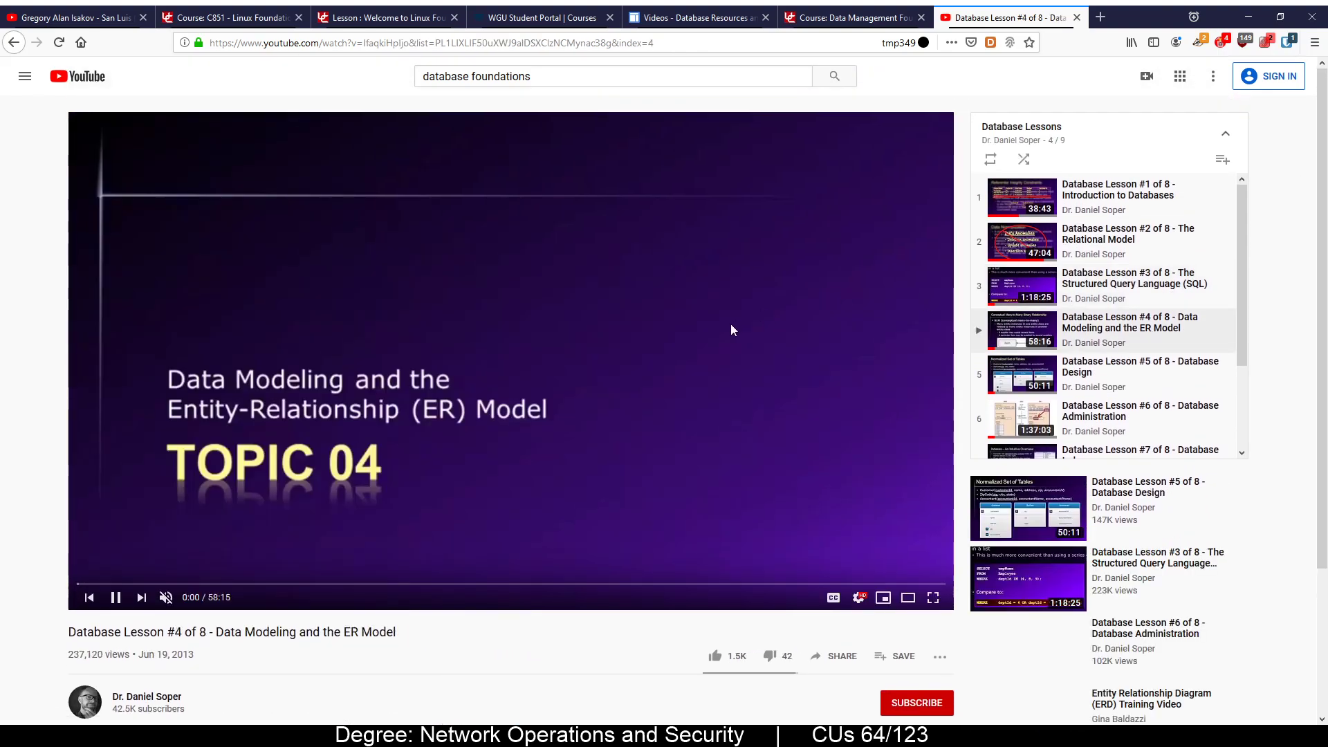
Highlight the binary relationship and unary terms in Lesson #4's timestamped notes comment
scroll(down, 3)
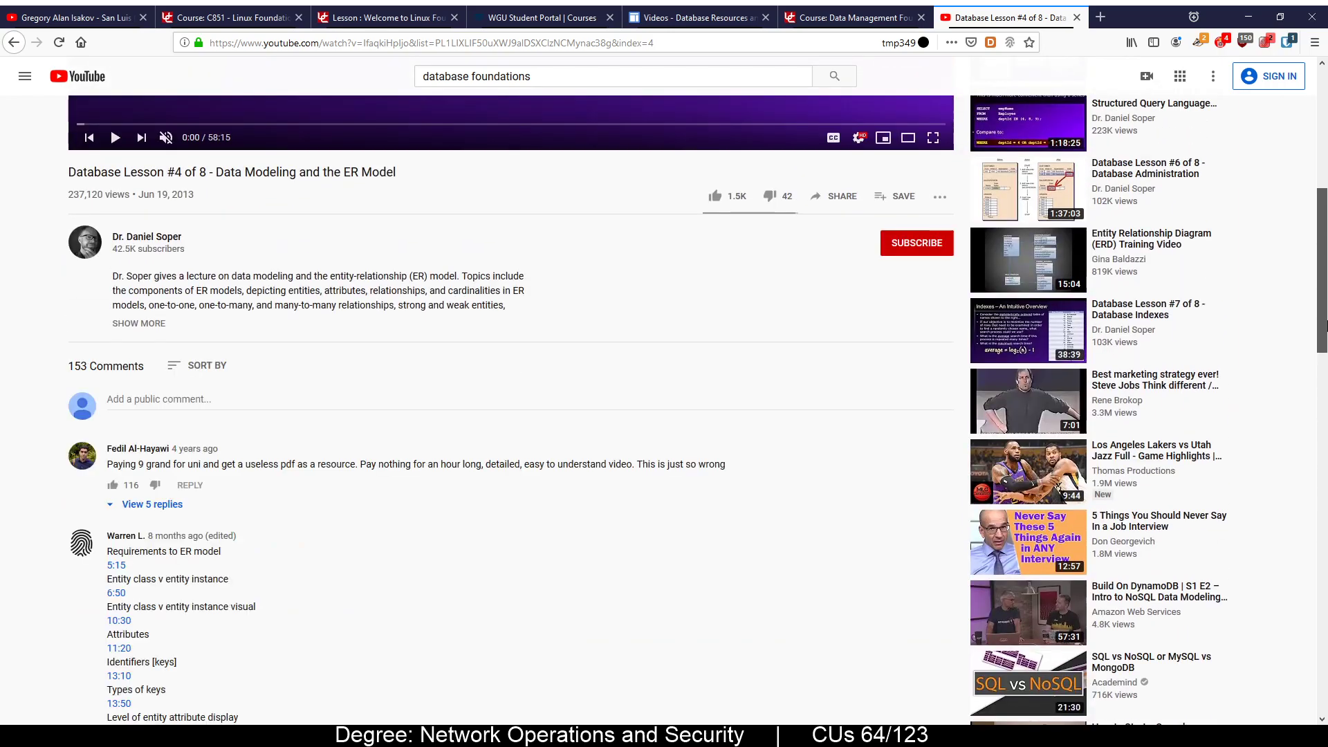
scroll(down, 3)
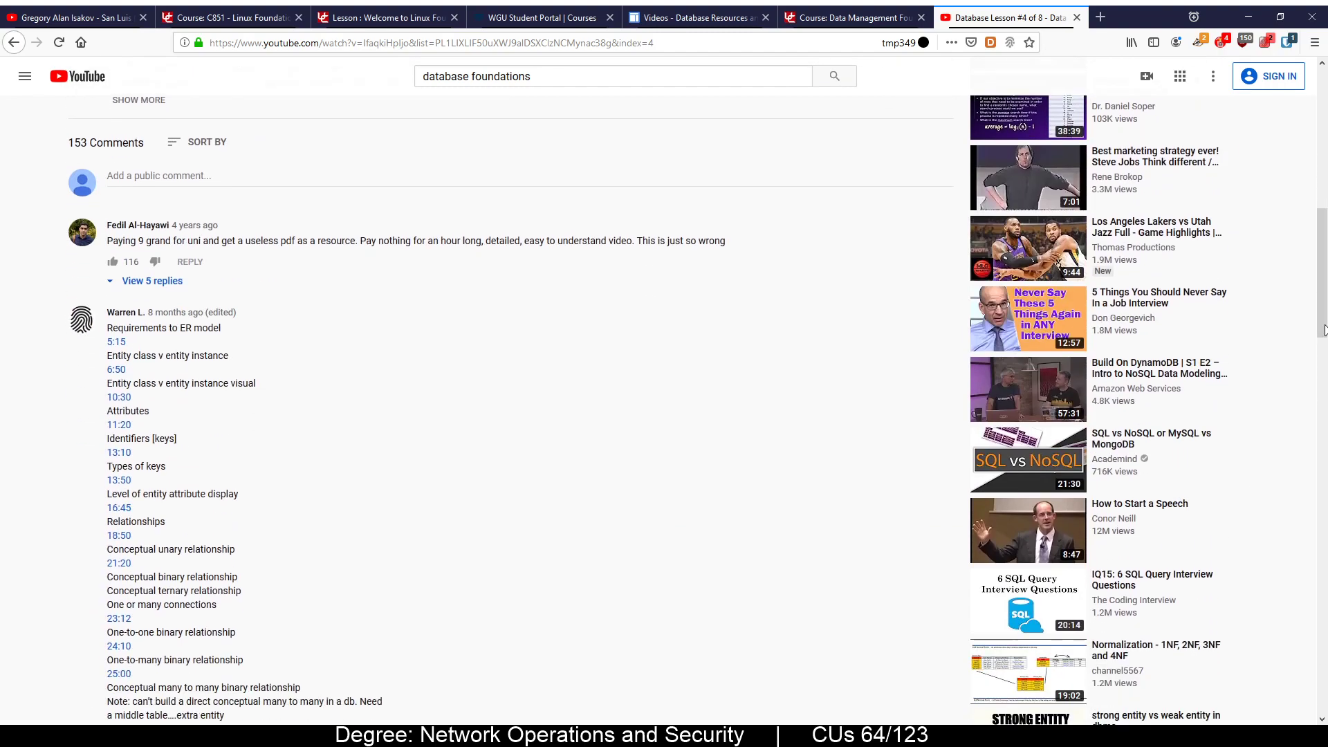
mouse_move(141, 484)
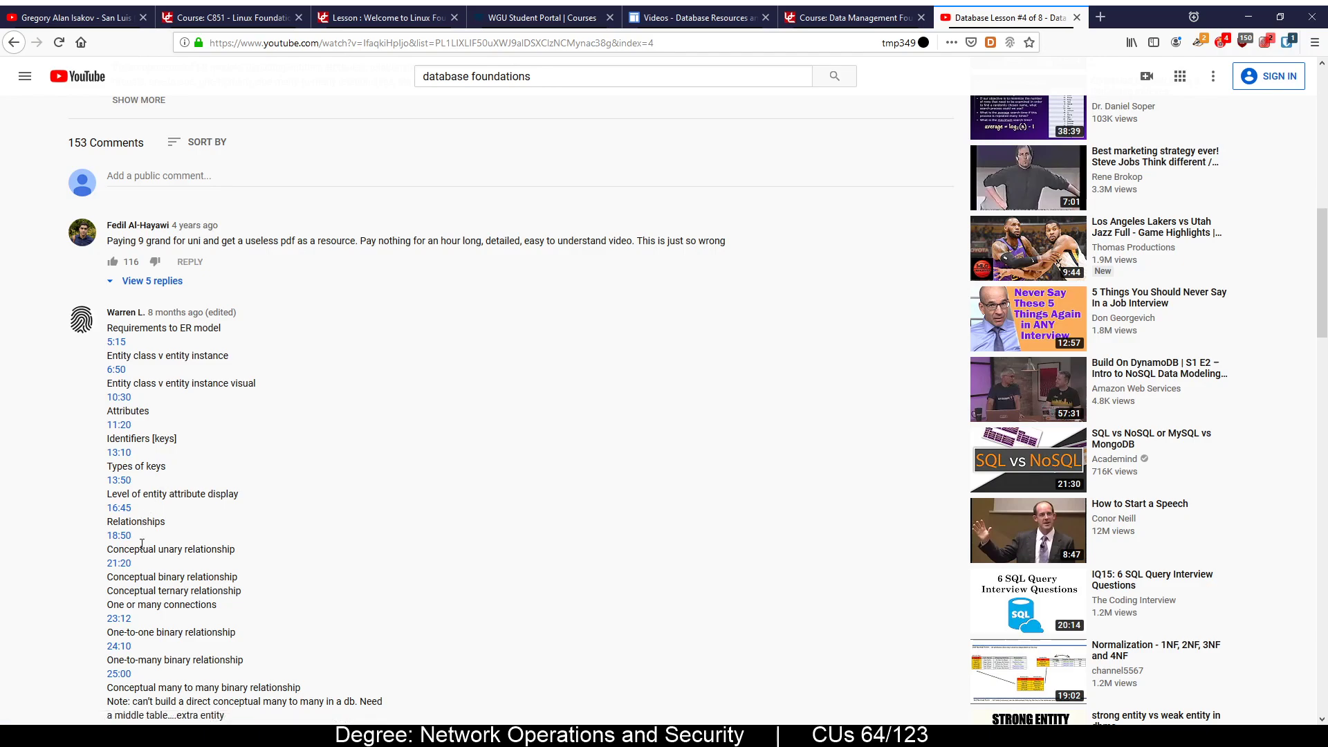
double_click(166, 550)
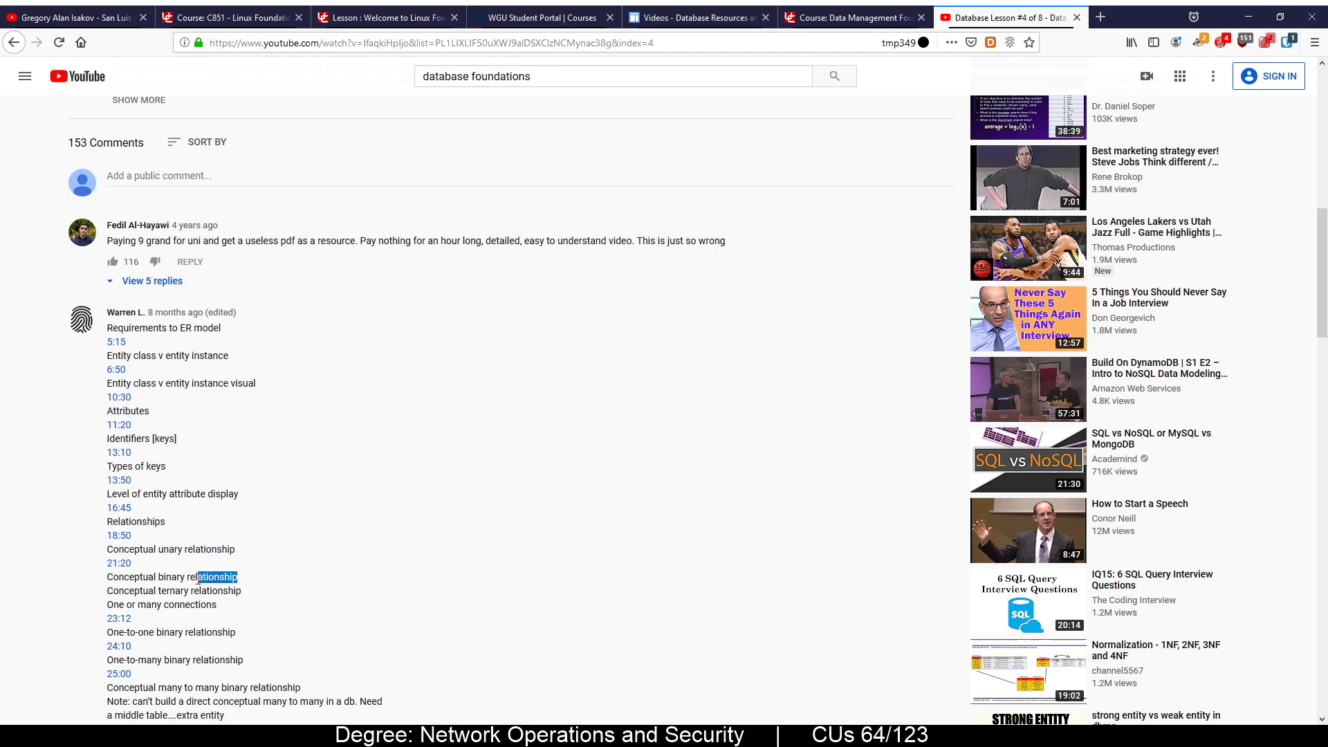
click(165, 577)
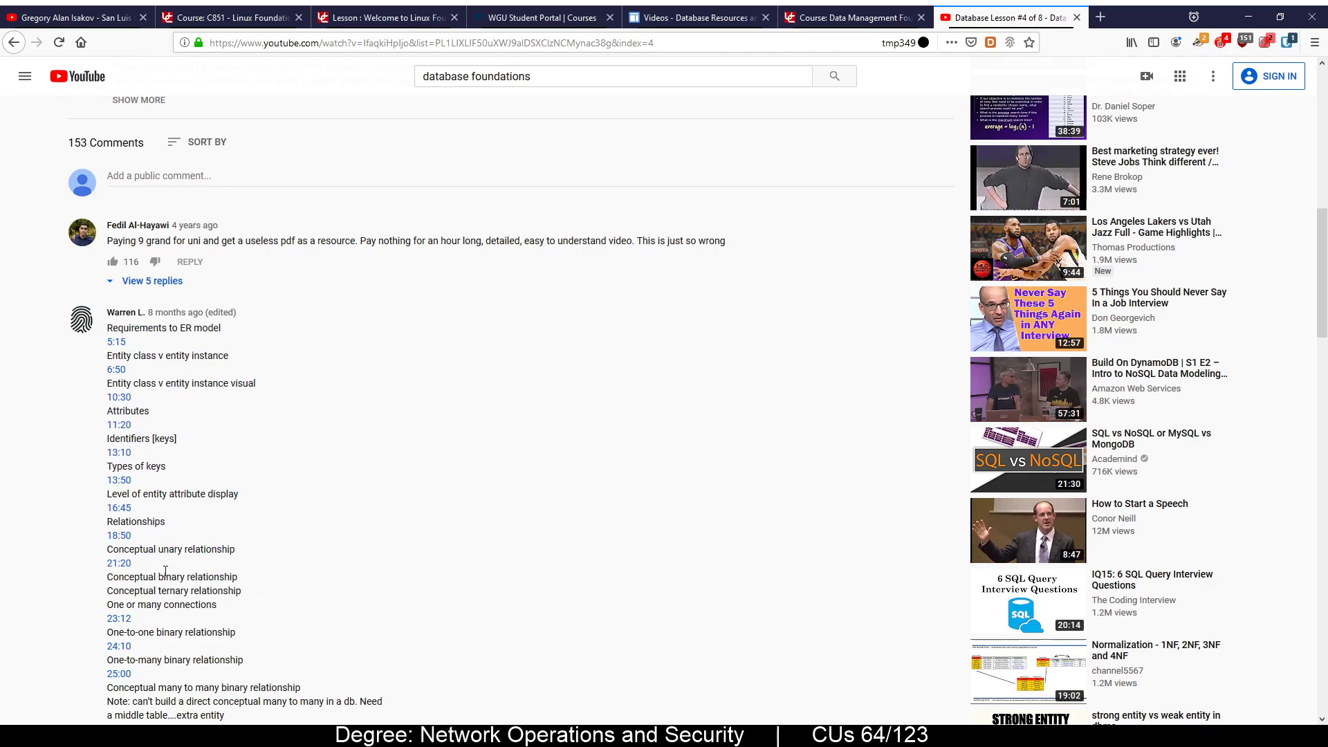
double_click(163, 549)
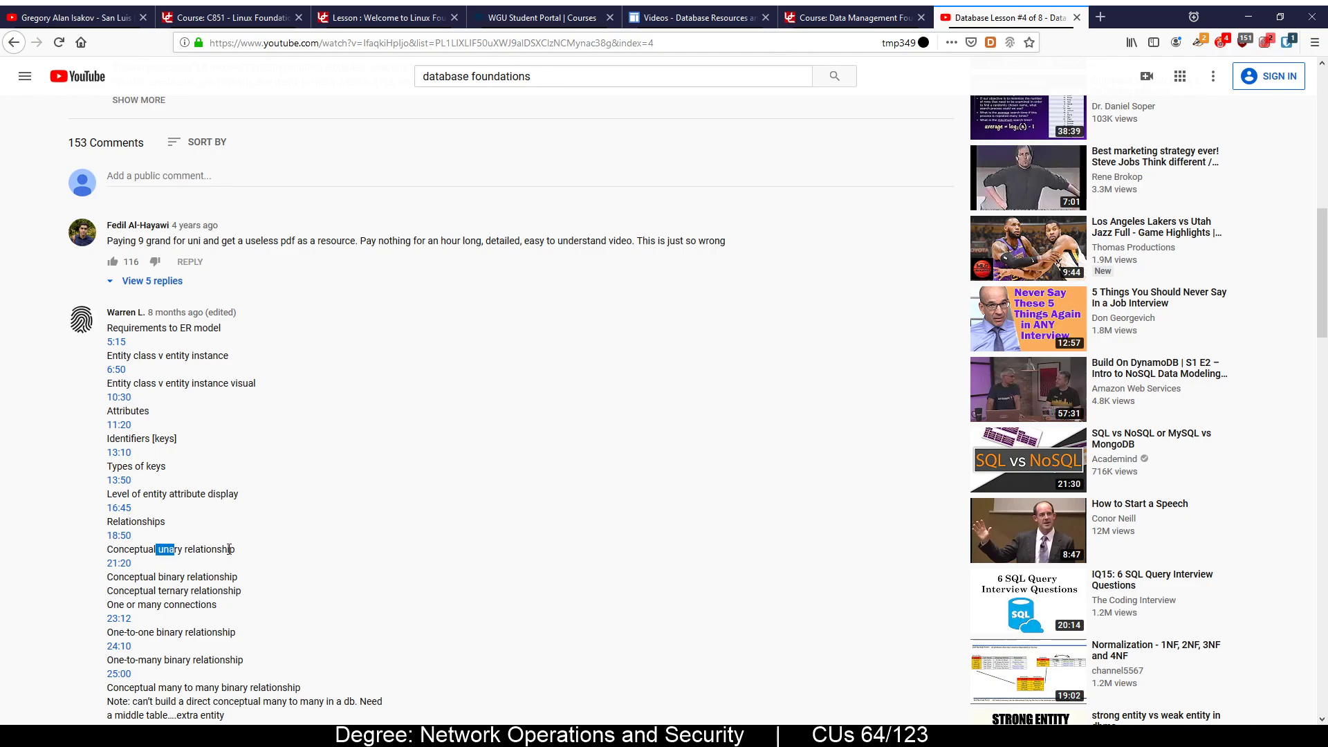
drag(156, 550, 237, 549)
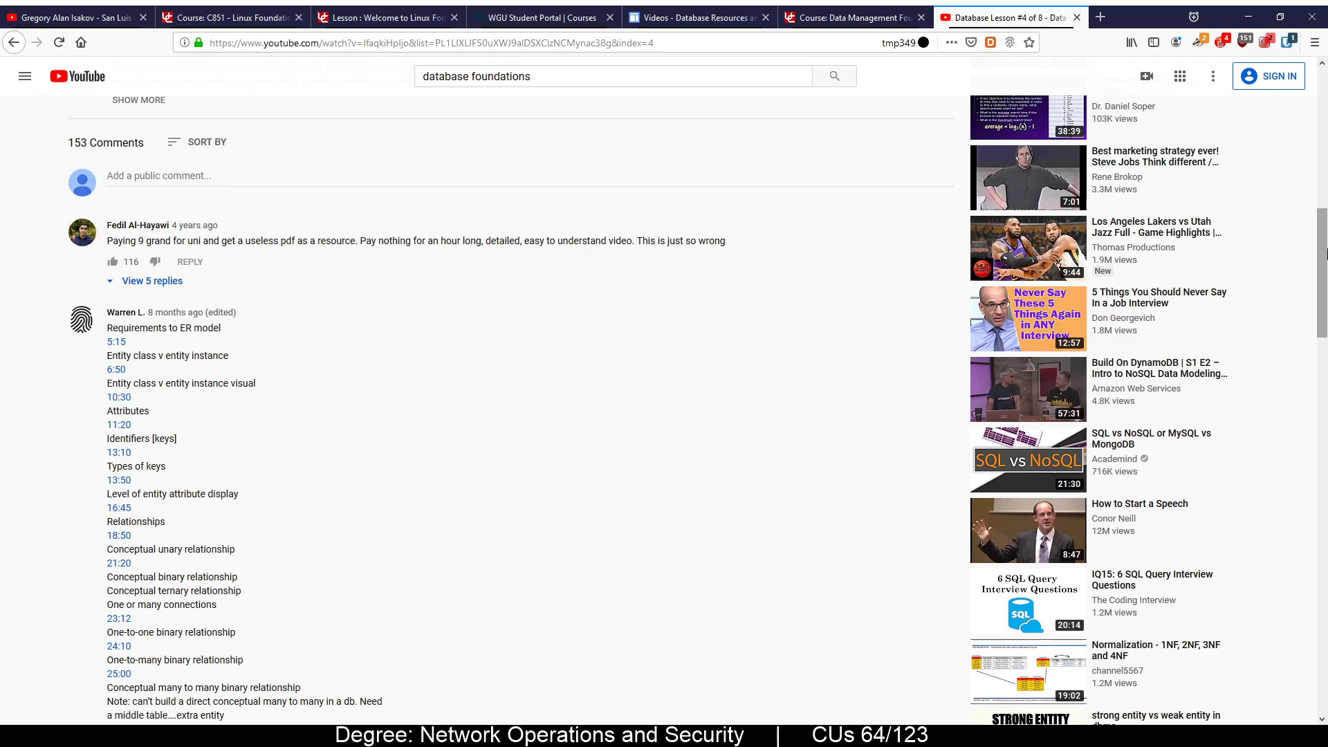
Highlight one-to-one and ternary relationship terms further down the notes, then select Lesson #5 Database Design
scroll(down, 3)
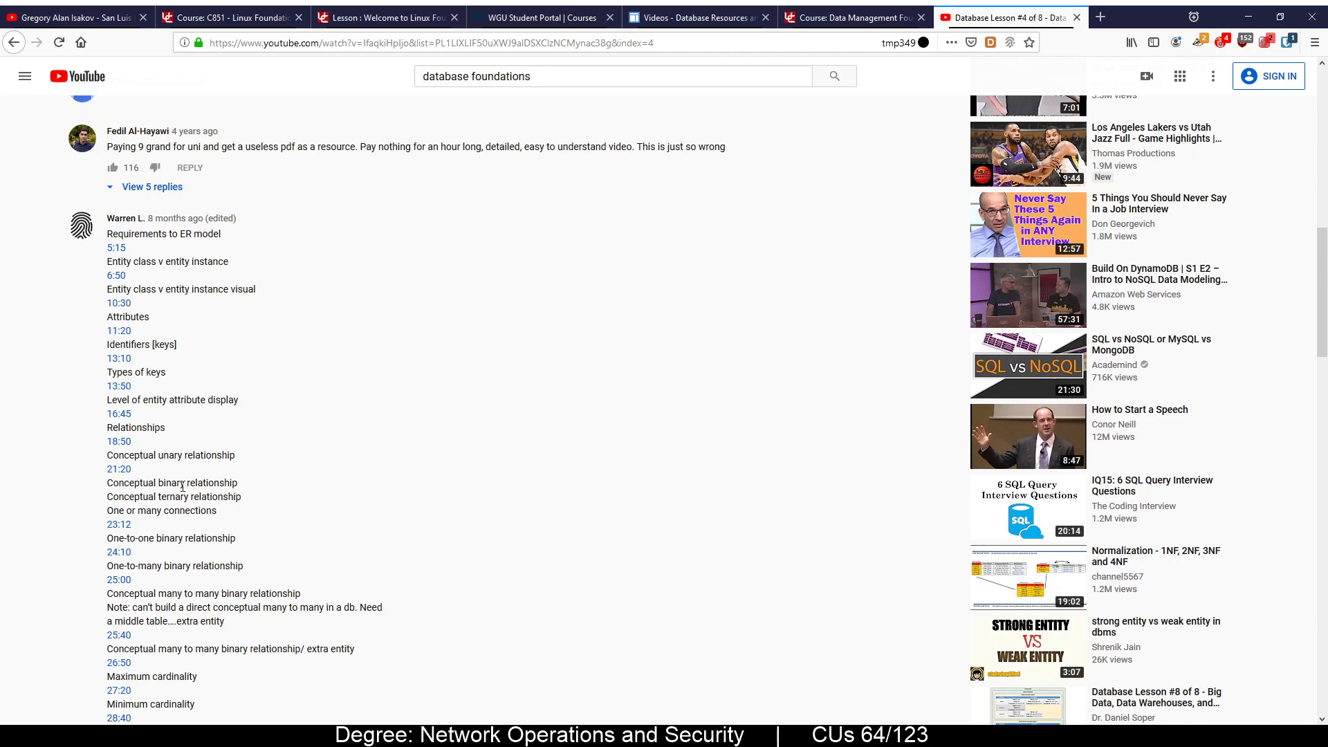
double_click(136, 538)
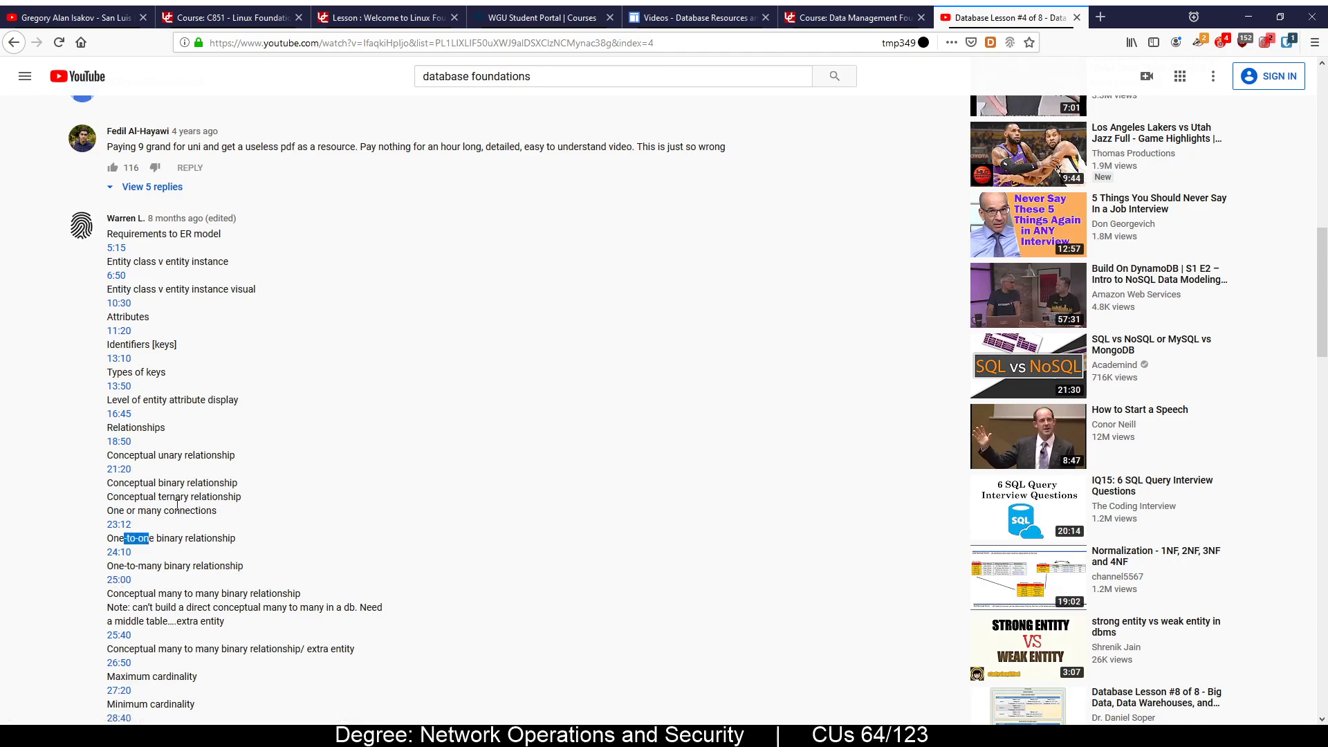
double_click(177, 497)
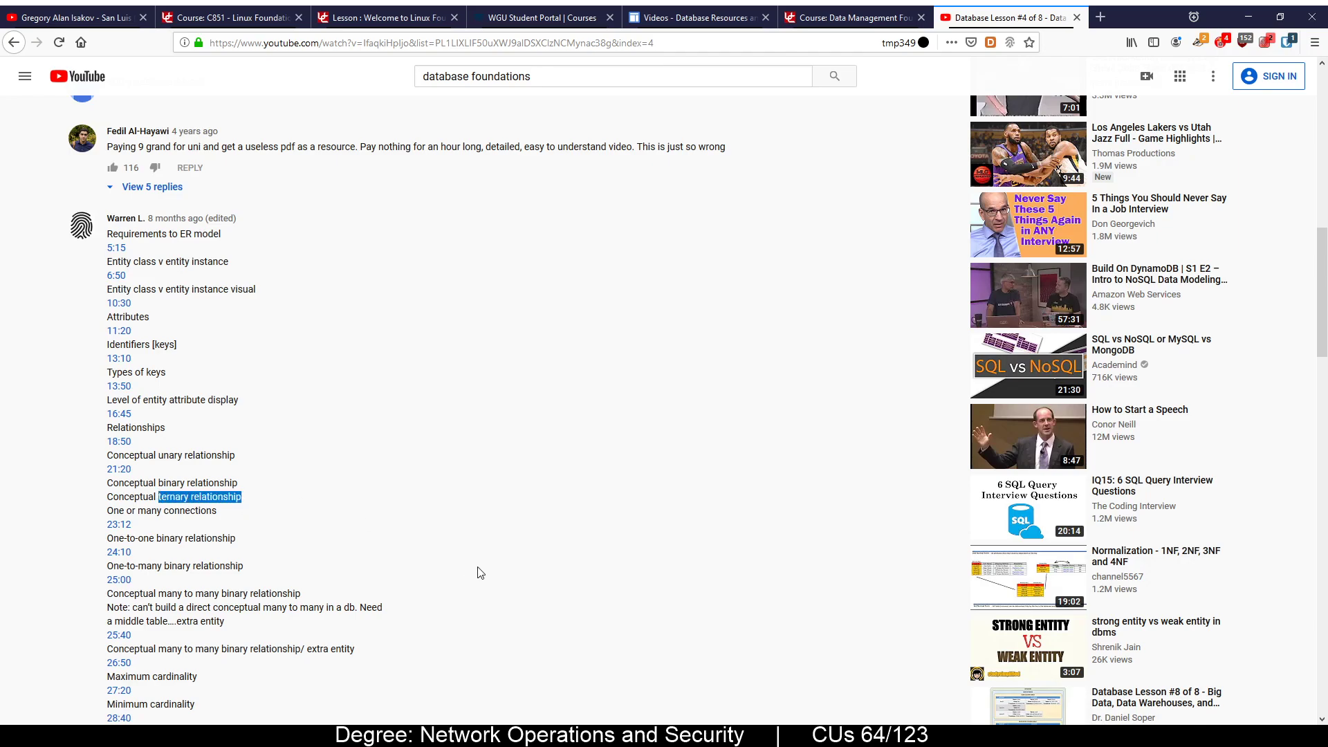
scroll(down, 3)
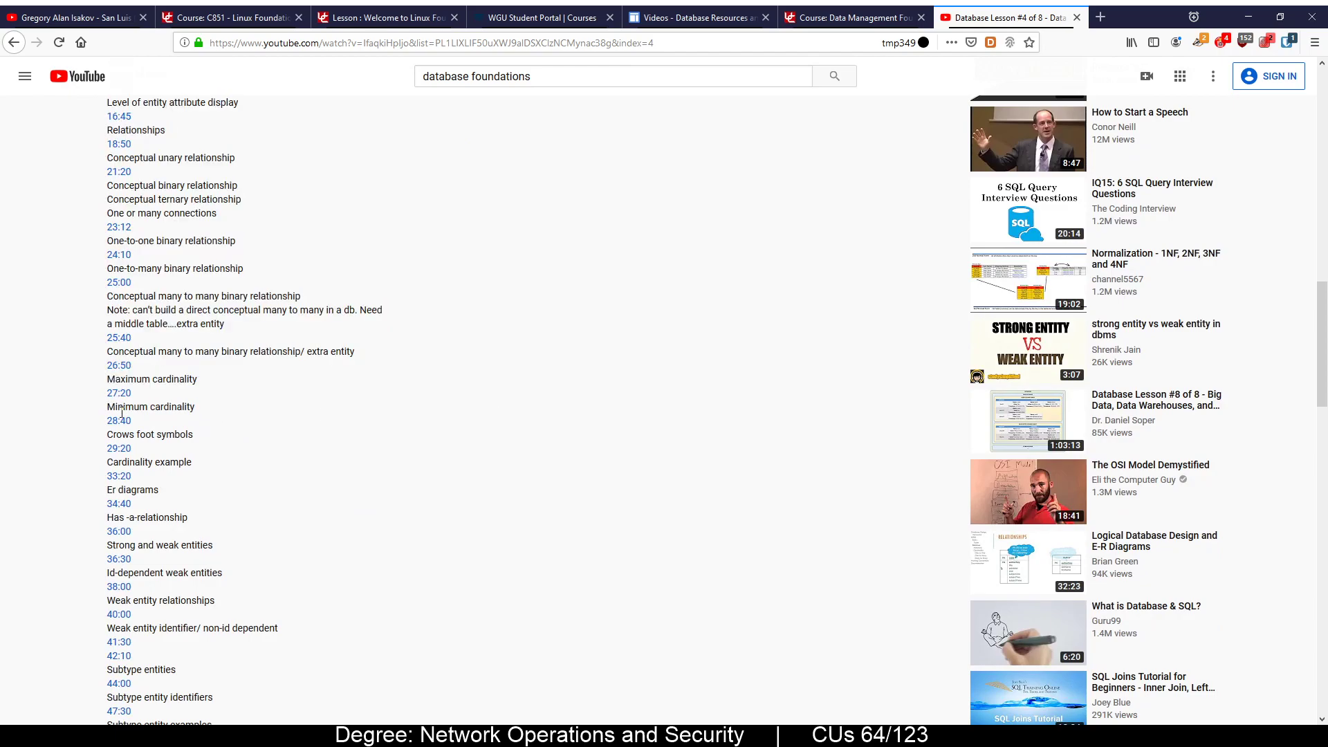
double_click(127, 406)
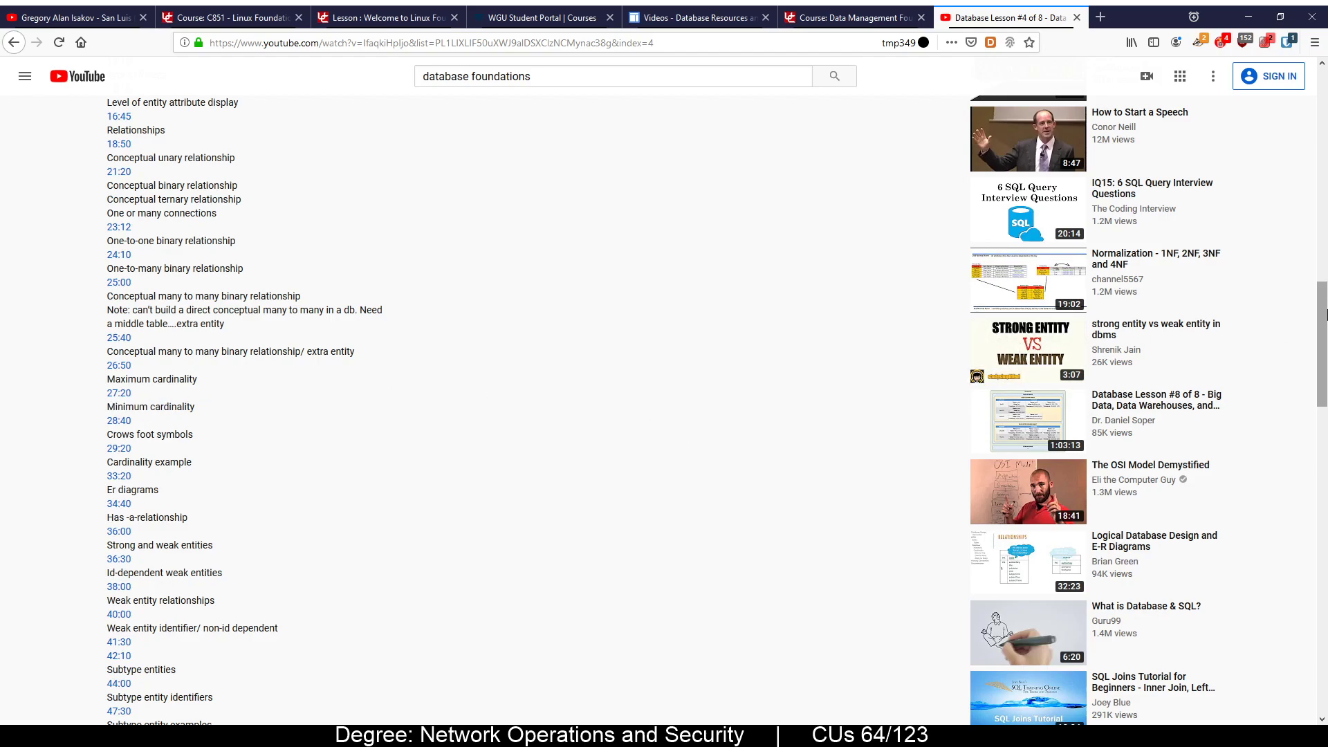
scroll(down, 3)
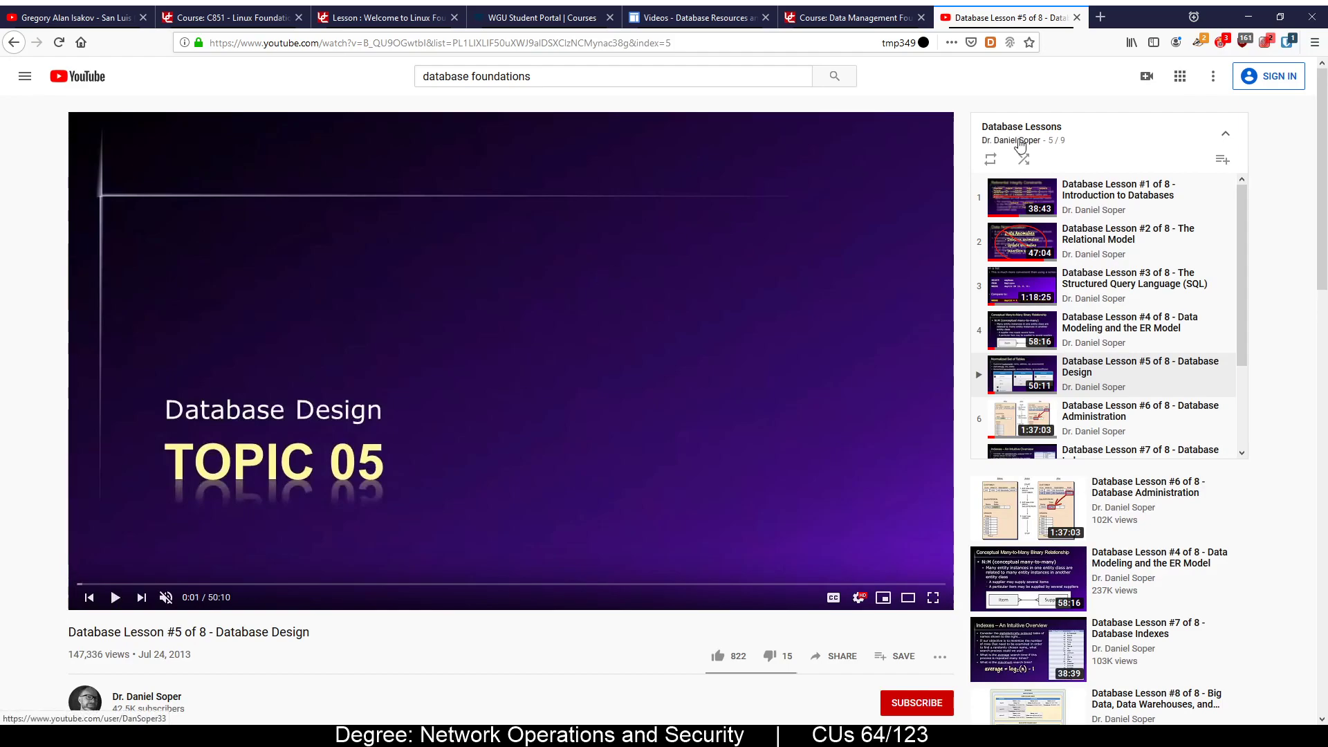
Highlight N:M in Lesson #5's timestamped normalization notes and scroll back toward the video and playlist
scroll(down, 3)
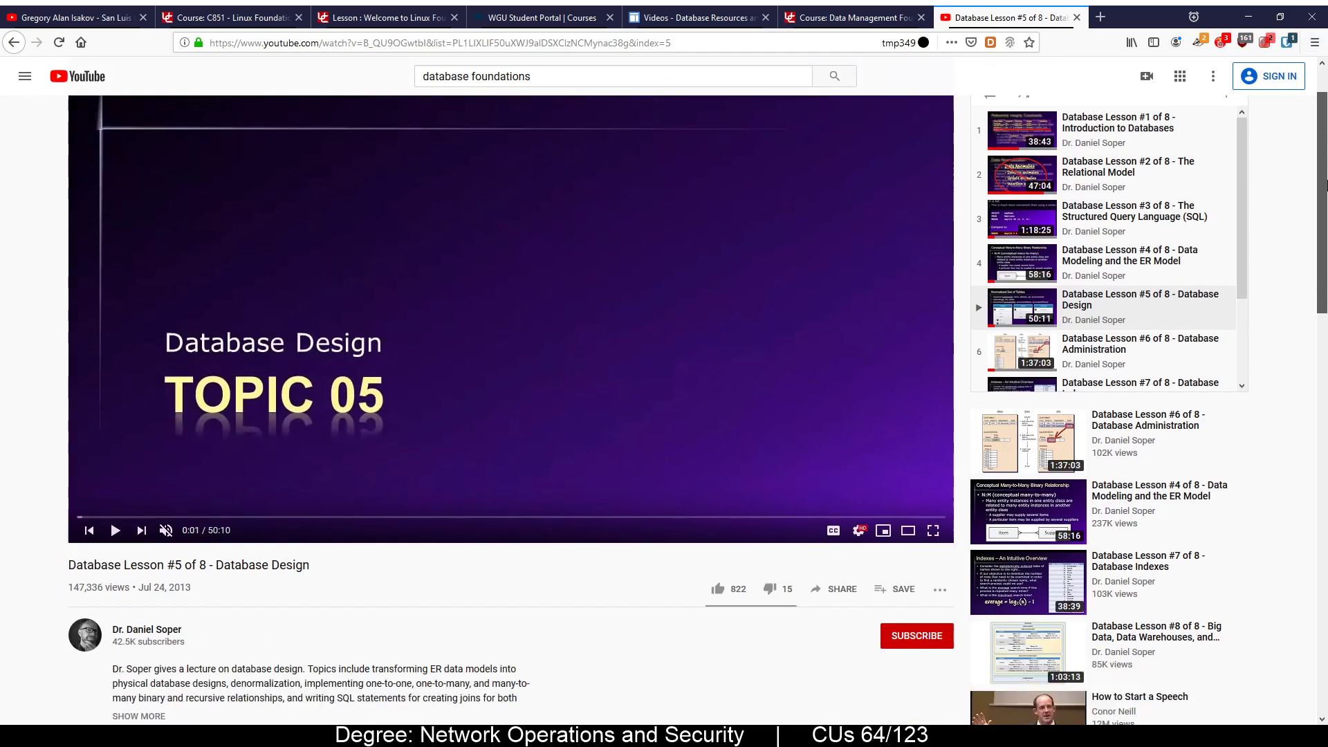
scroll(down, 3)
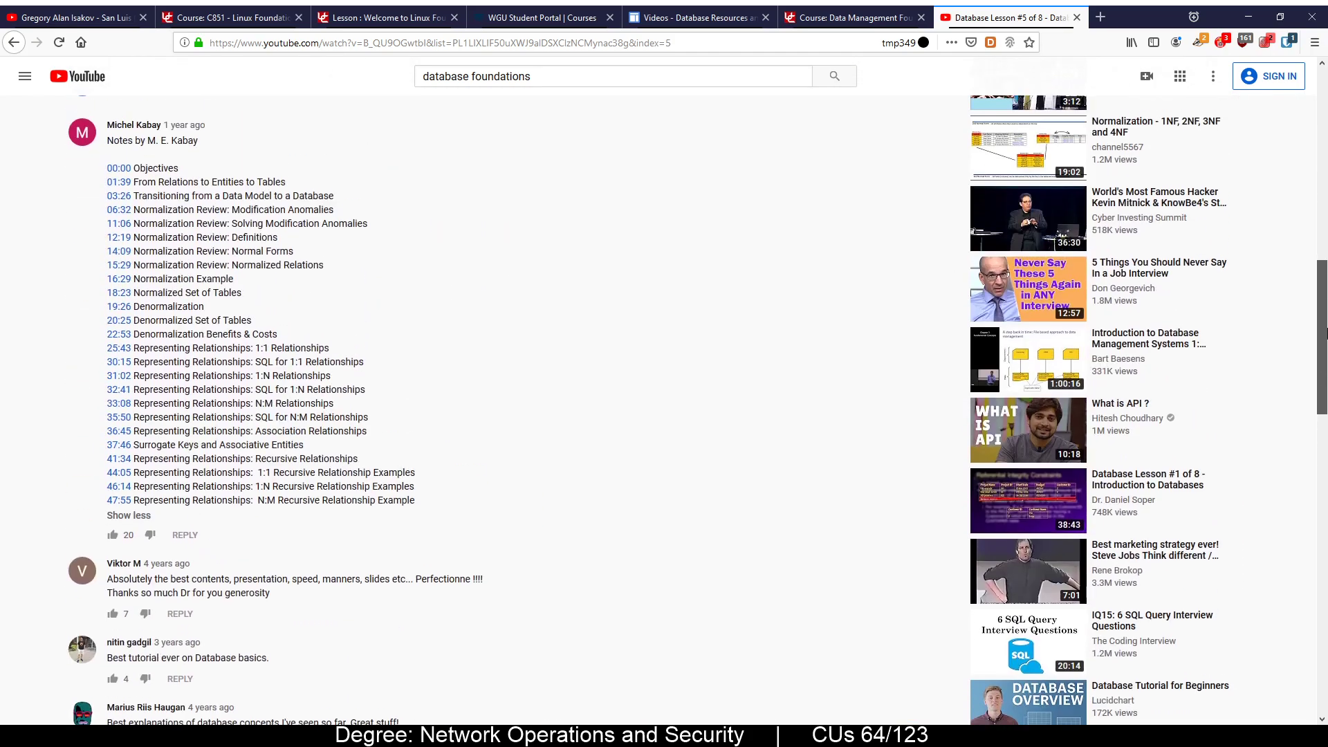
scroll(down, 3)
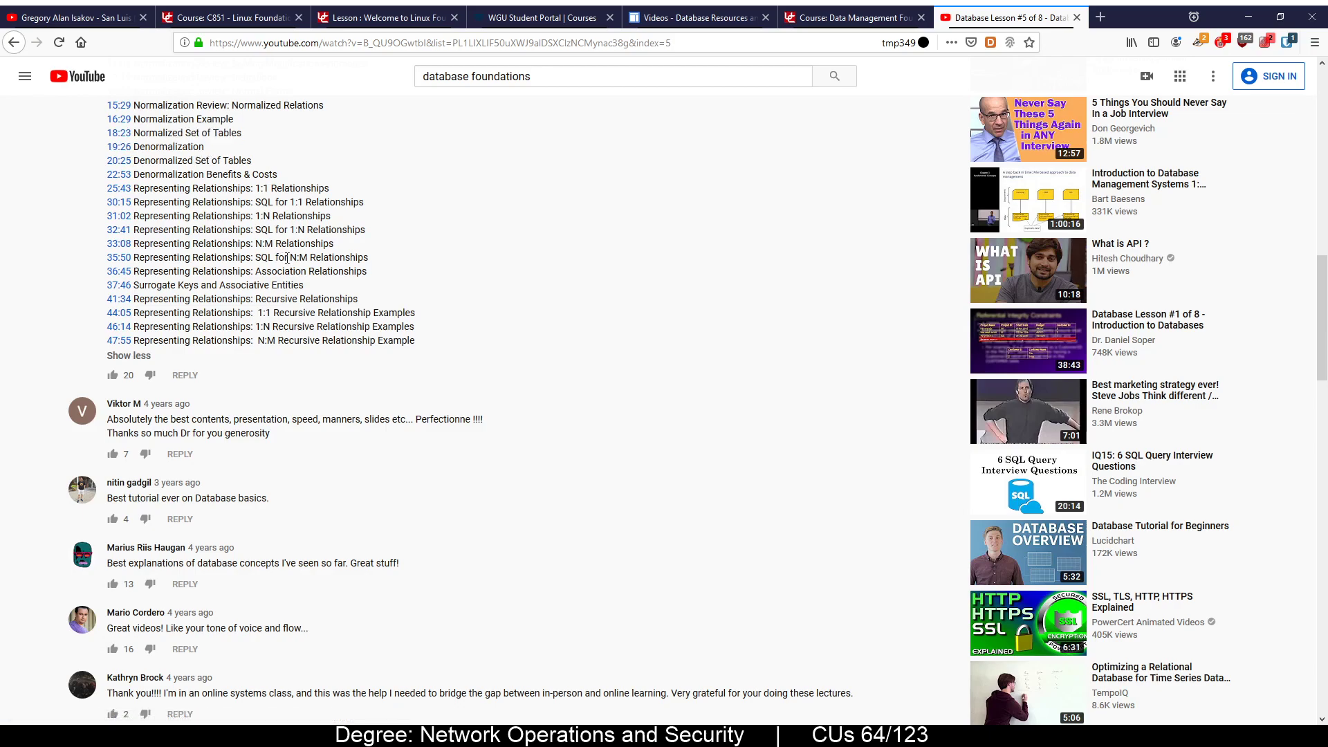
double_click(298, 257)
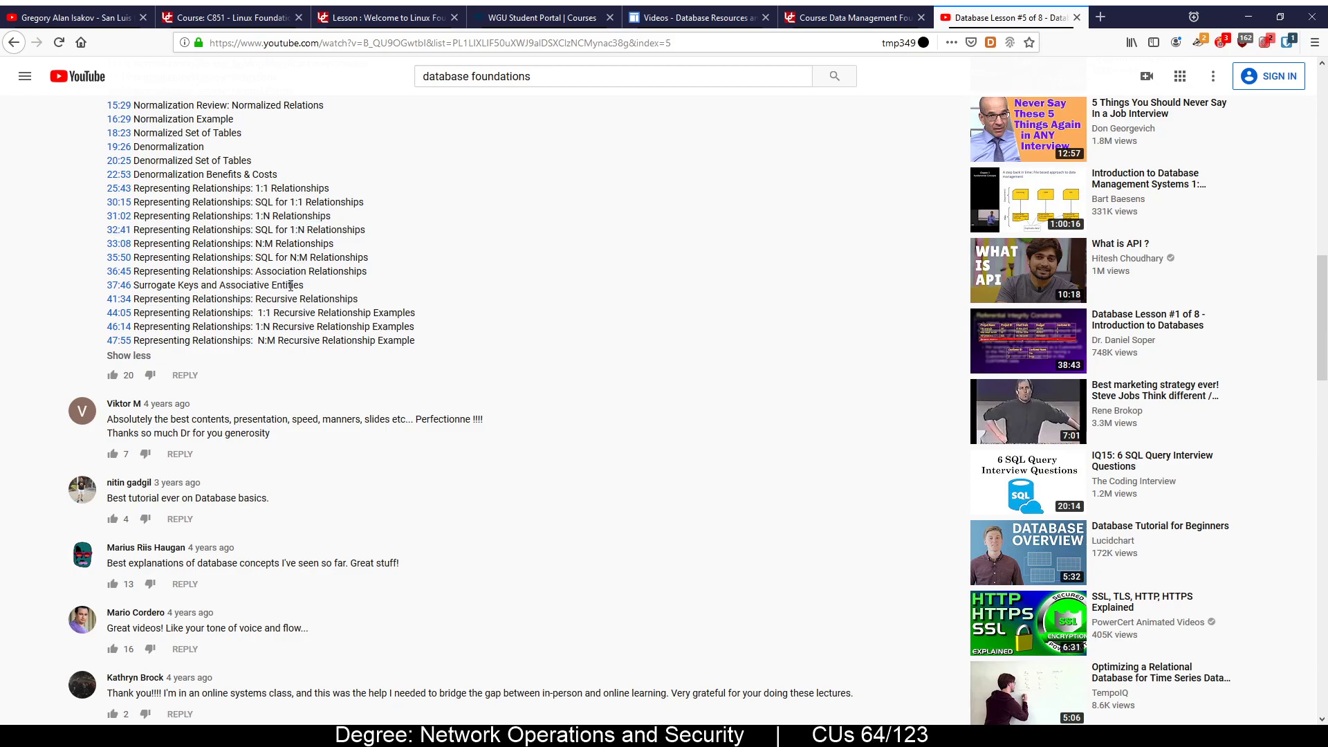
double_click(299, 258)
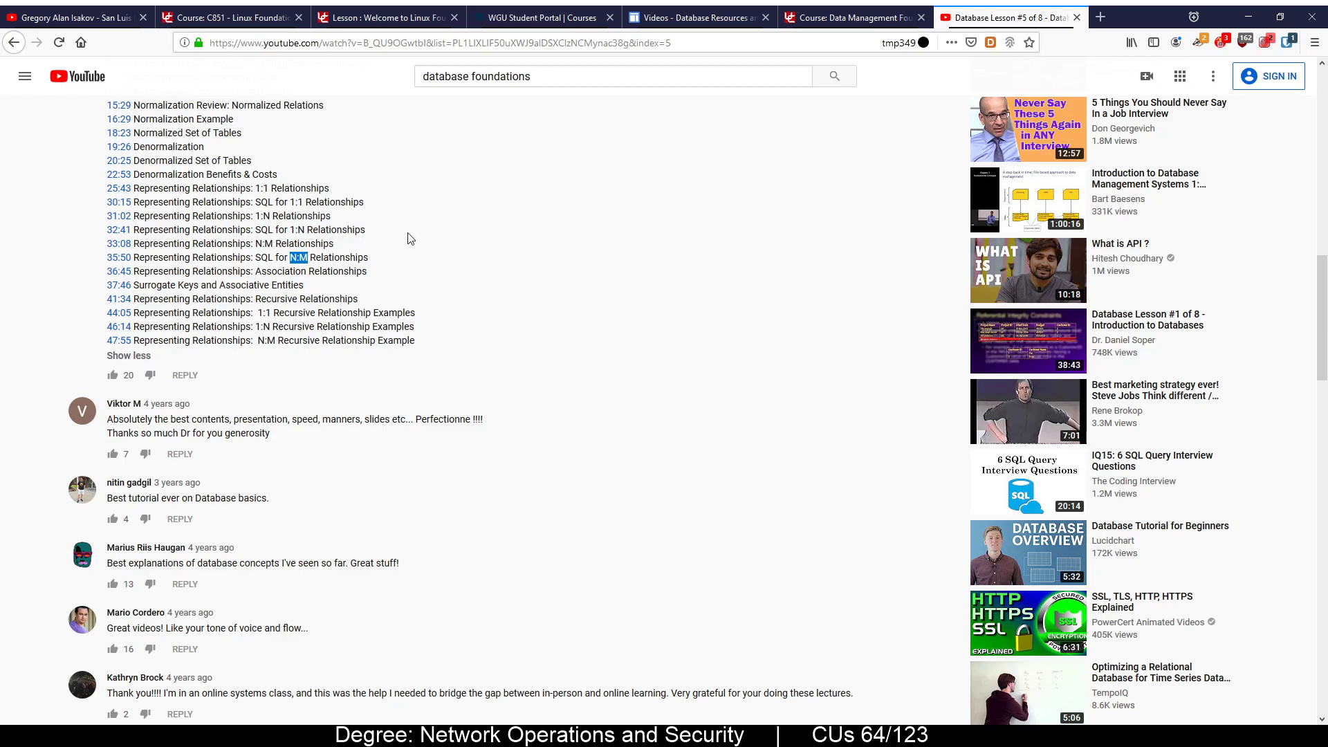
mouse_move(1173, 368)
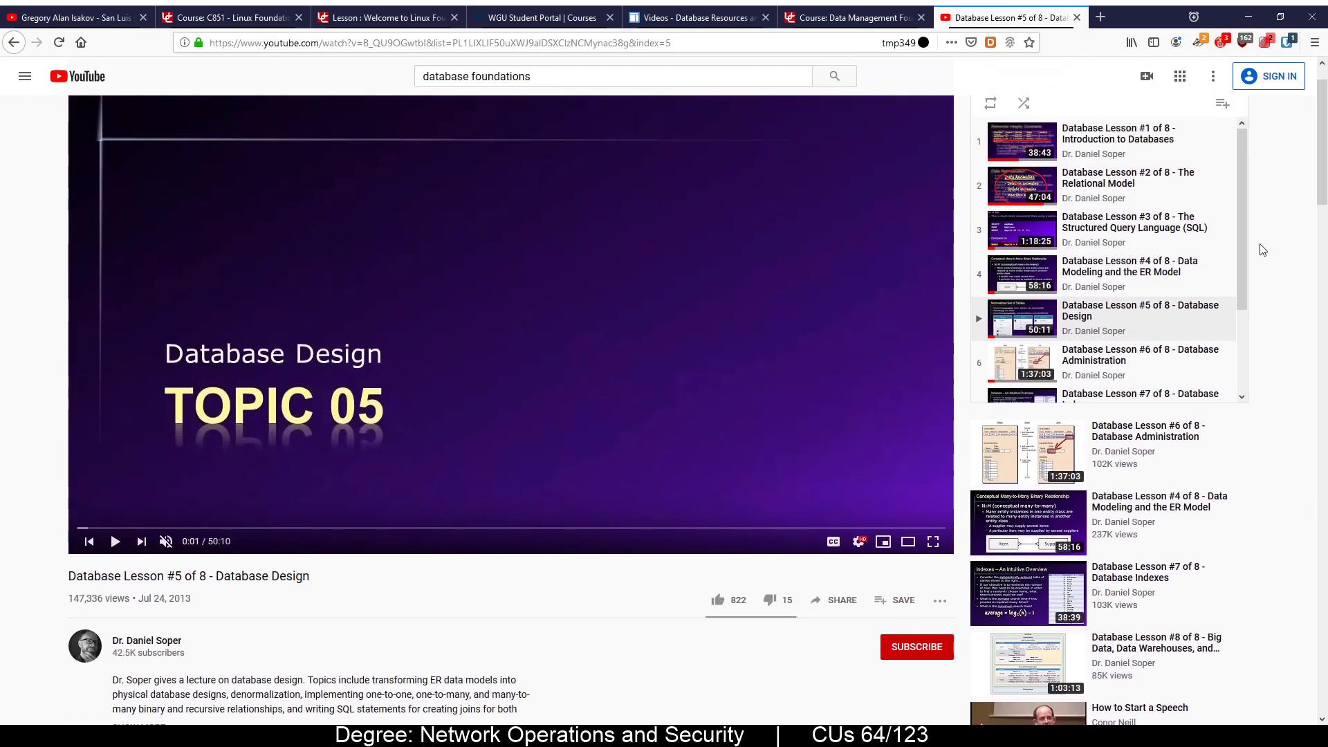
scroll(down, 3)
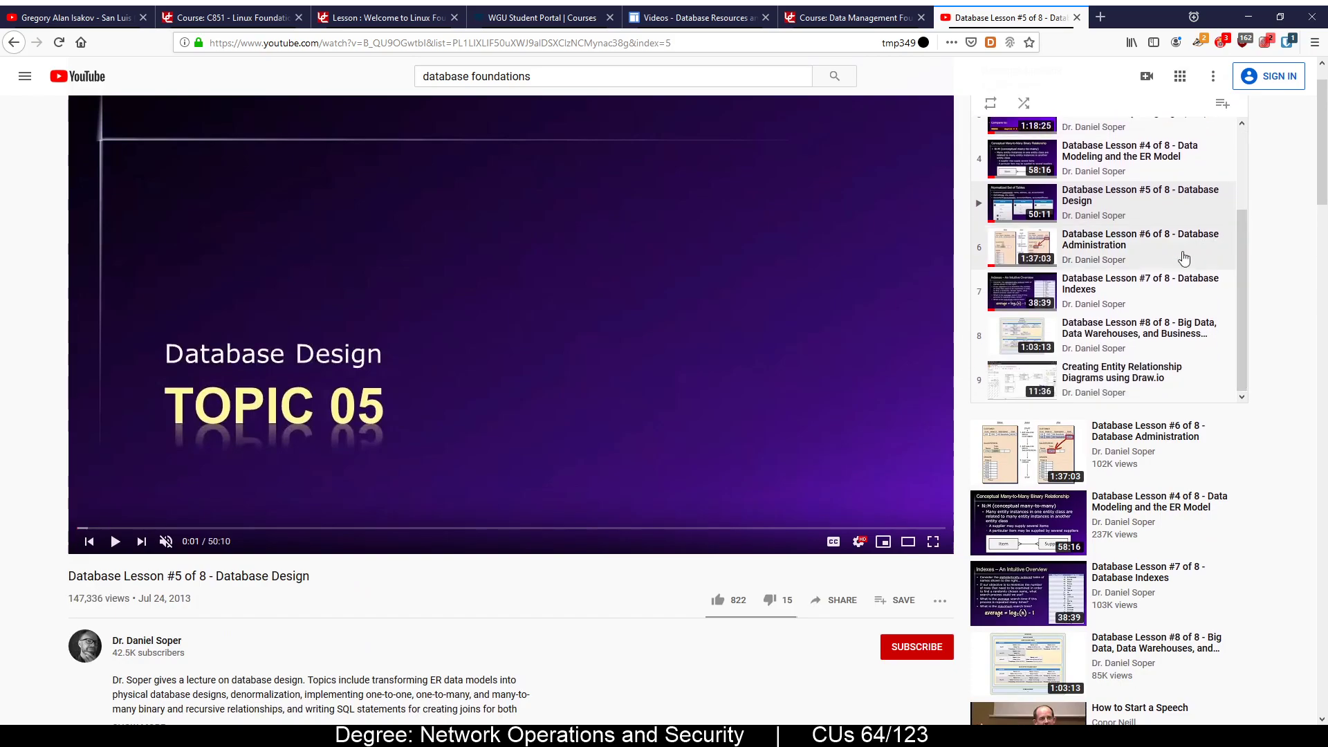
mouse_move(1149, 338)
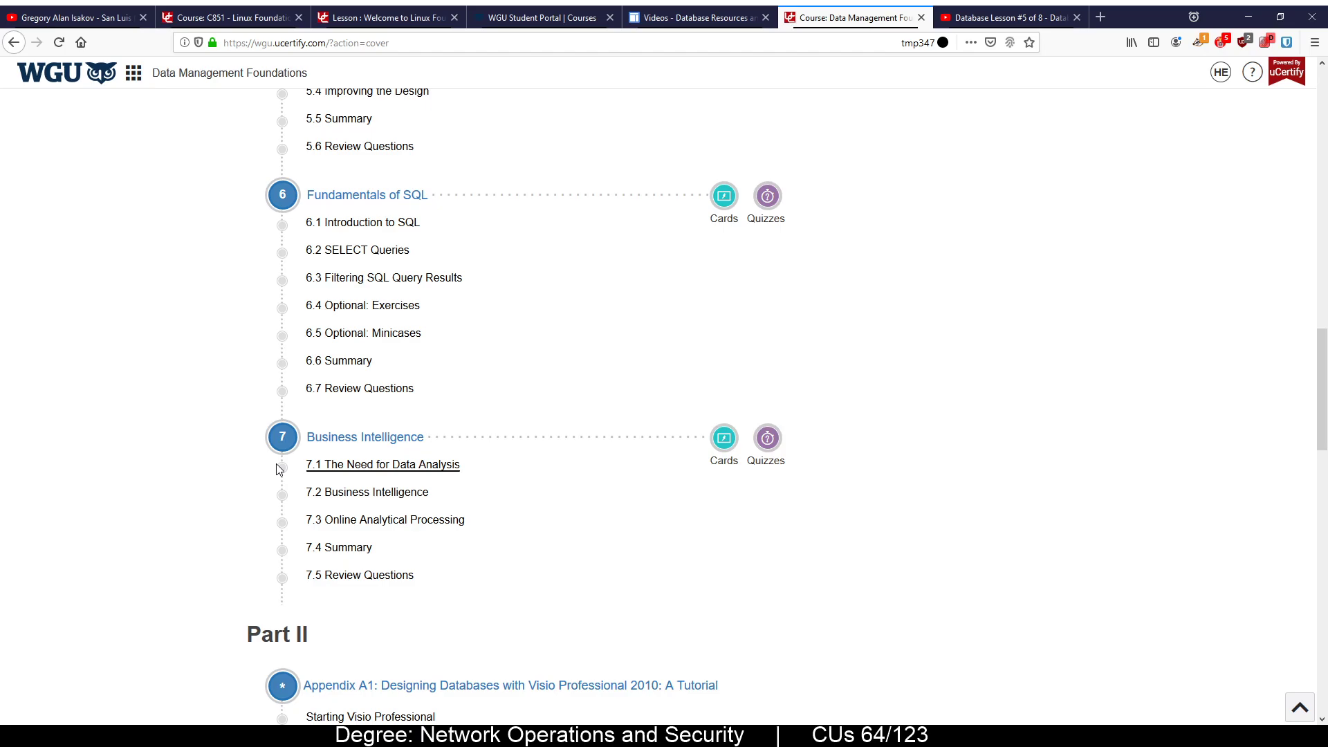
mouse_move(864, 213)
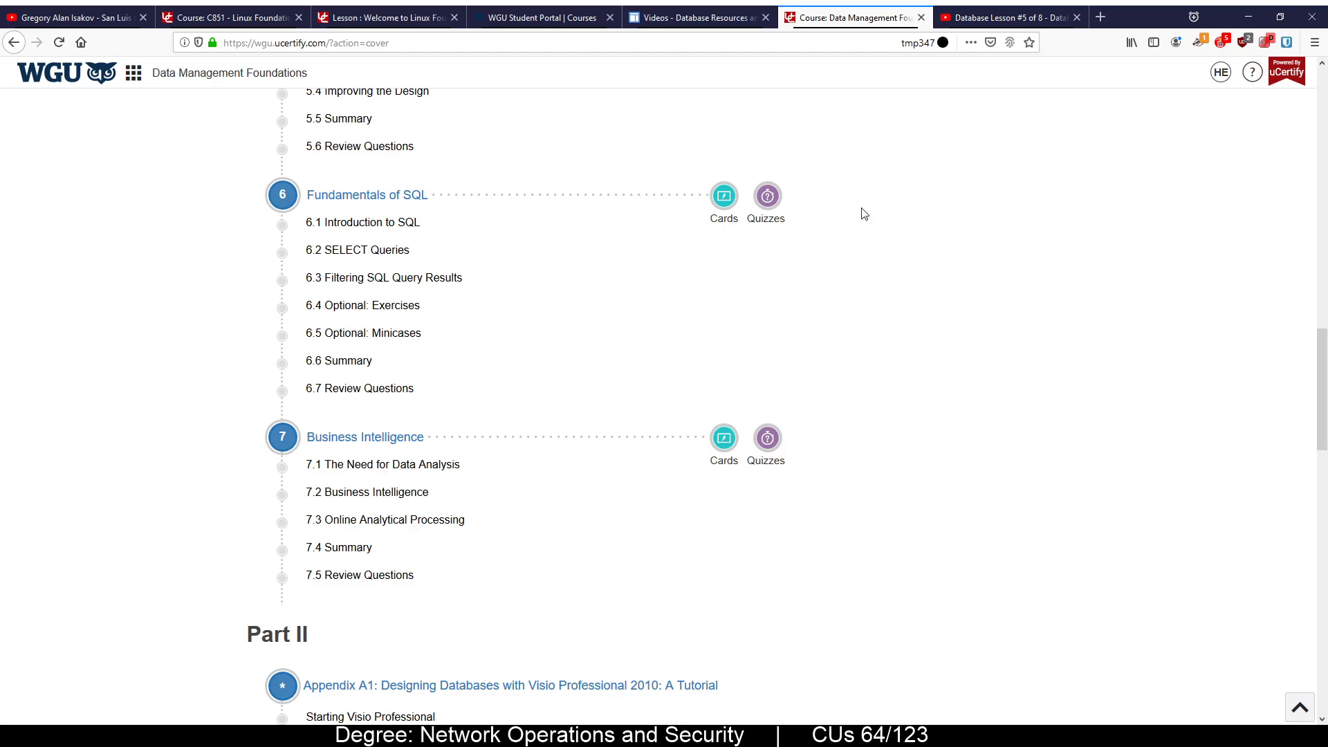
Check uCertify's Fundamentals of SQL and Business Intelligence chapters, returning to the Lesson #5 page
click(1005, 18)
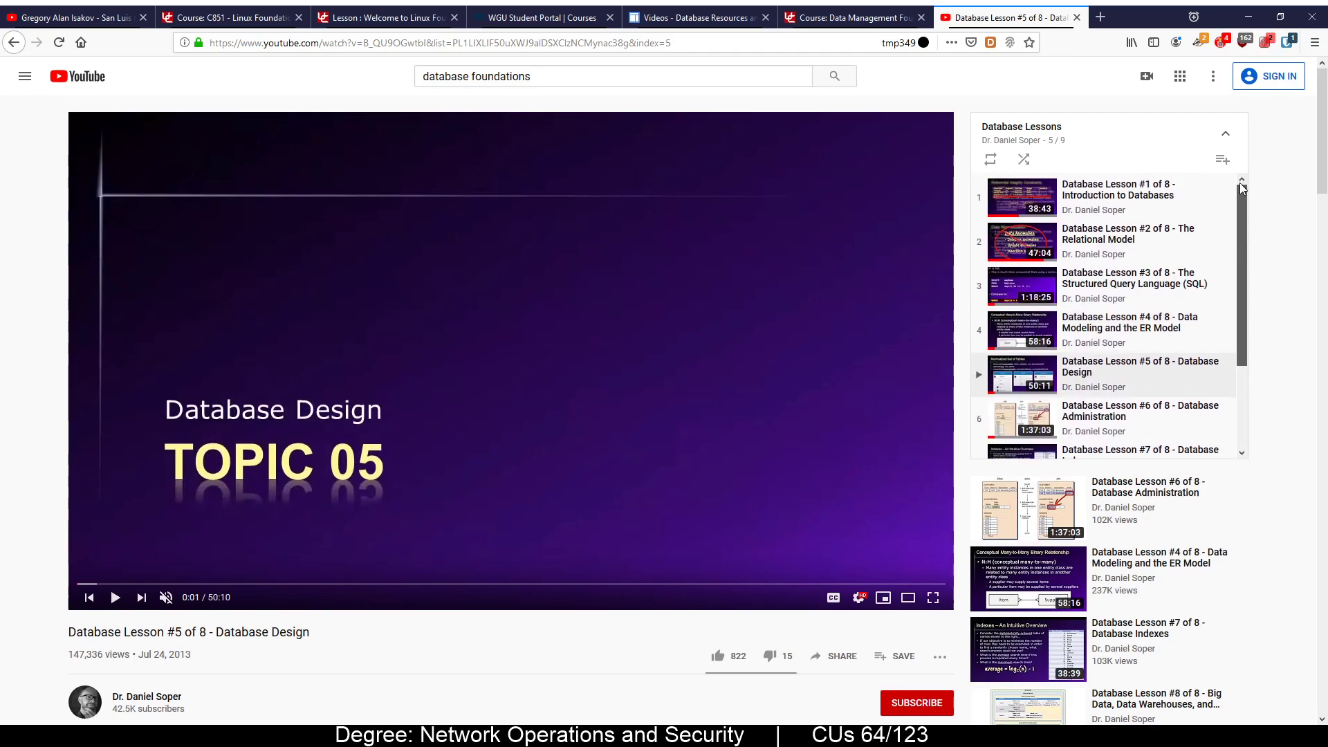
mouse_move(1149, 186)
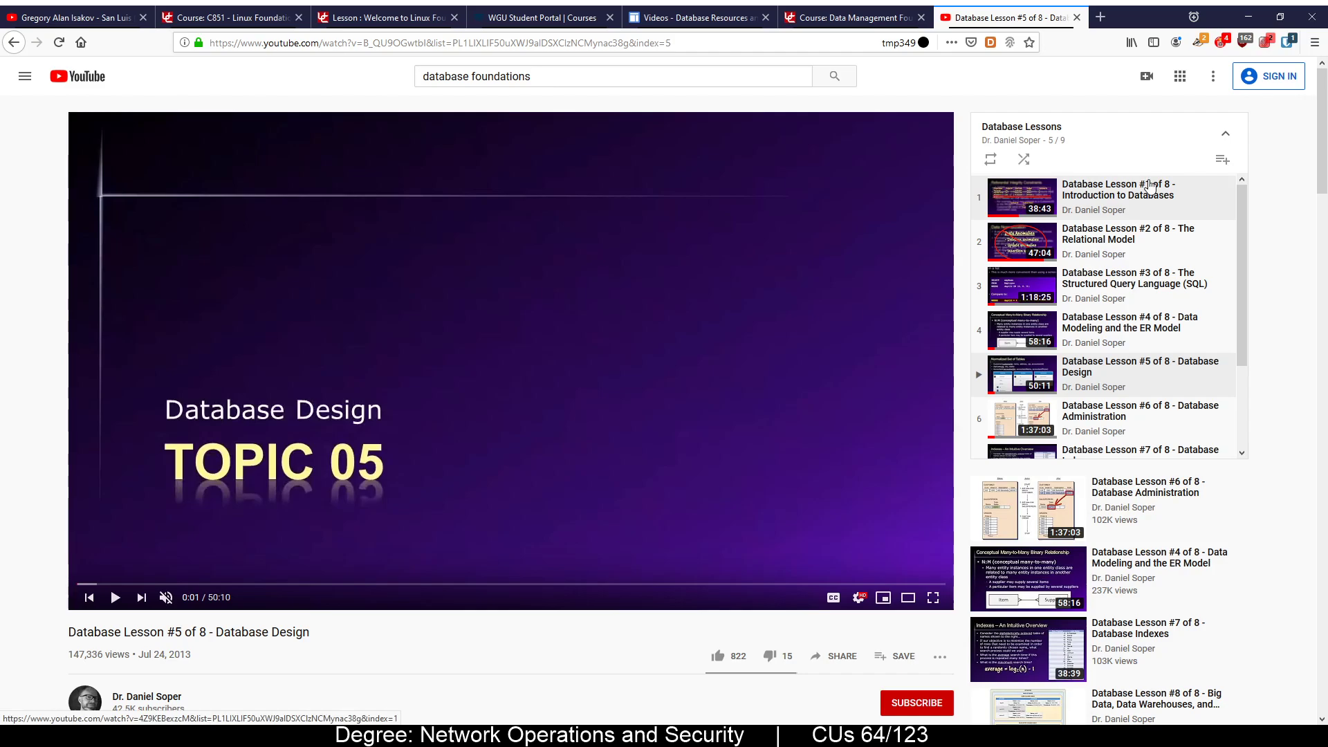
mouse_move(1099, 199)
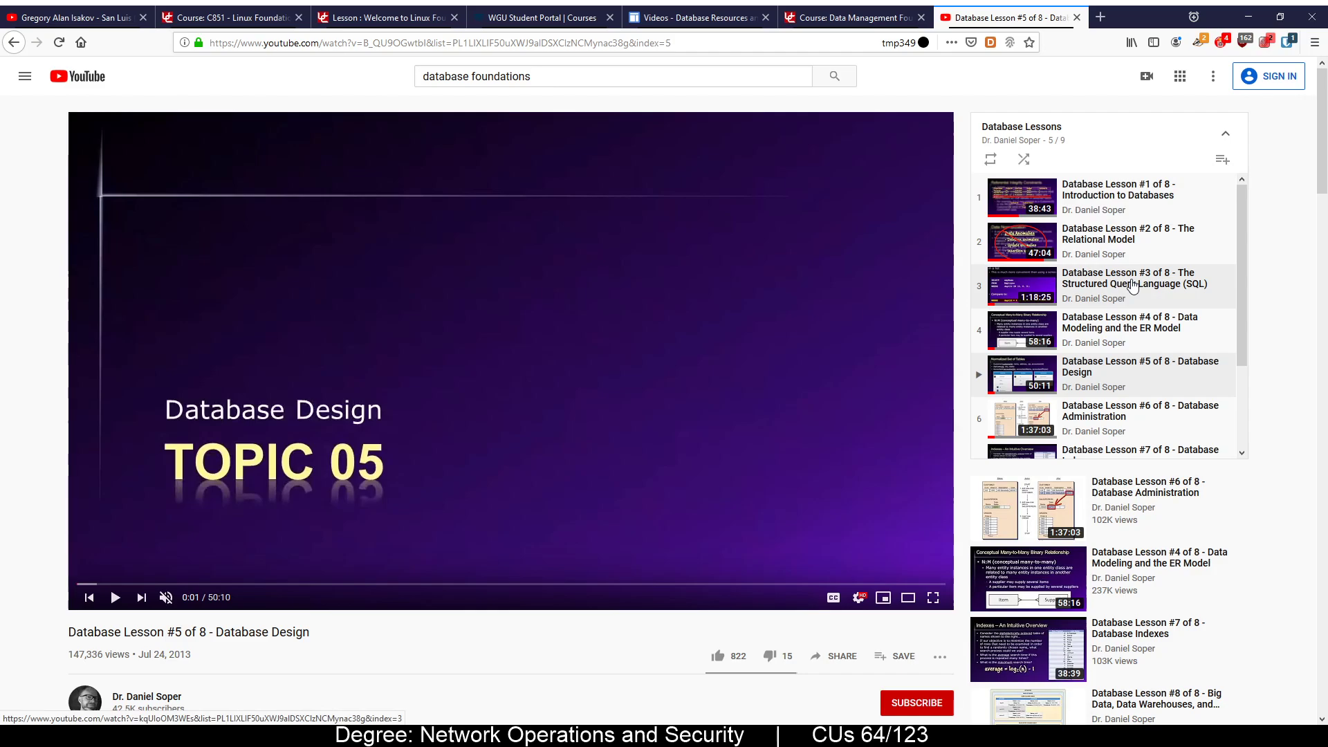
mouse_move(1160, 390)
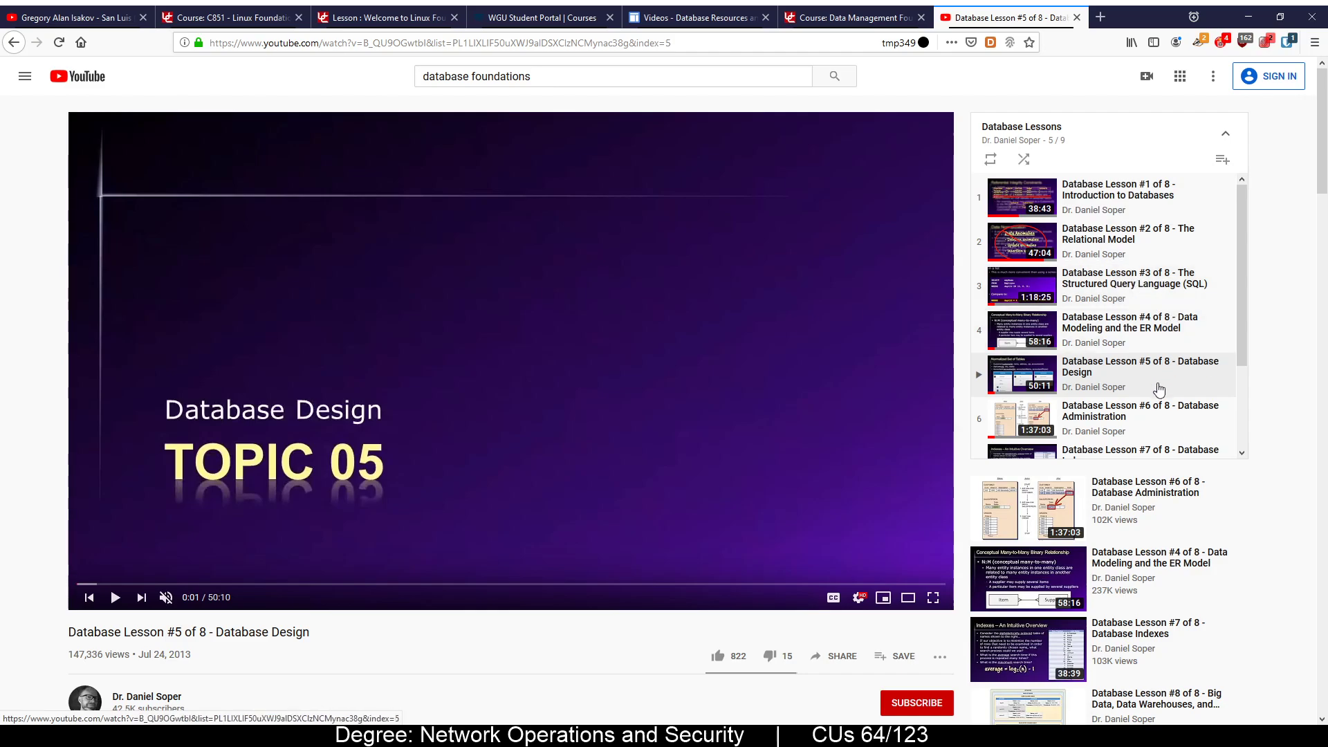
Scroll the Database Lessons playlist to its end to scan all nine videos
scroll(down, 3)
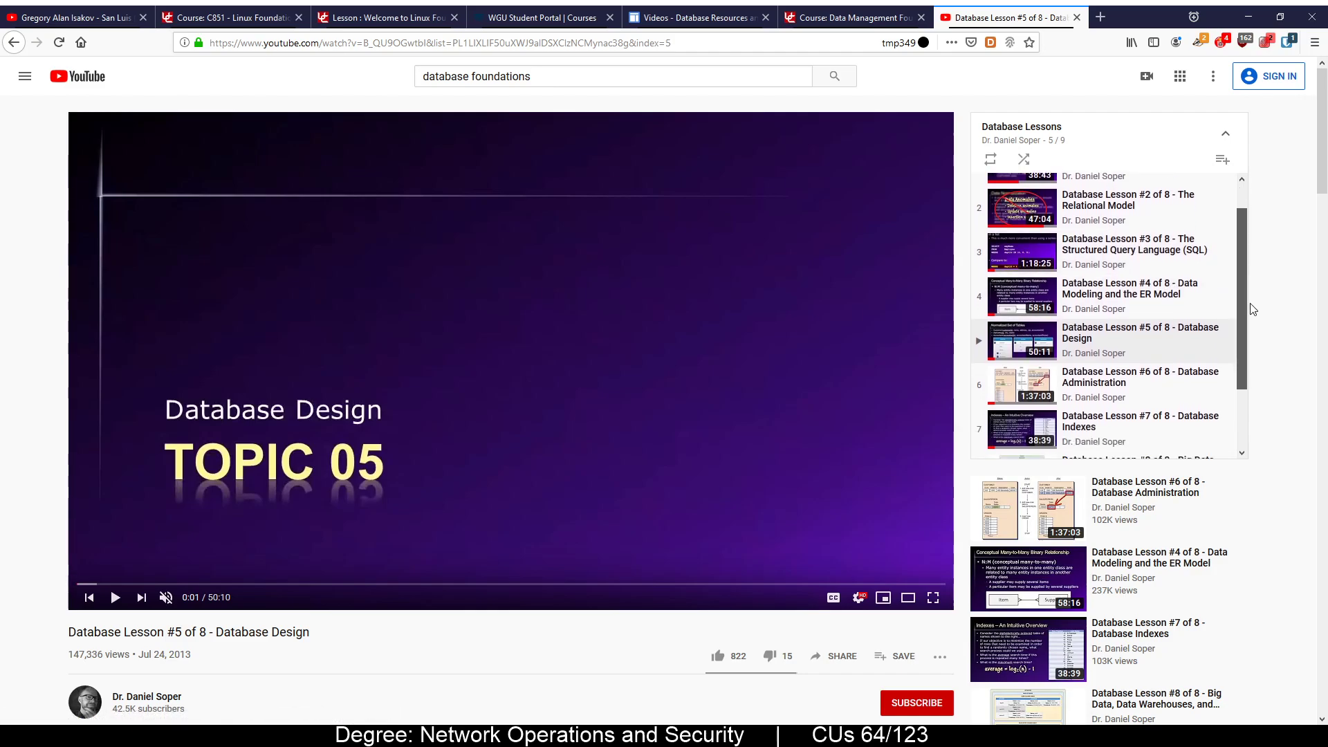
scroll(down, 3)
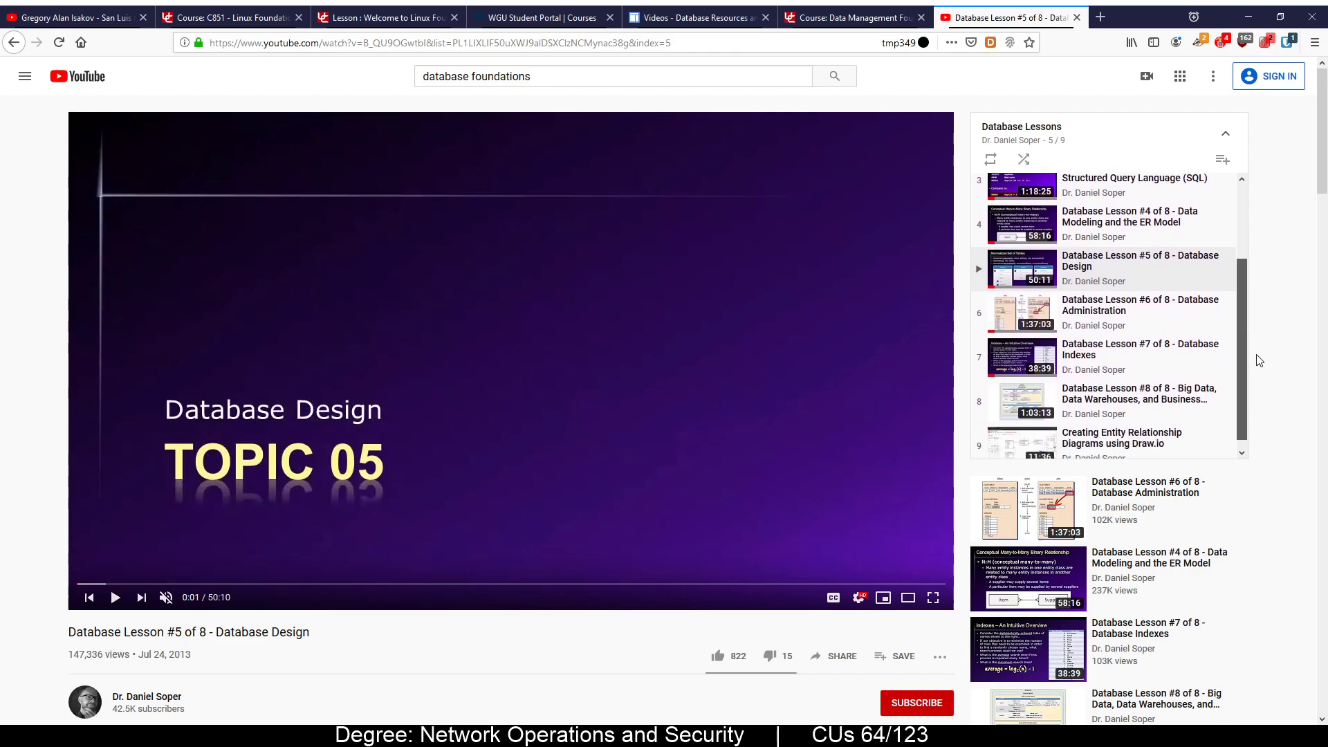
scroll(down, 3)
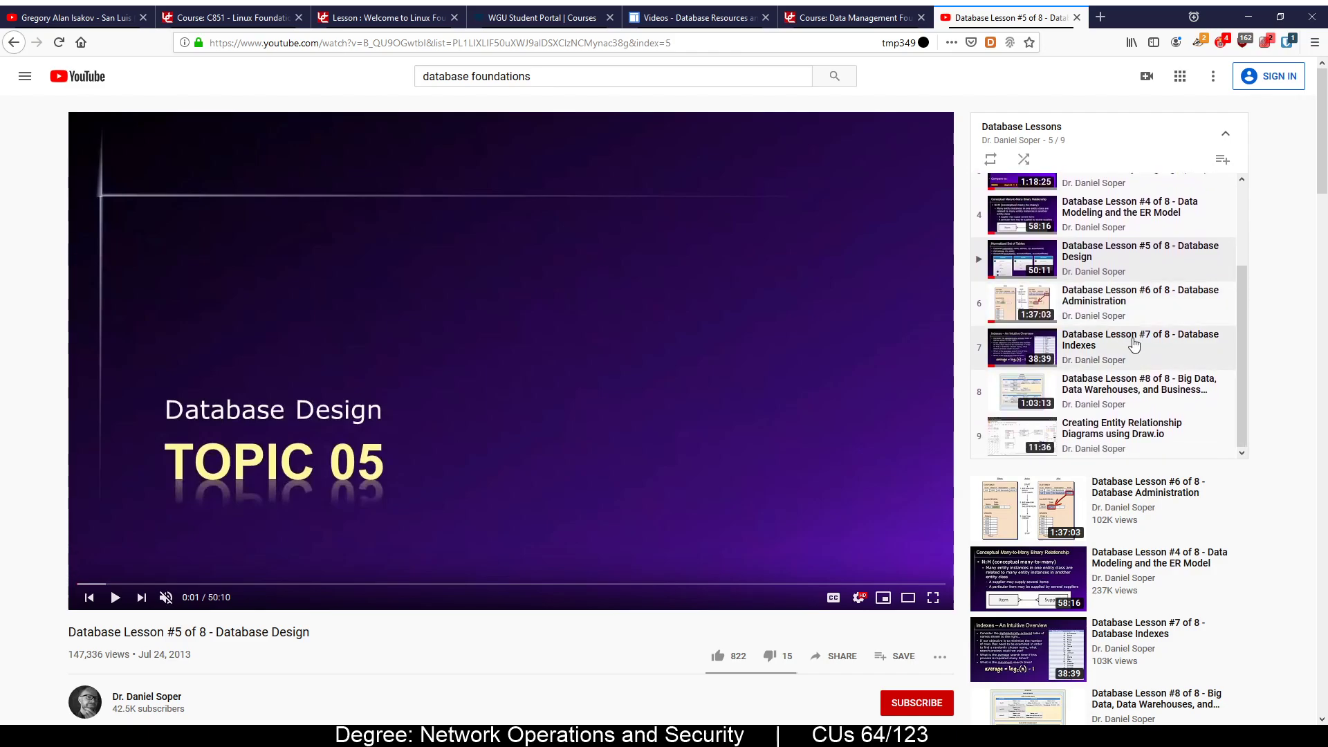
mouse_move(662, 465)
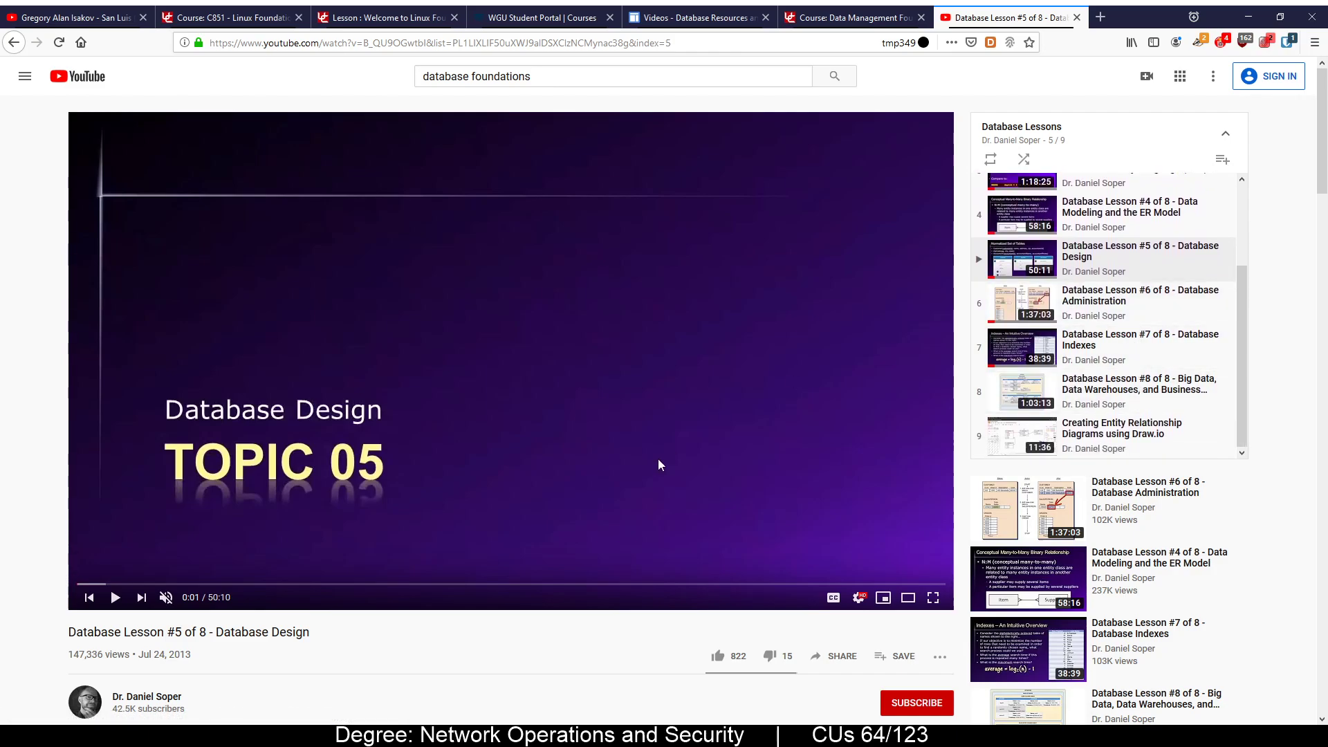
scroll(down, 3)
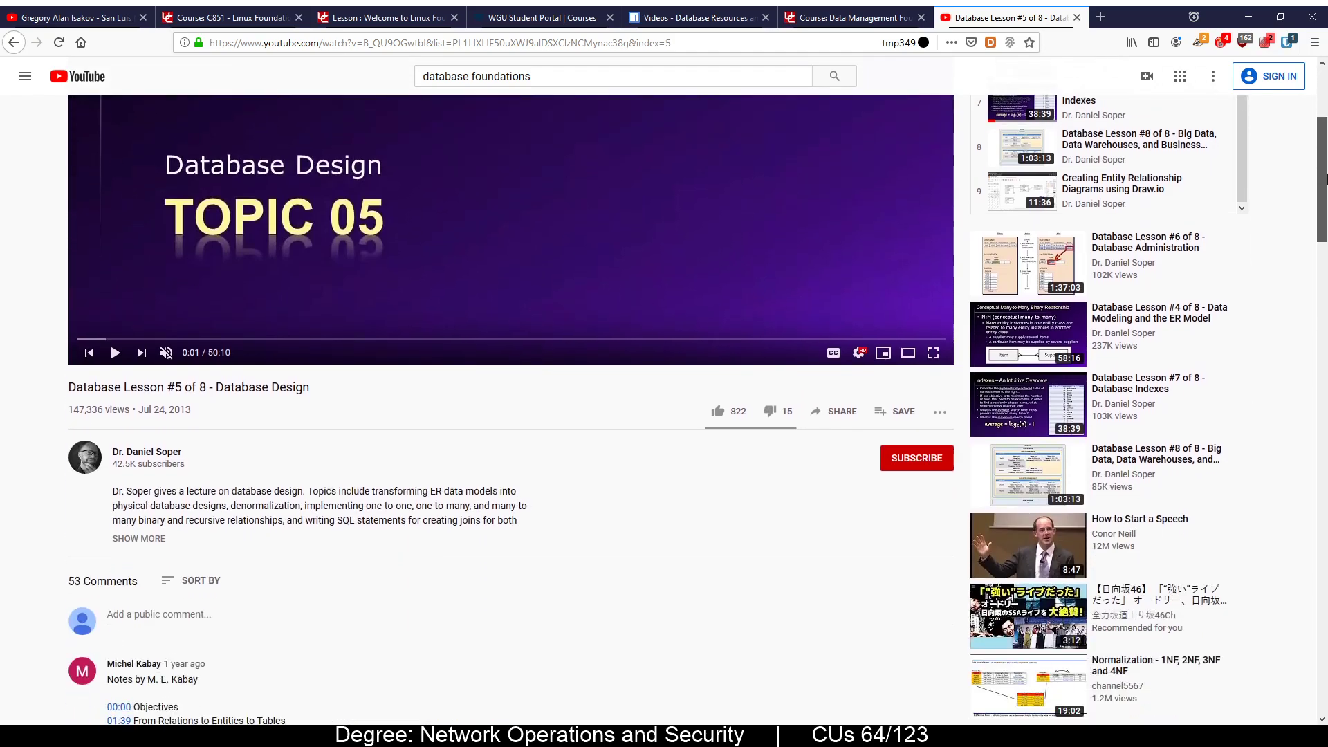
scroll(down, 3)
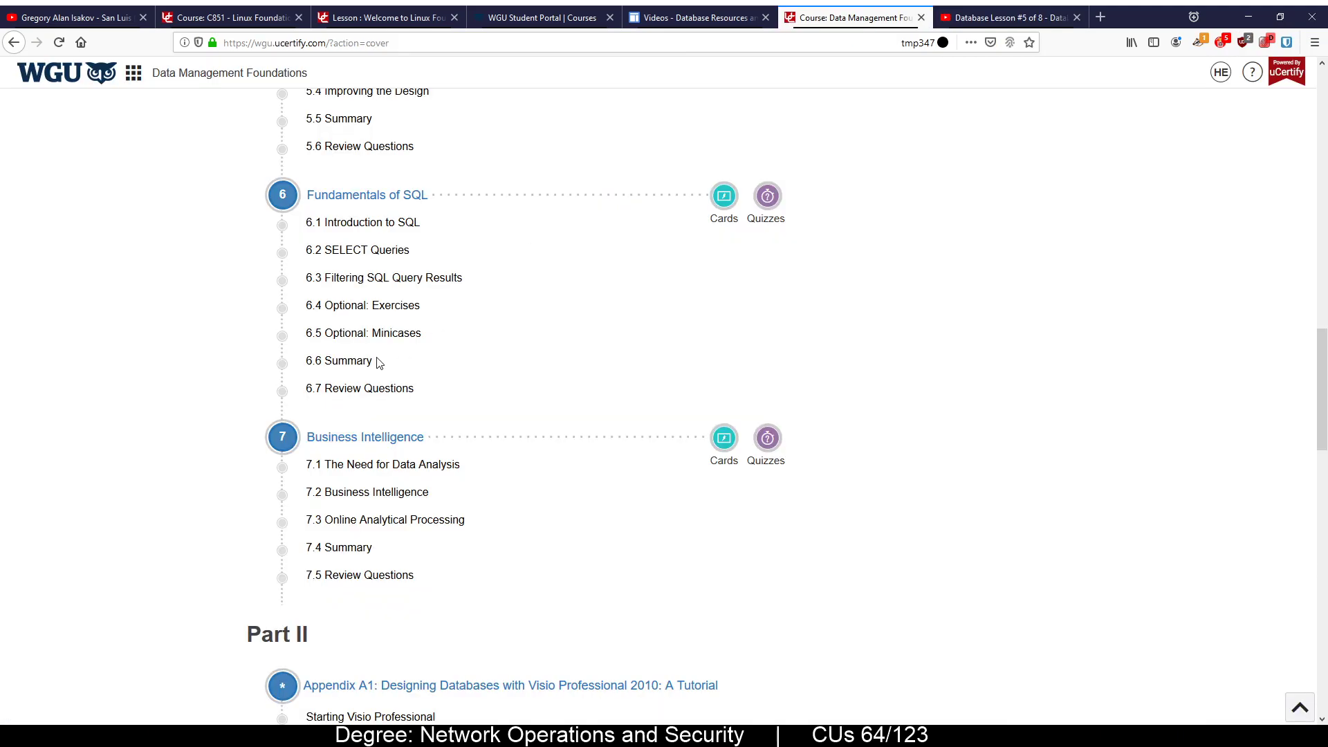
View the C175 Assessments page in the portal, then switch to the C851 Linux Foundations course
click(548, 16)
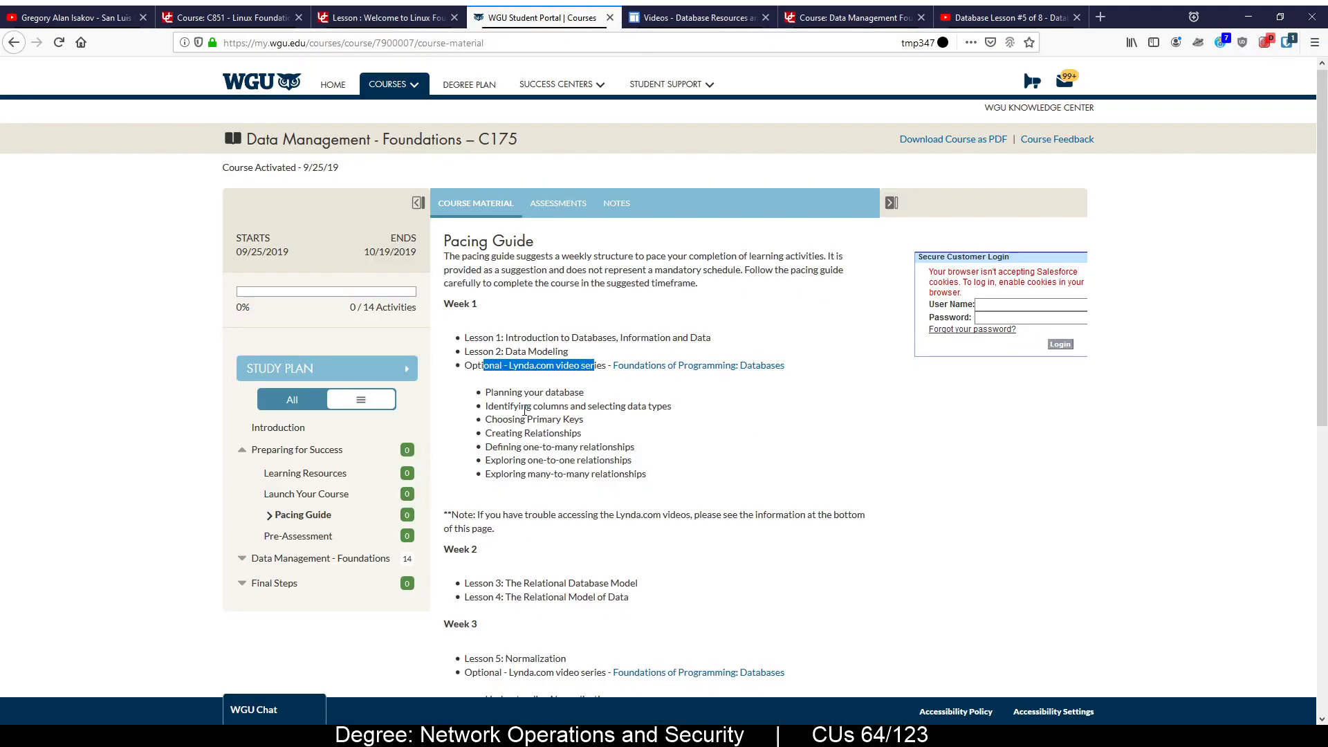
click(559, 202)
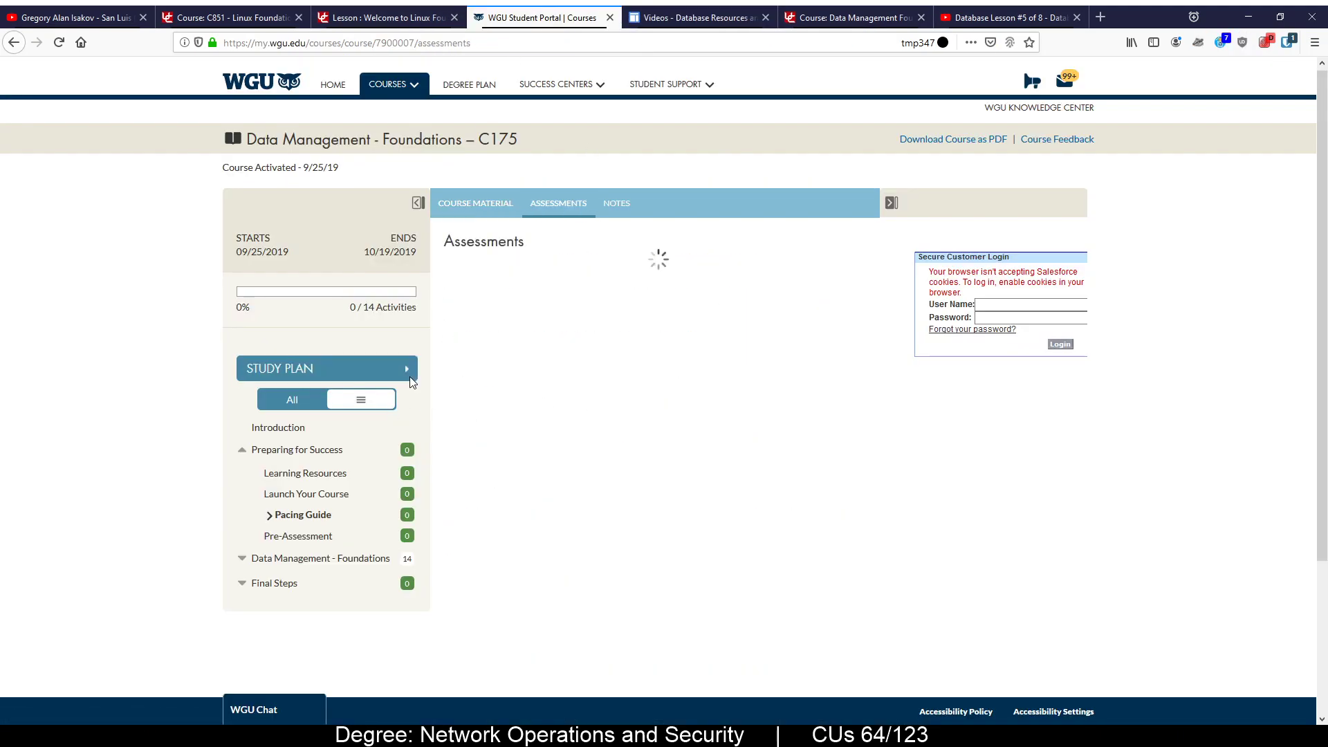
mouse_move(488, 156)
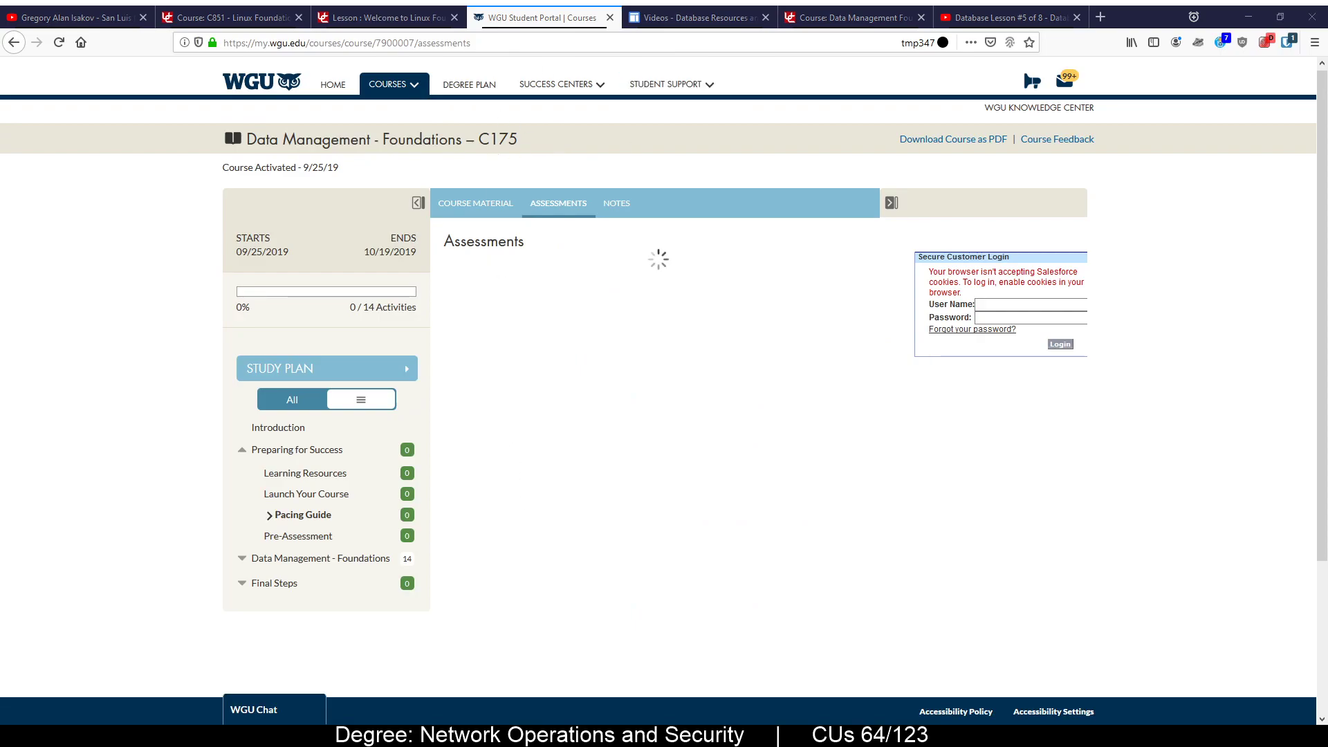
click(235, 15)
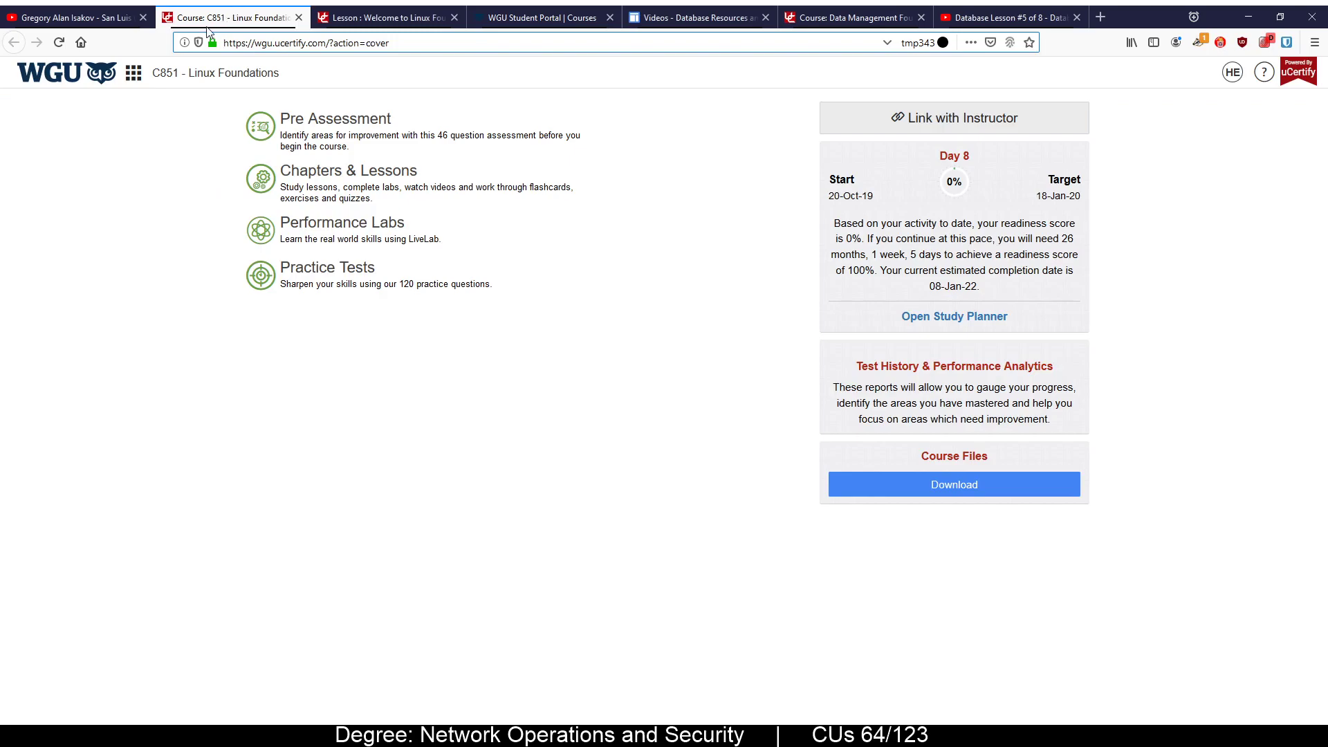
mouse_move(217, 32)
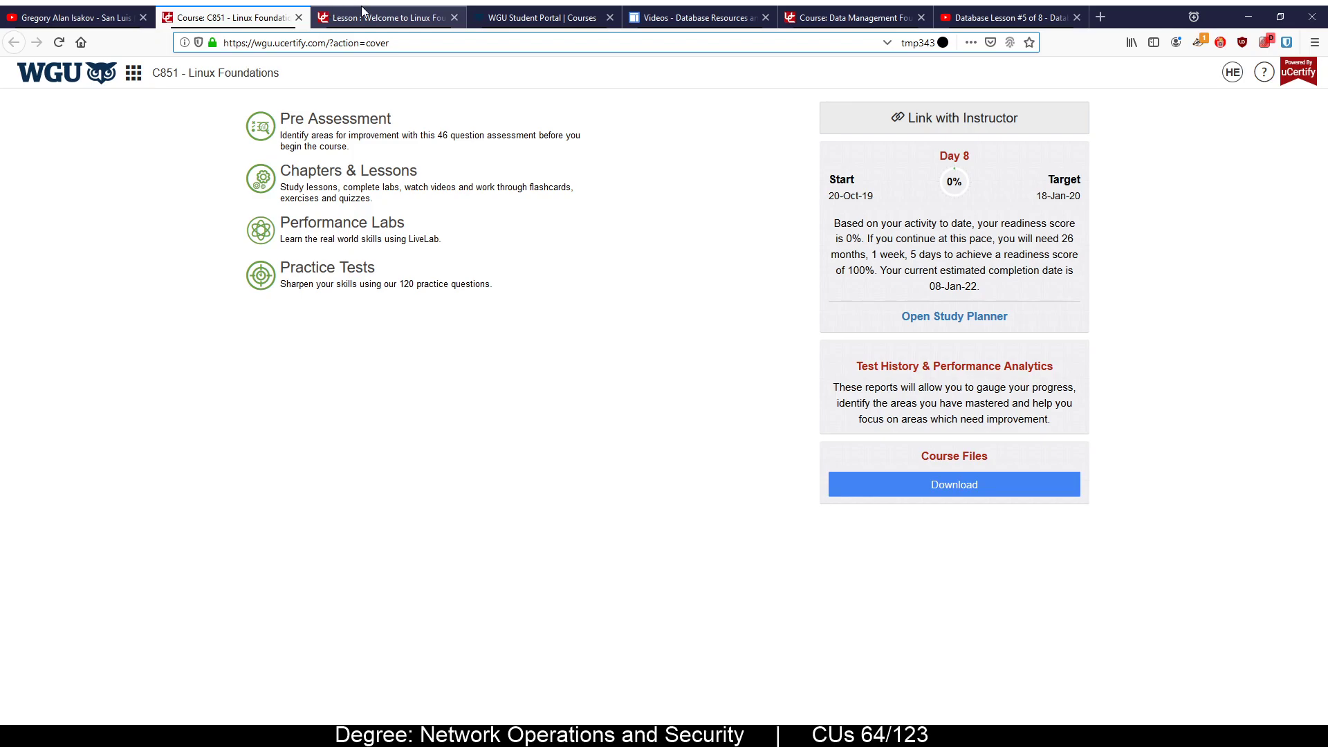
Switch back to the YouTube Database Lesson #5 – Database Design video
click(1016, 18)
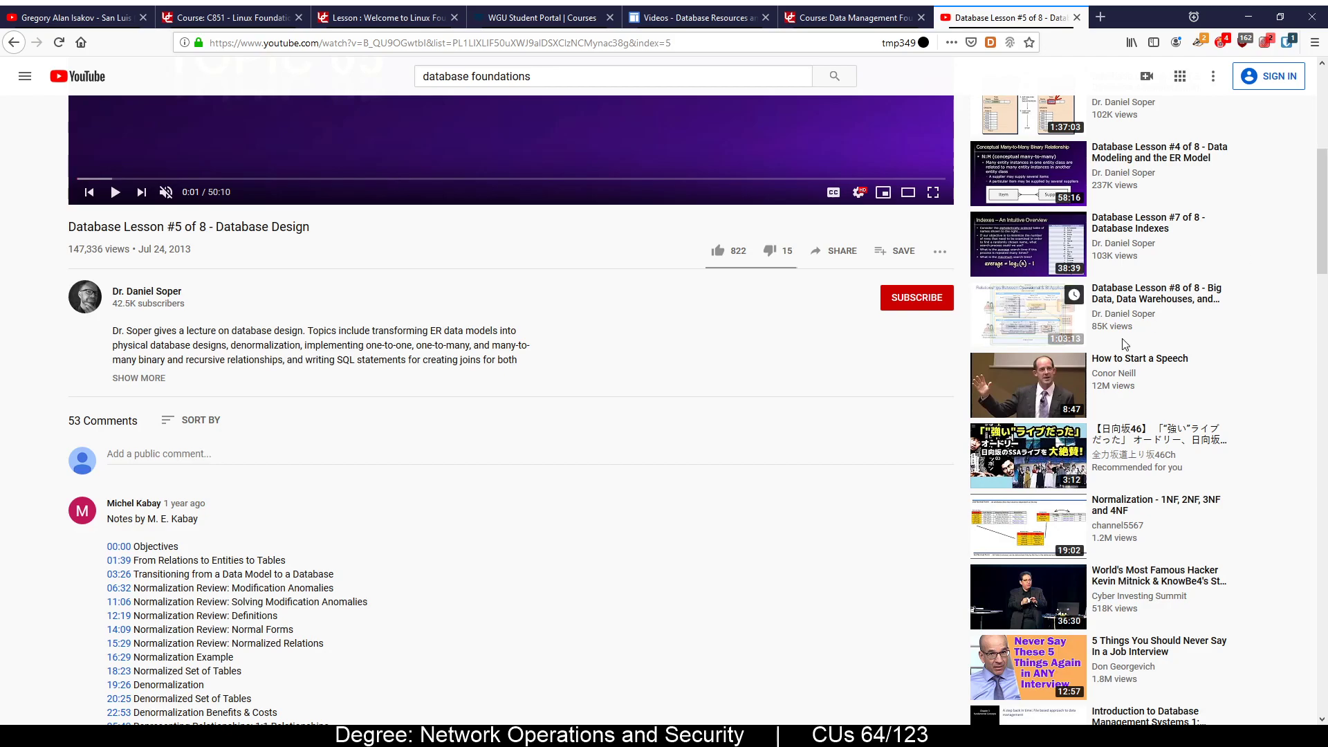
mouse_move(678, 519)
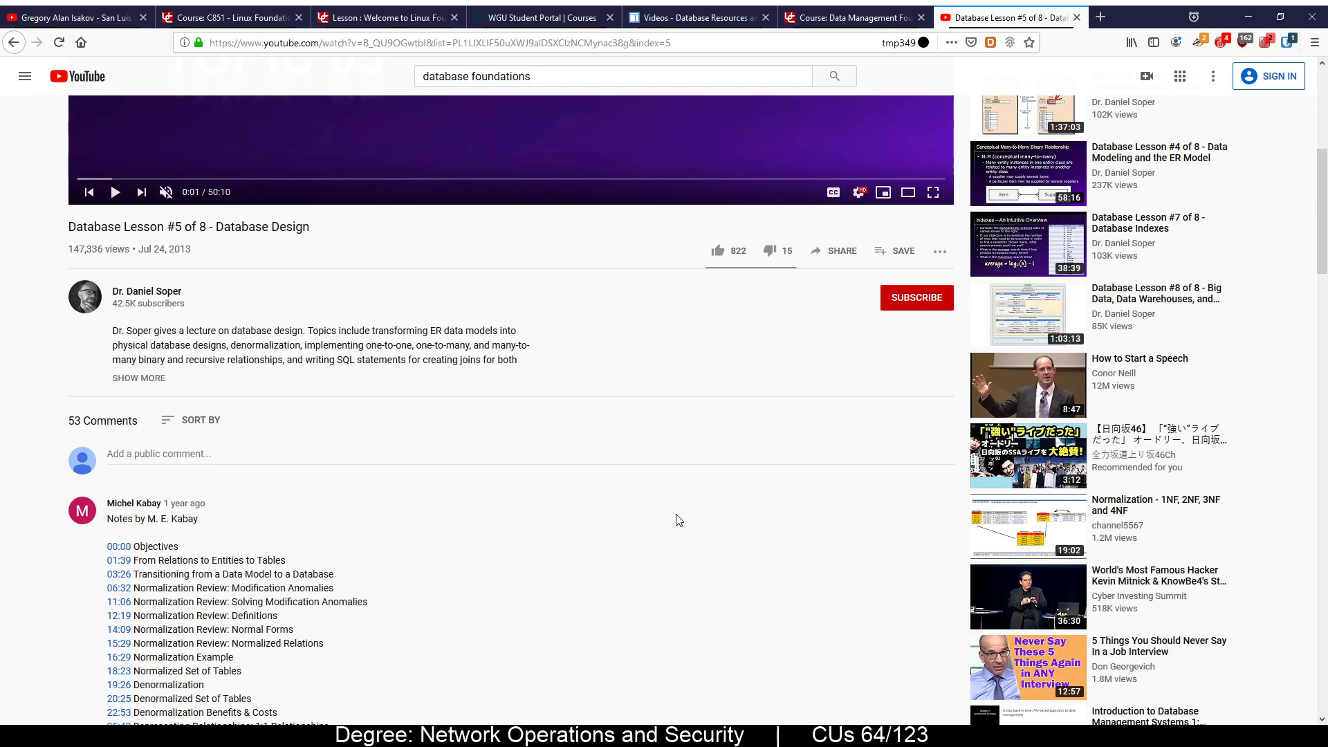
mouse_move(1124, 182)
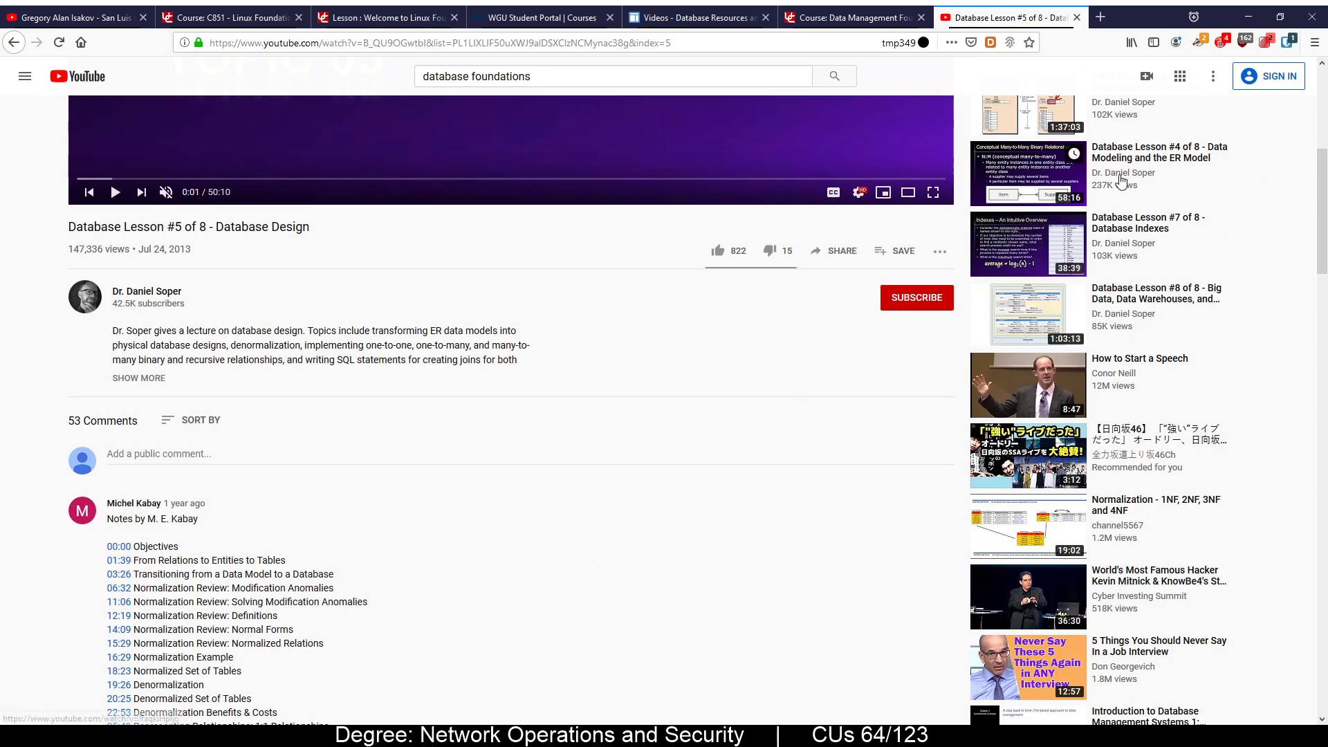